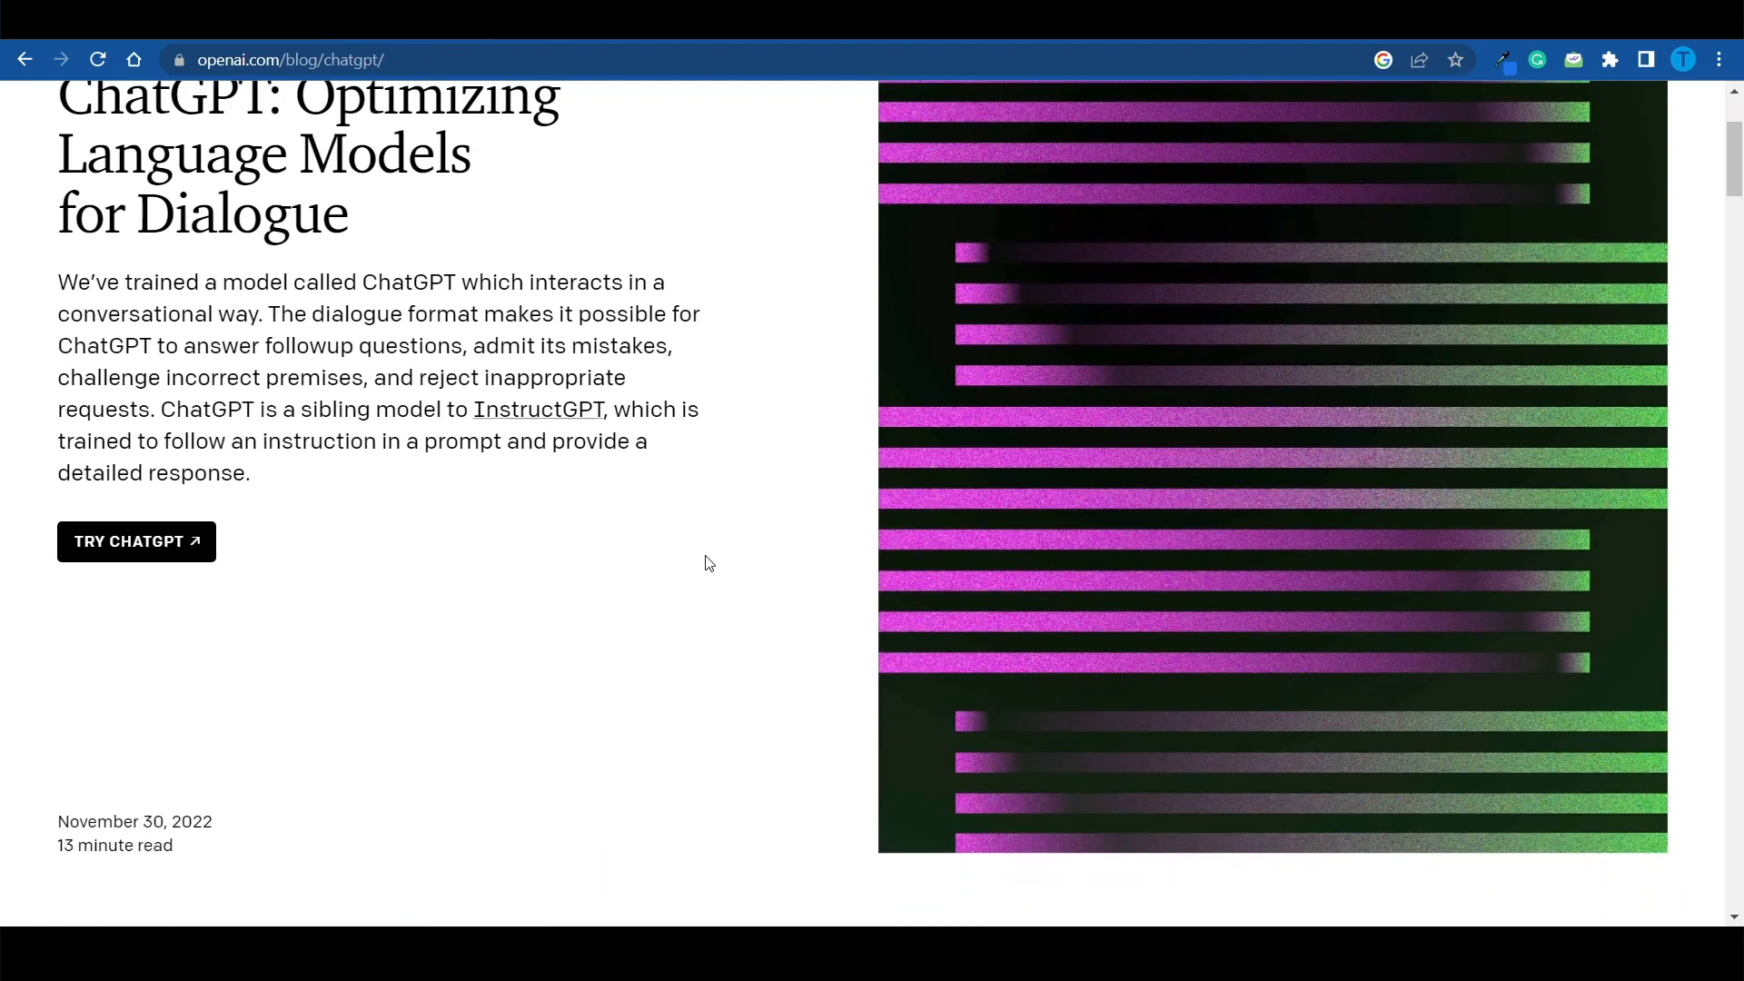
# Step: Skim the OpenAI announcement post and launch ChatGPT from its Try ChatGPT button
pyautogui.scroll(-3)
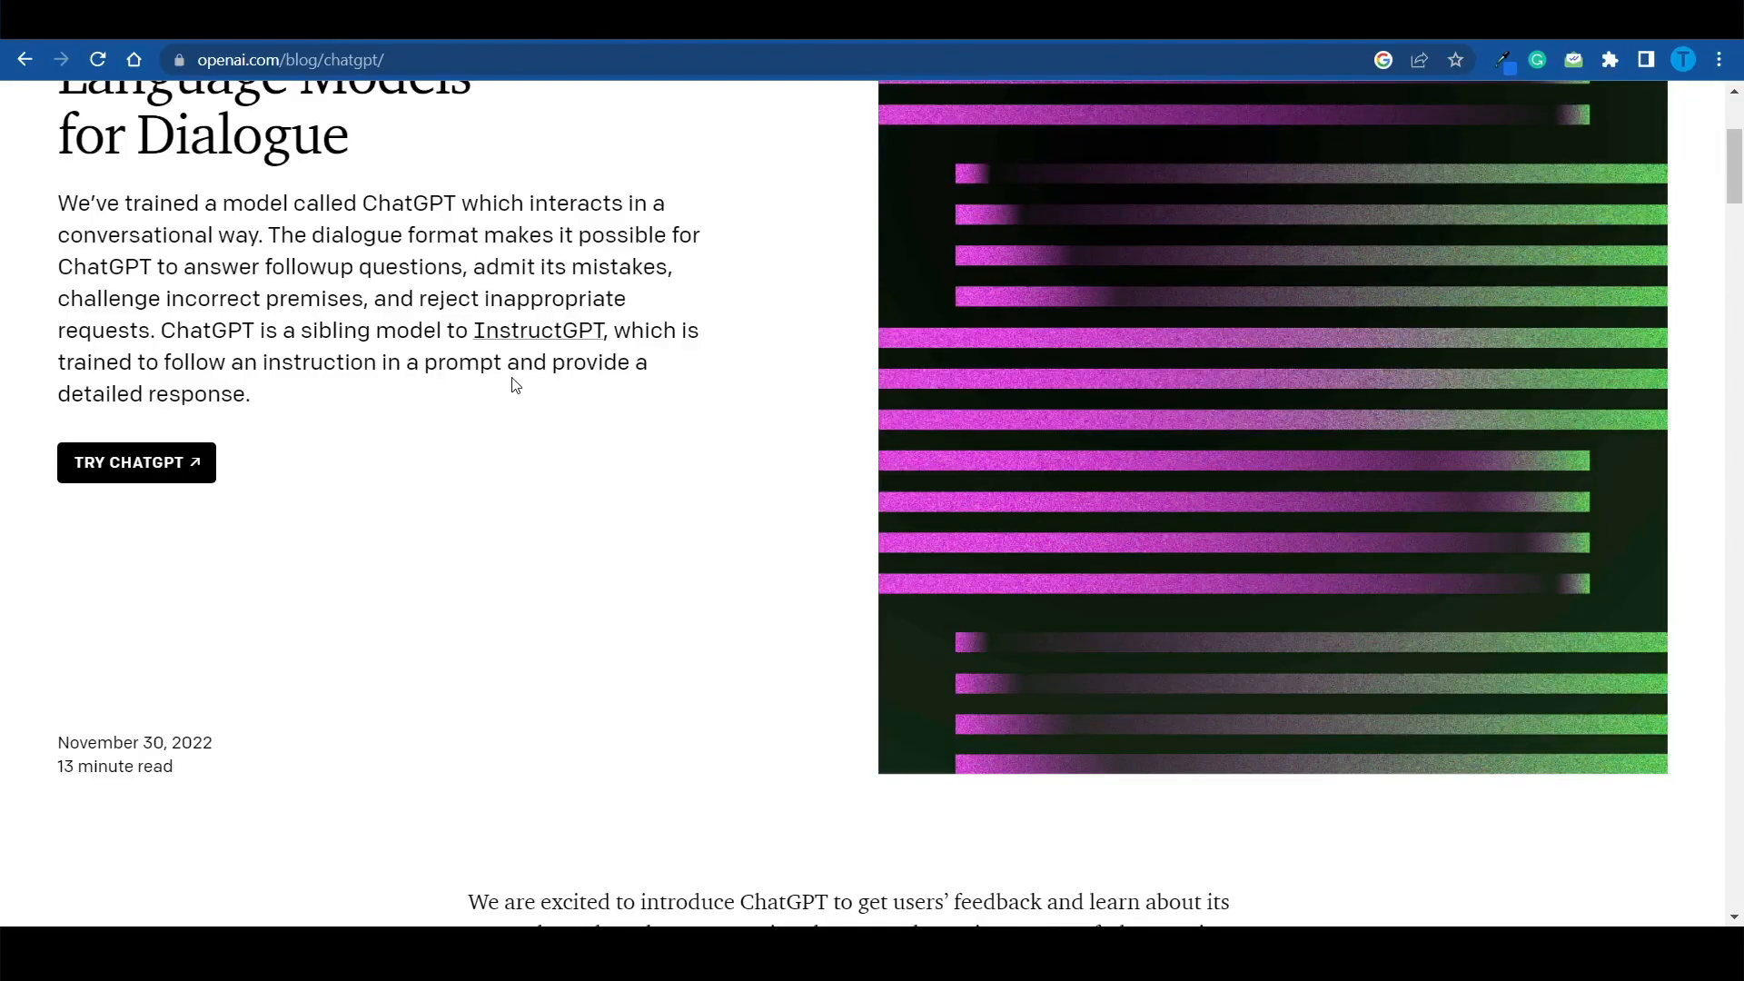
pyautogui.scroll(3)
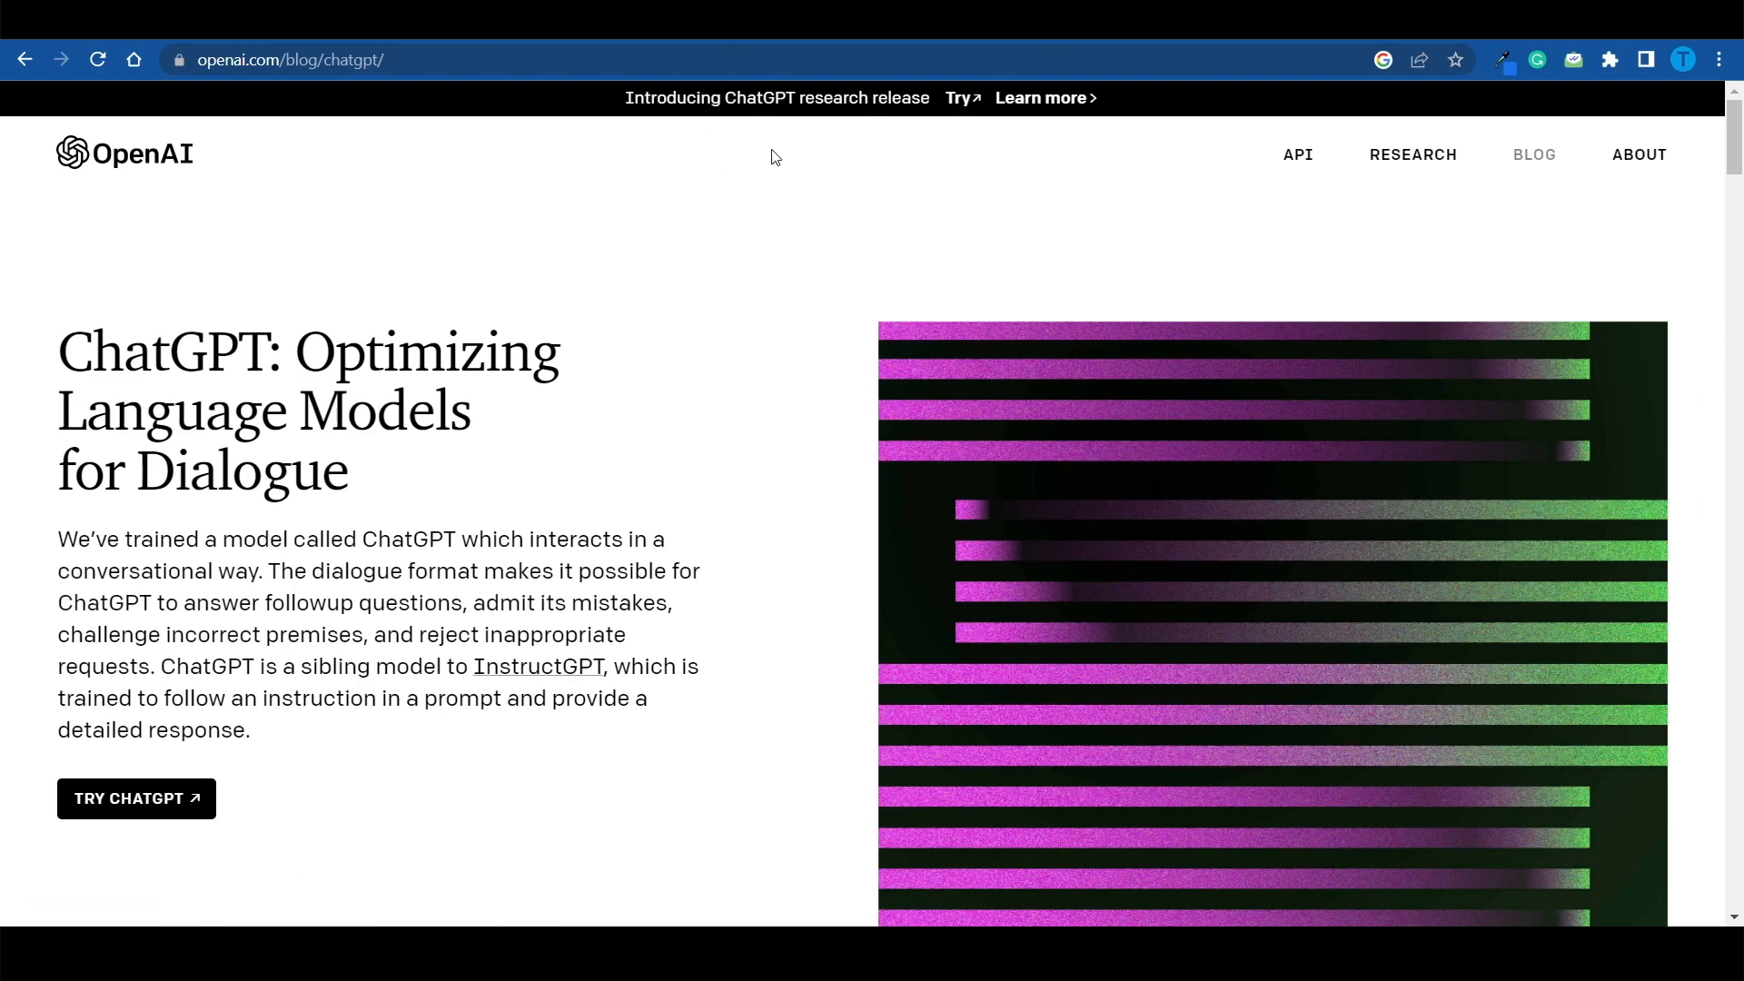
pyautogui.moveTo(219, 292)
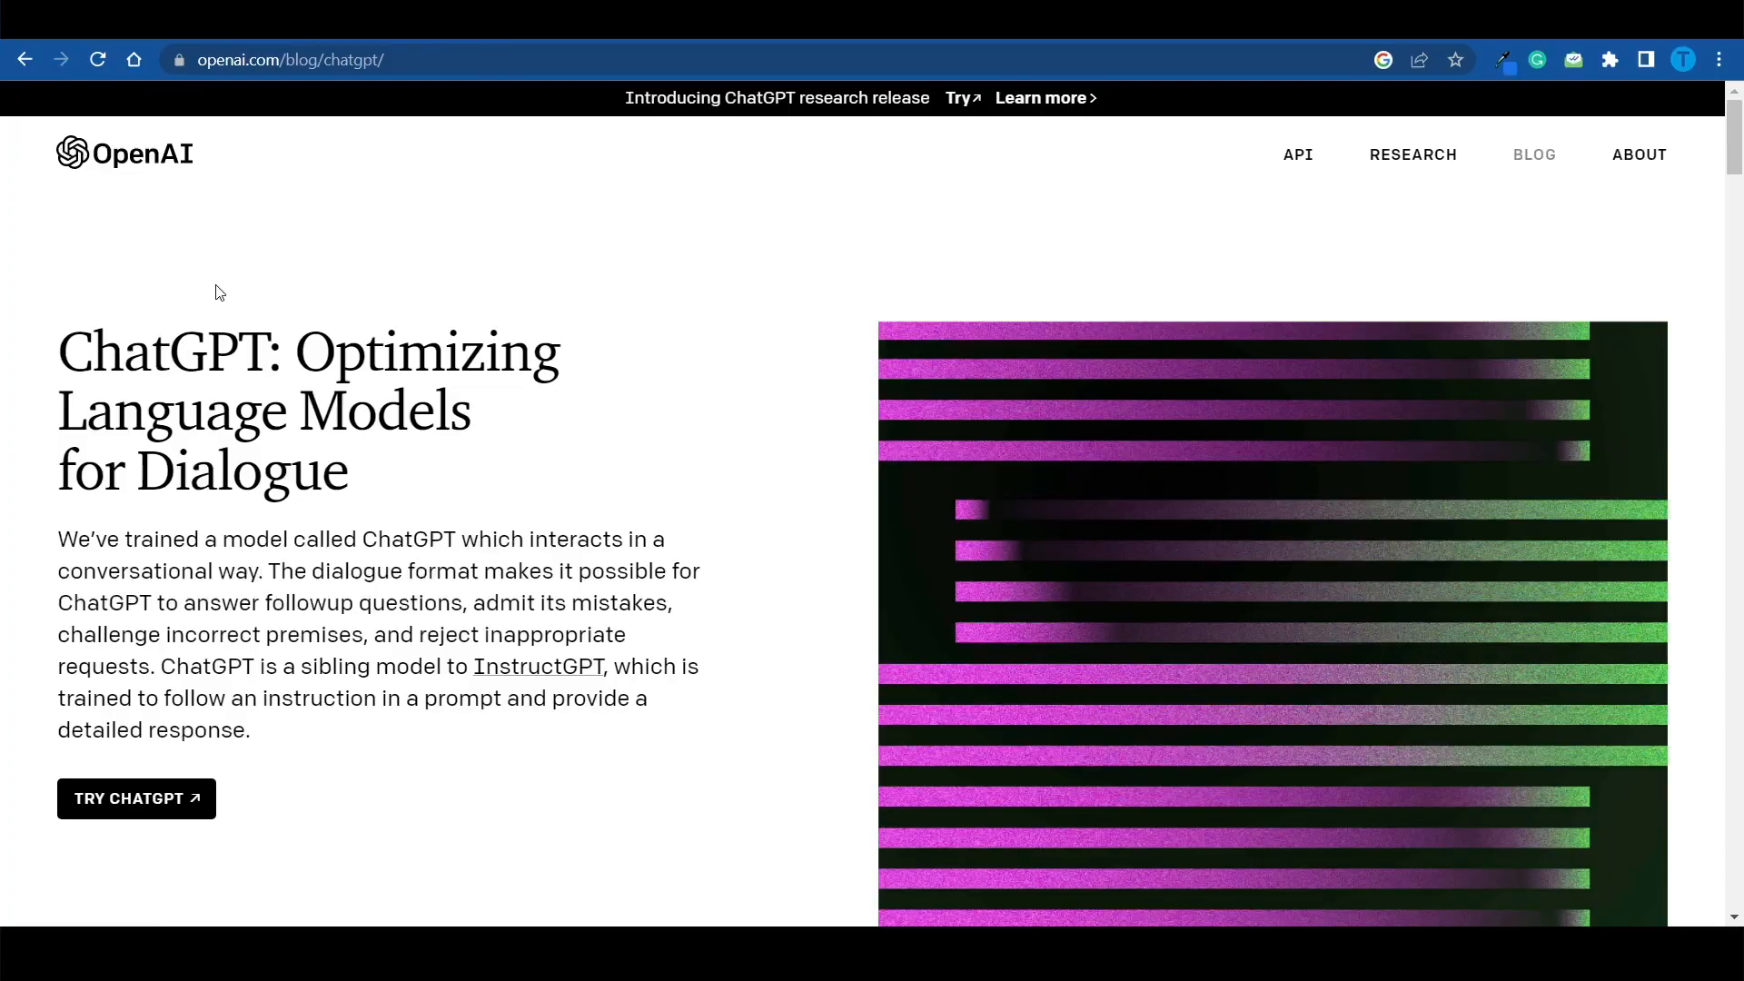
pyautogui.moveTo(318, 333)
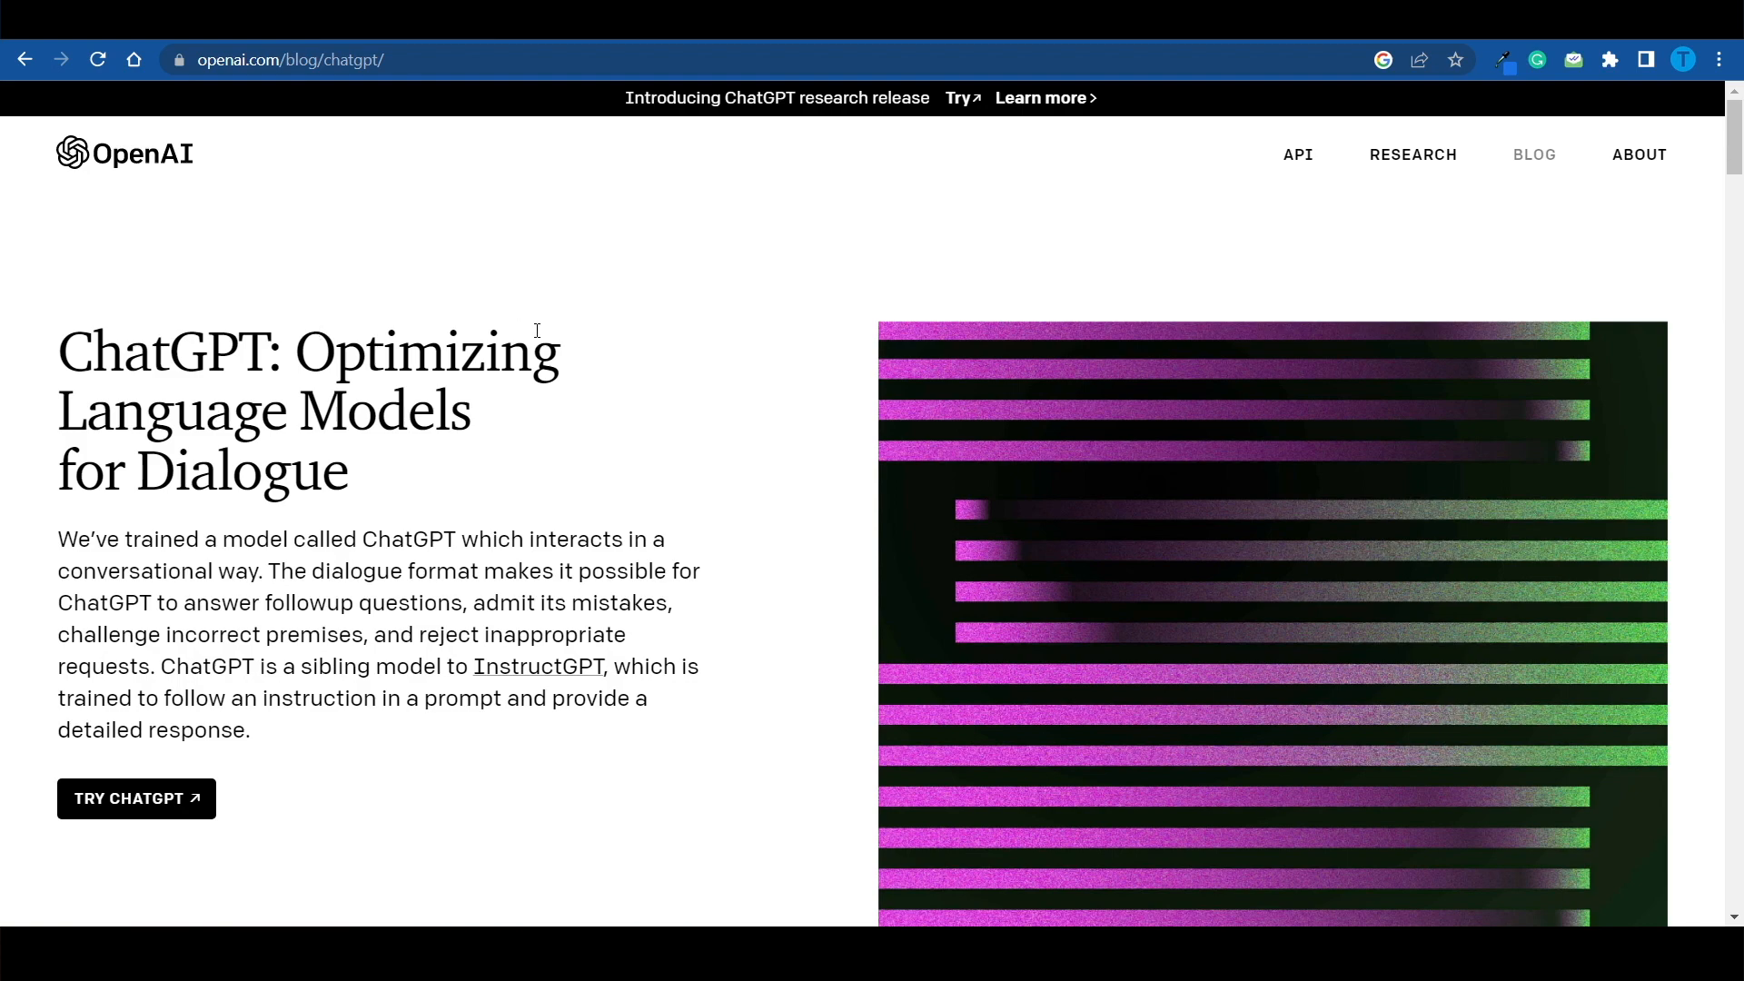
pyautogui.moveTo(574, 571)
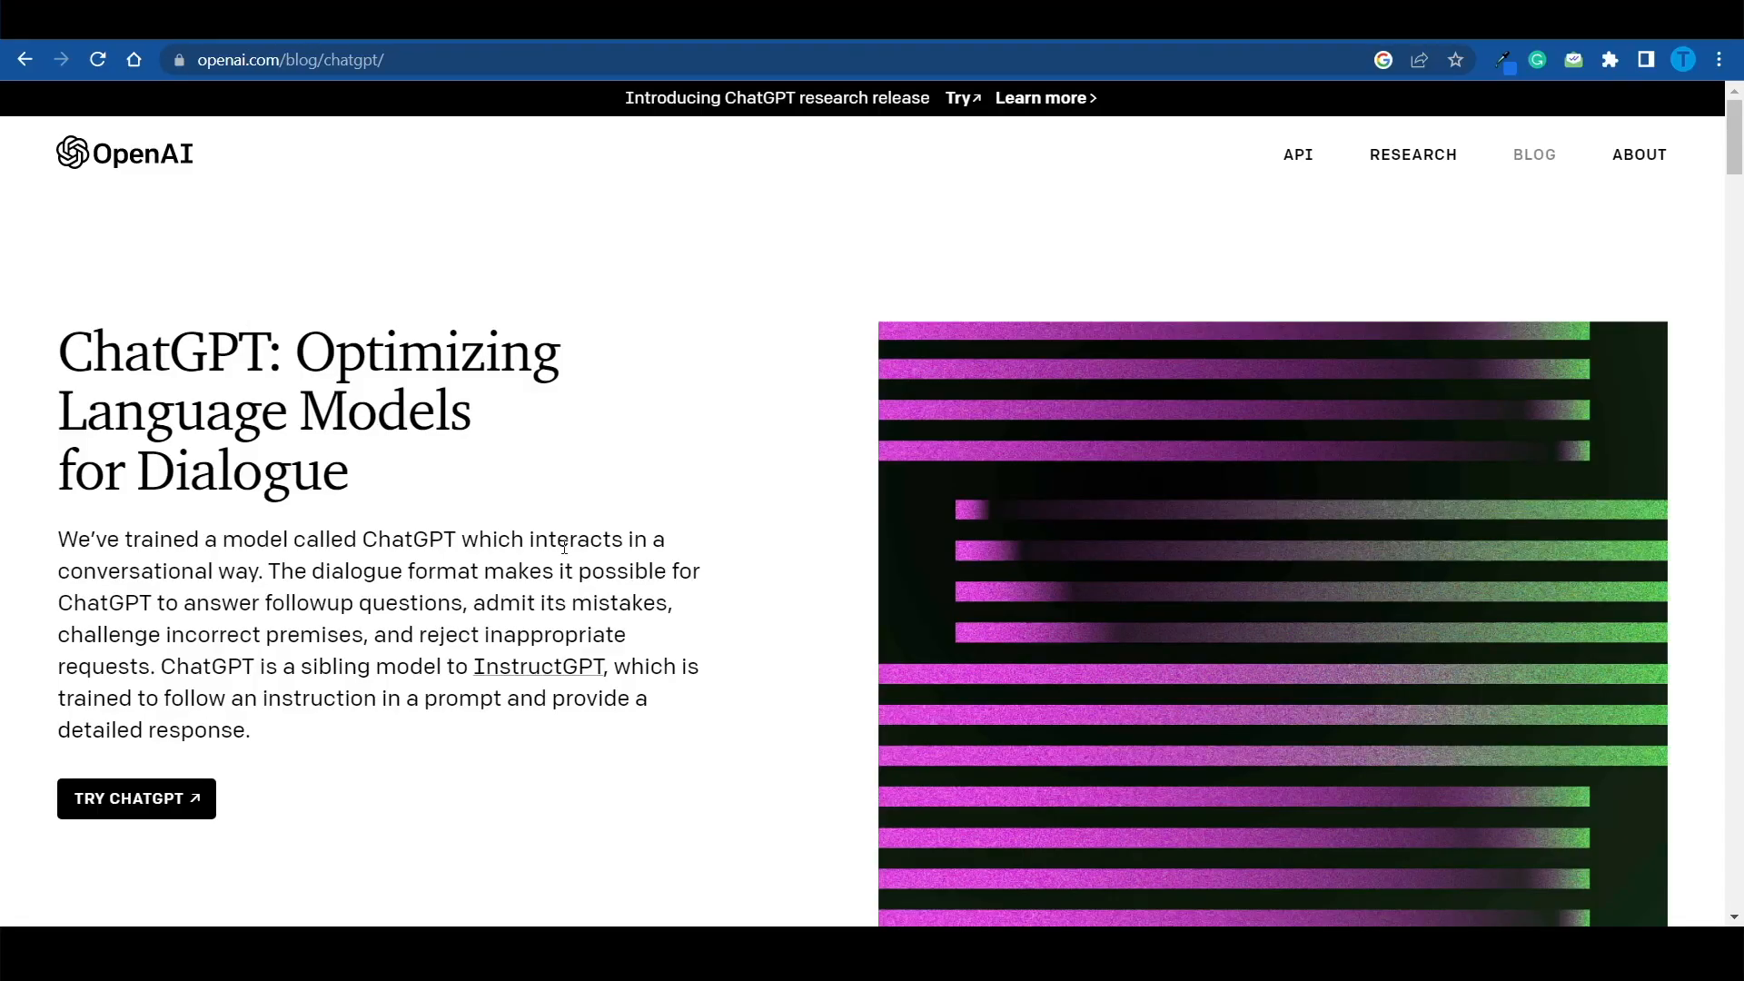
pyautogui.click(135, 798)
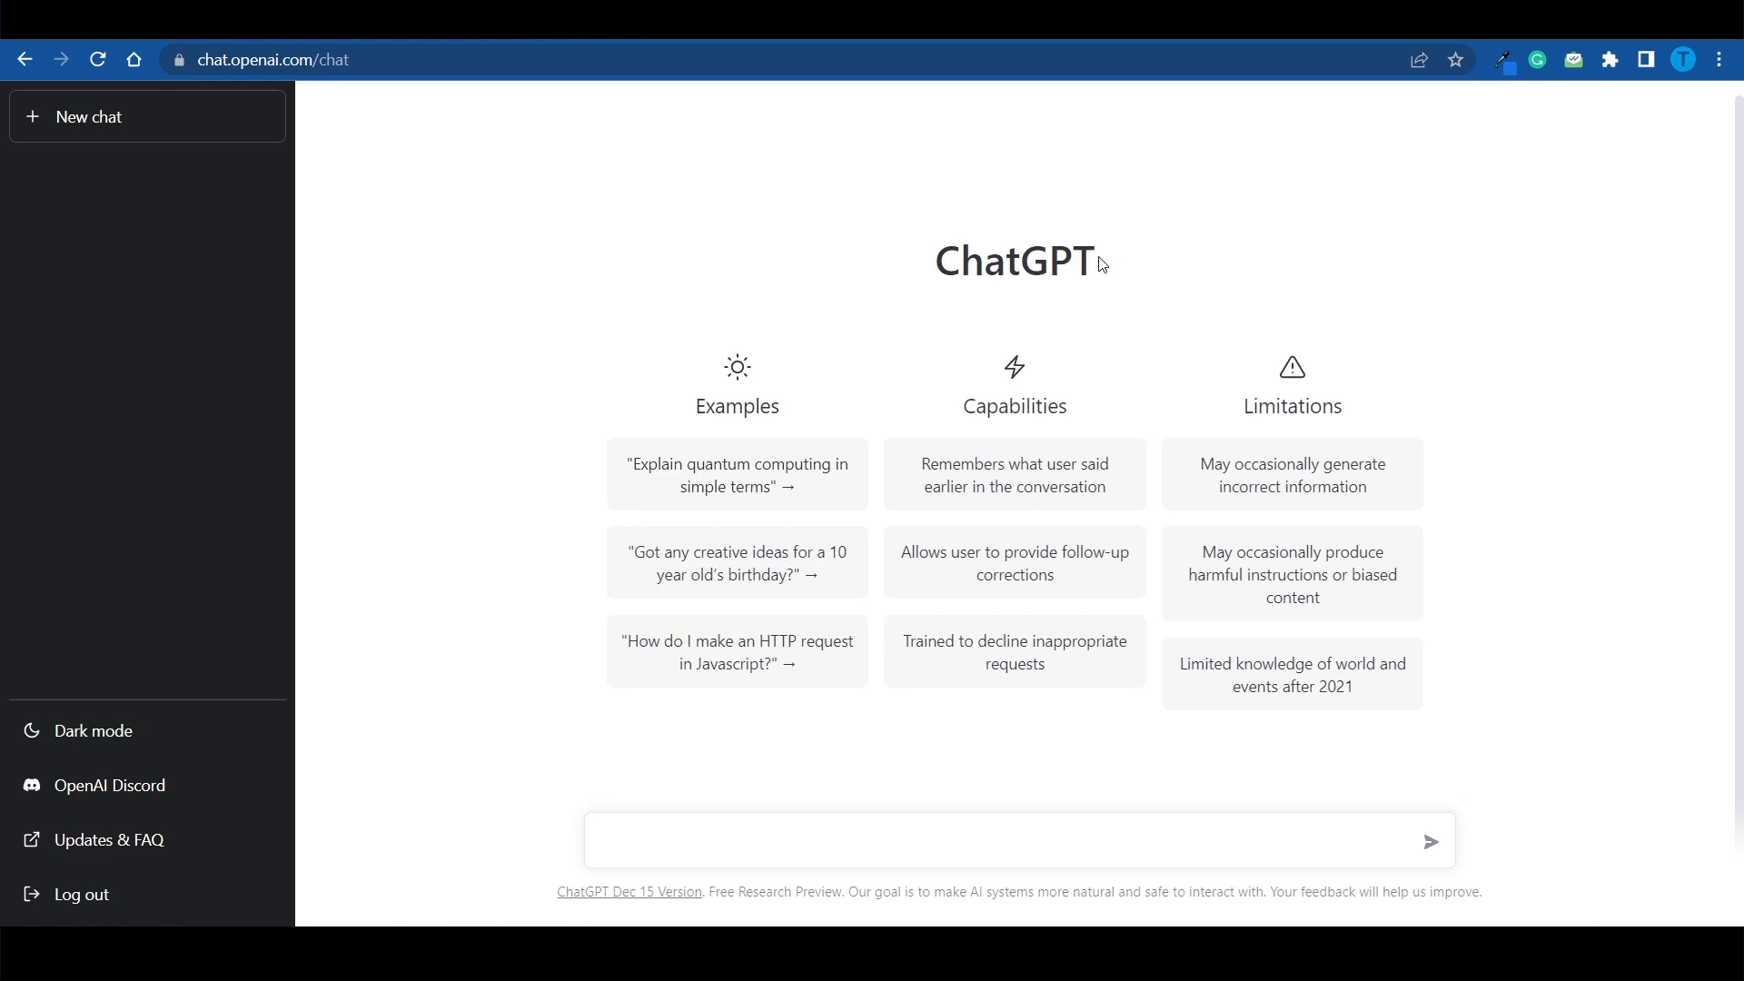
pyautogui.moveTo(1093, 435)
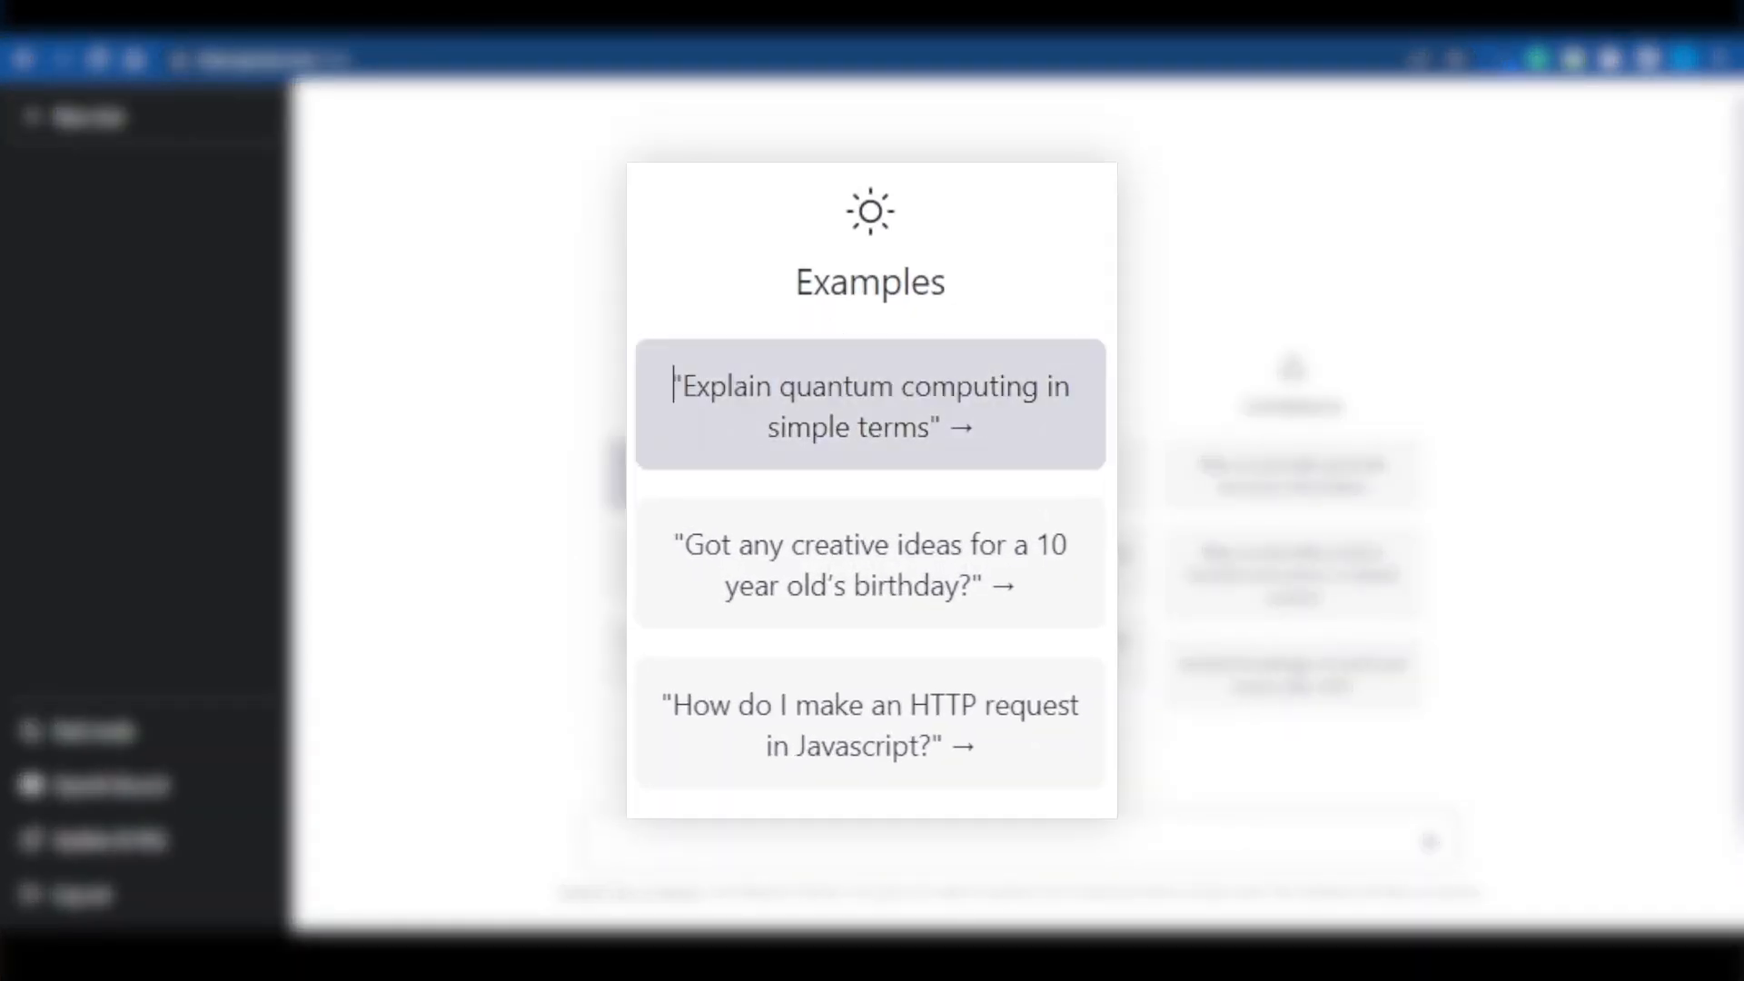
pyautogui.moveTo(1032, 454)
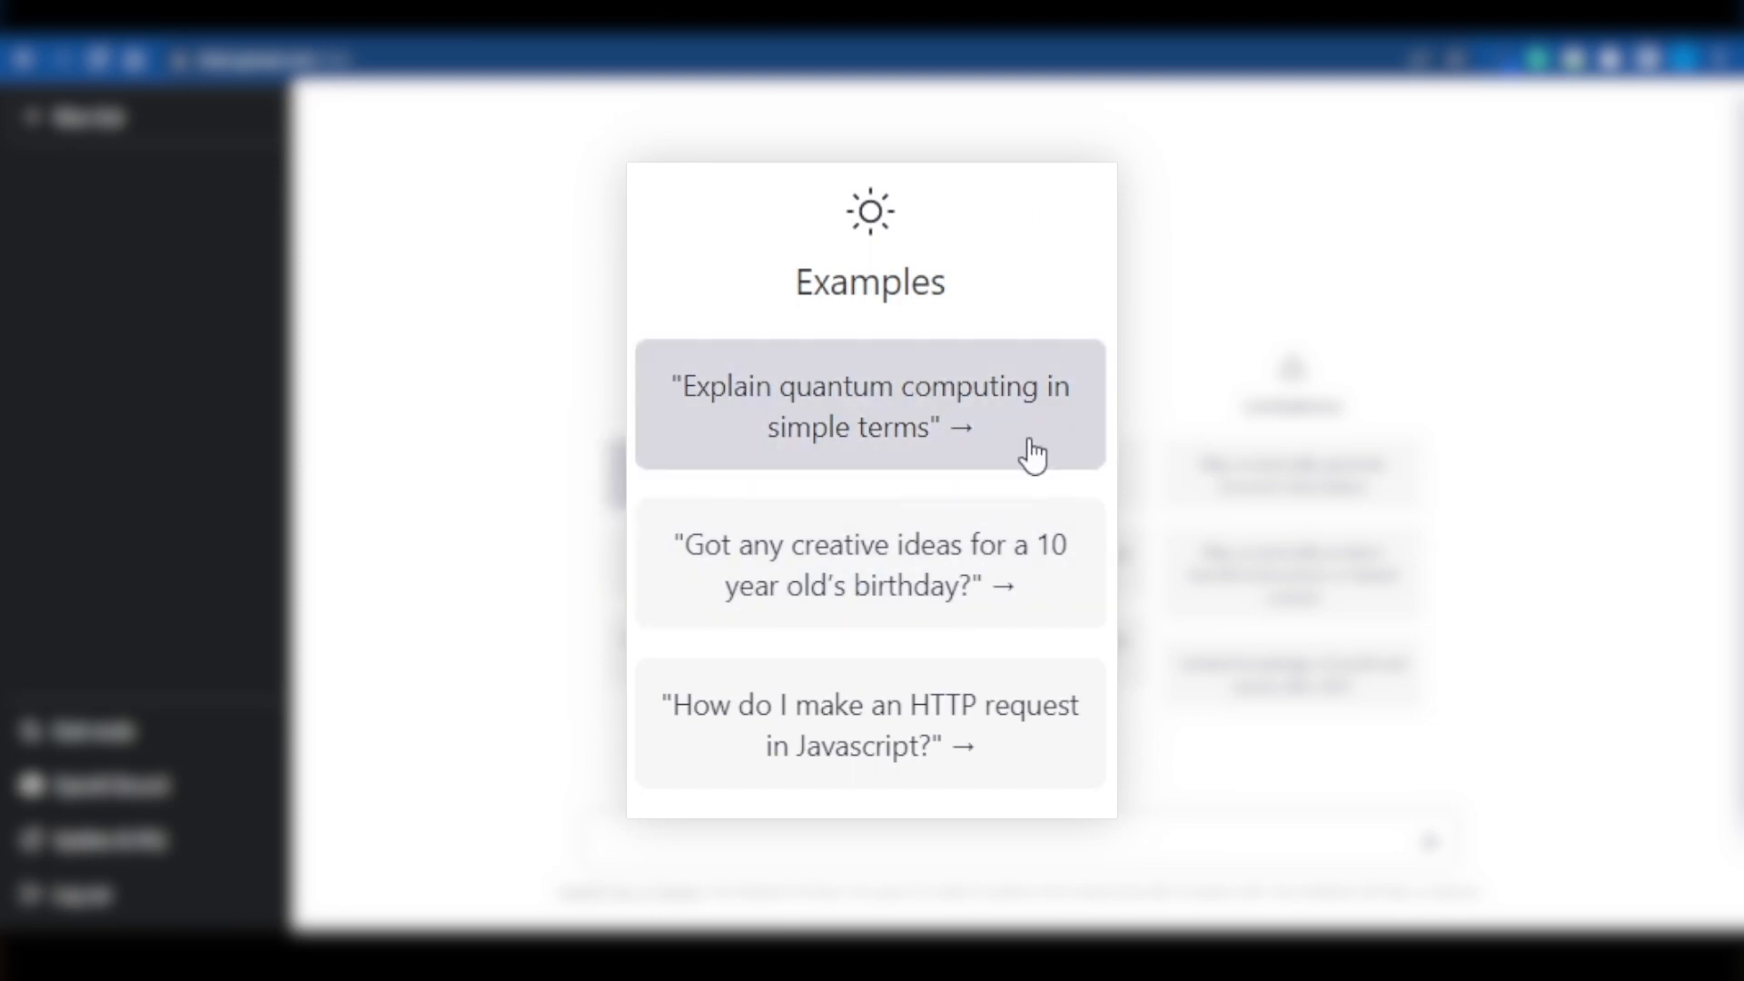
pyautogui.moveTo(940, 584)
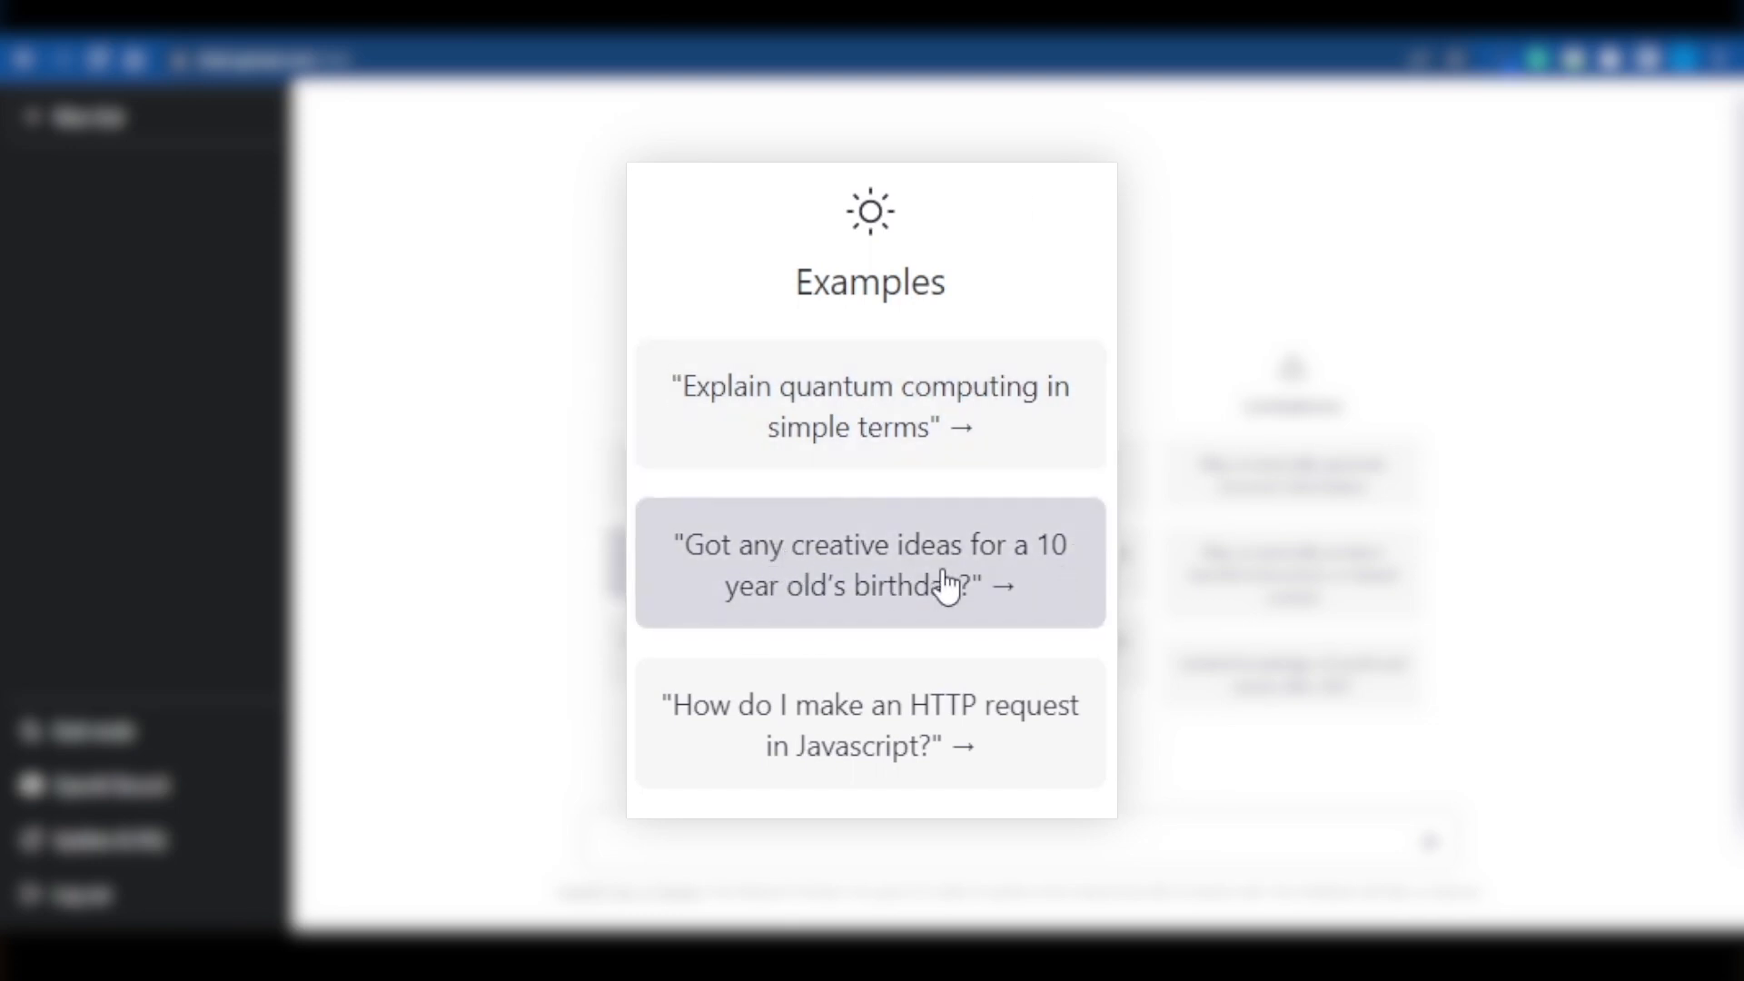
pyautogui.moveTo(943, 576)
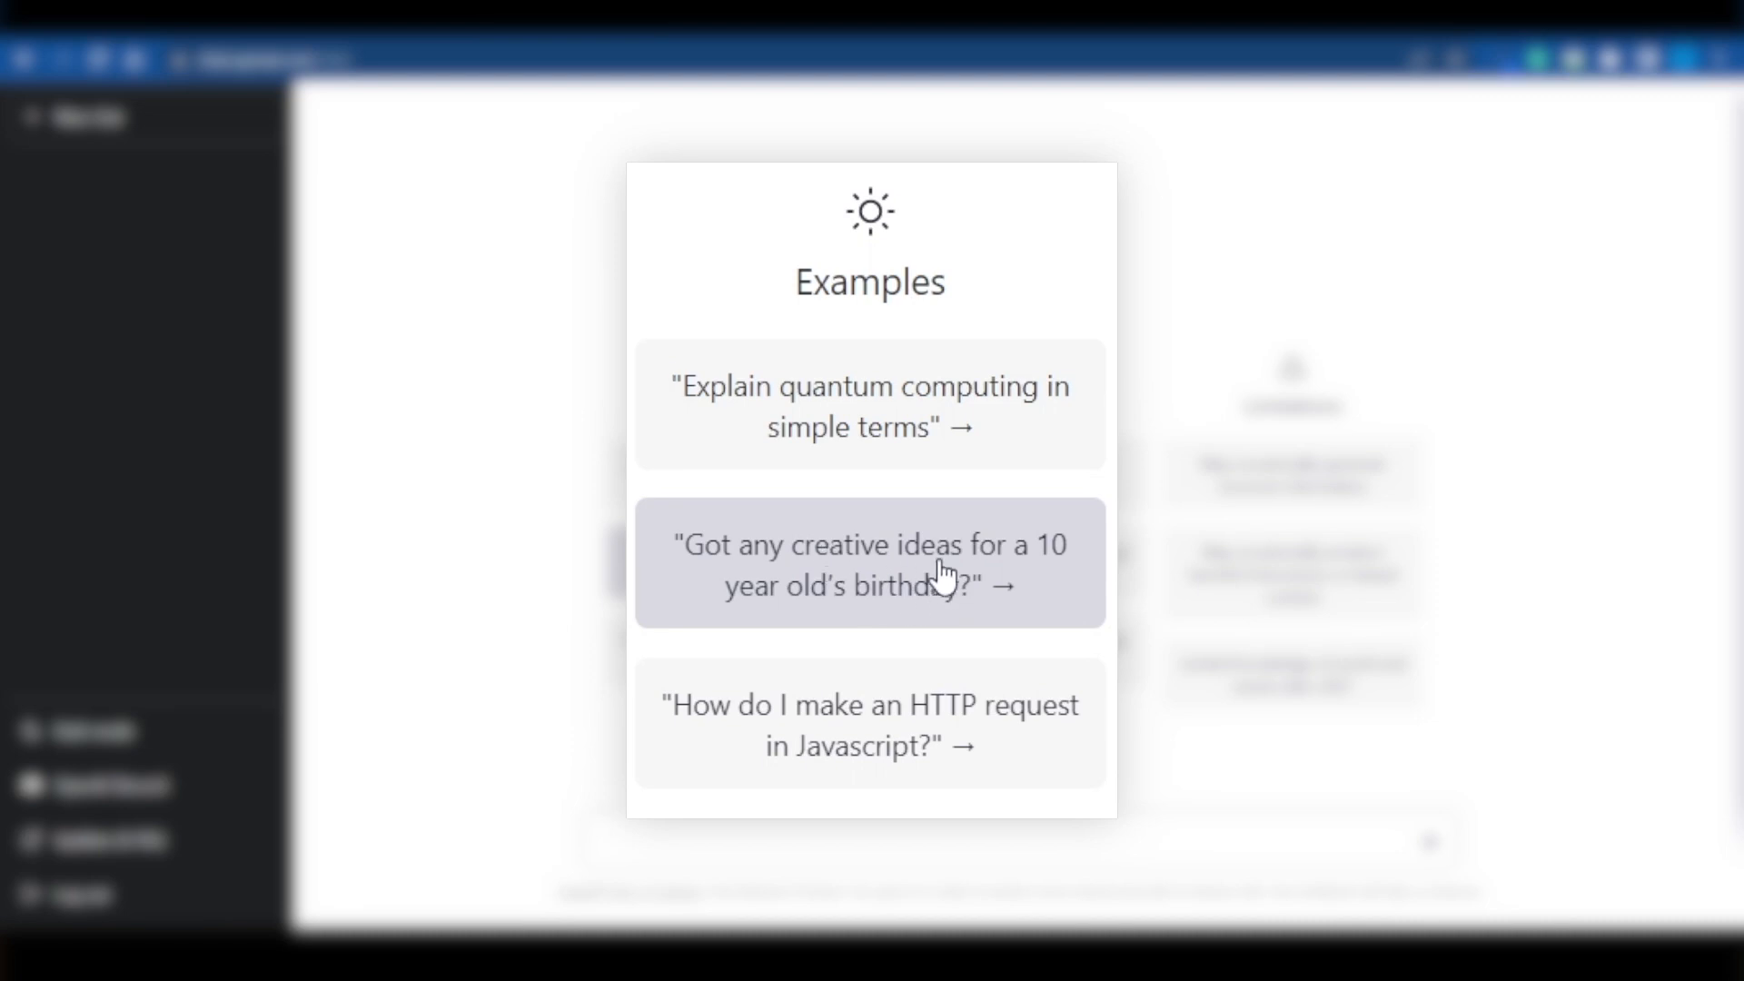
pyautogui.moveTo(870, 779)
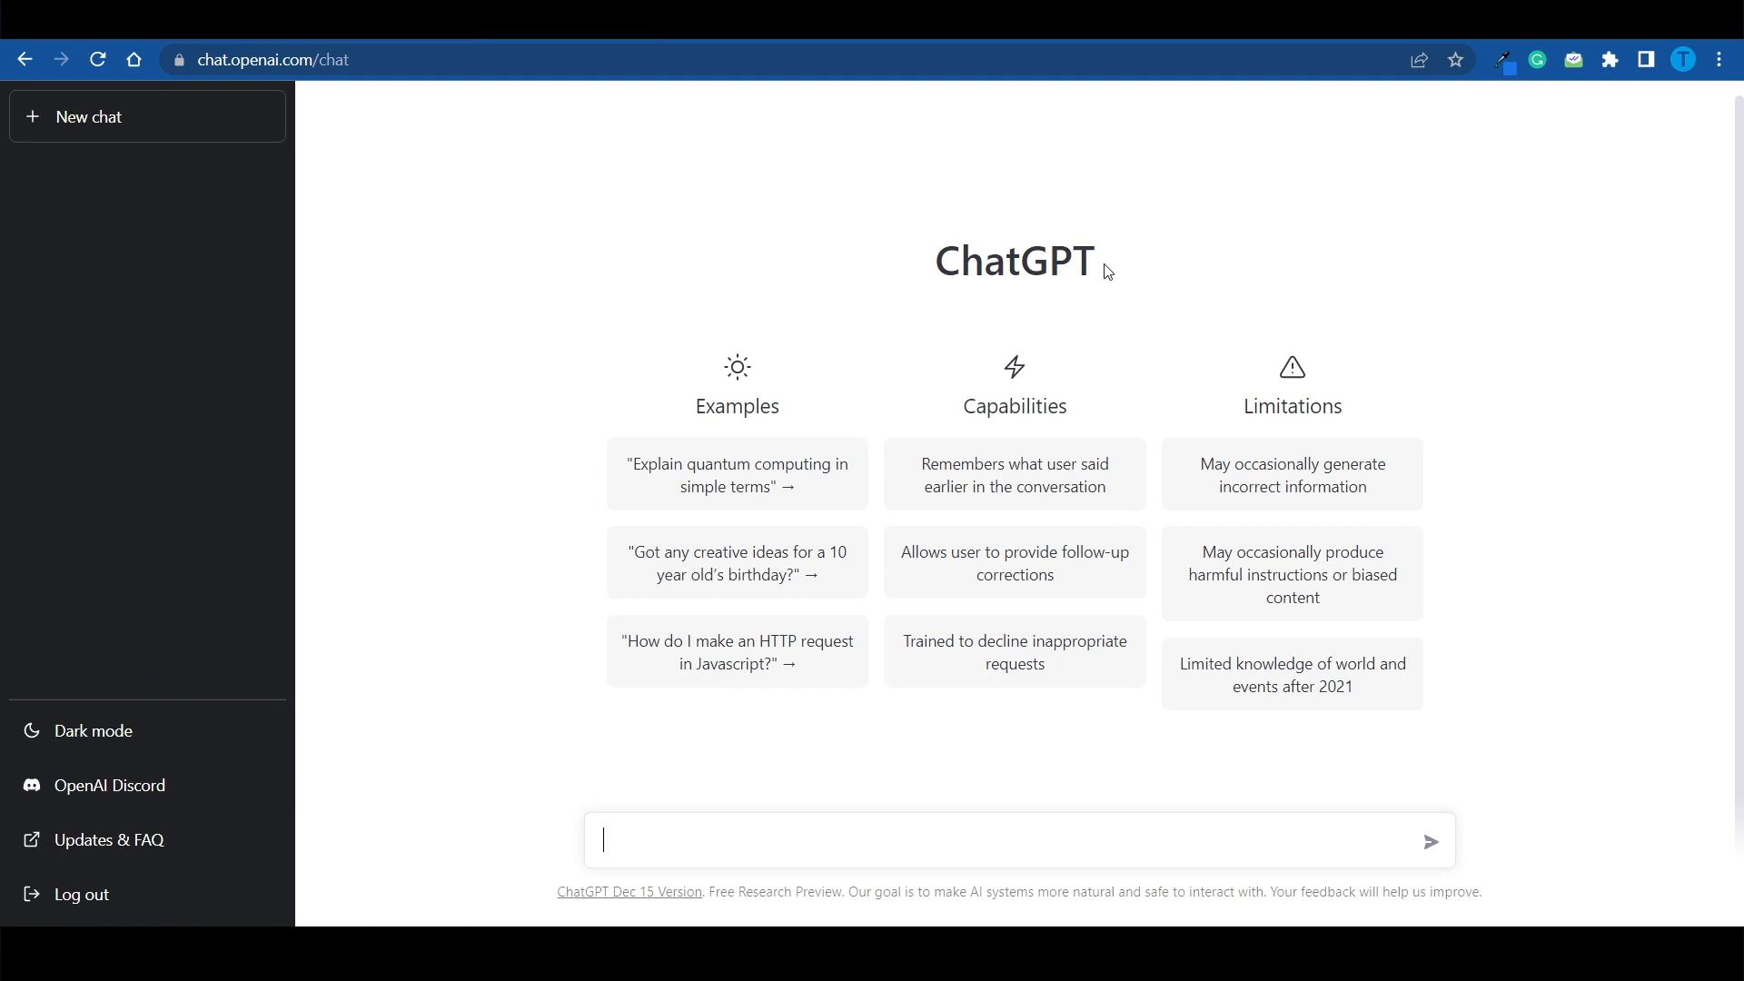
pyautogui.moveTo(1001, 506)
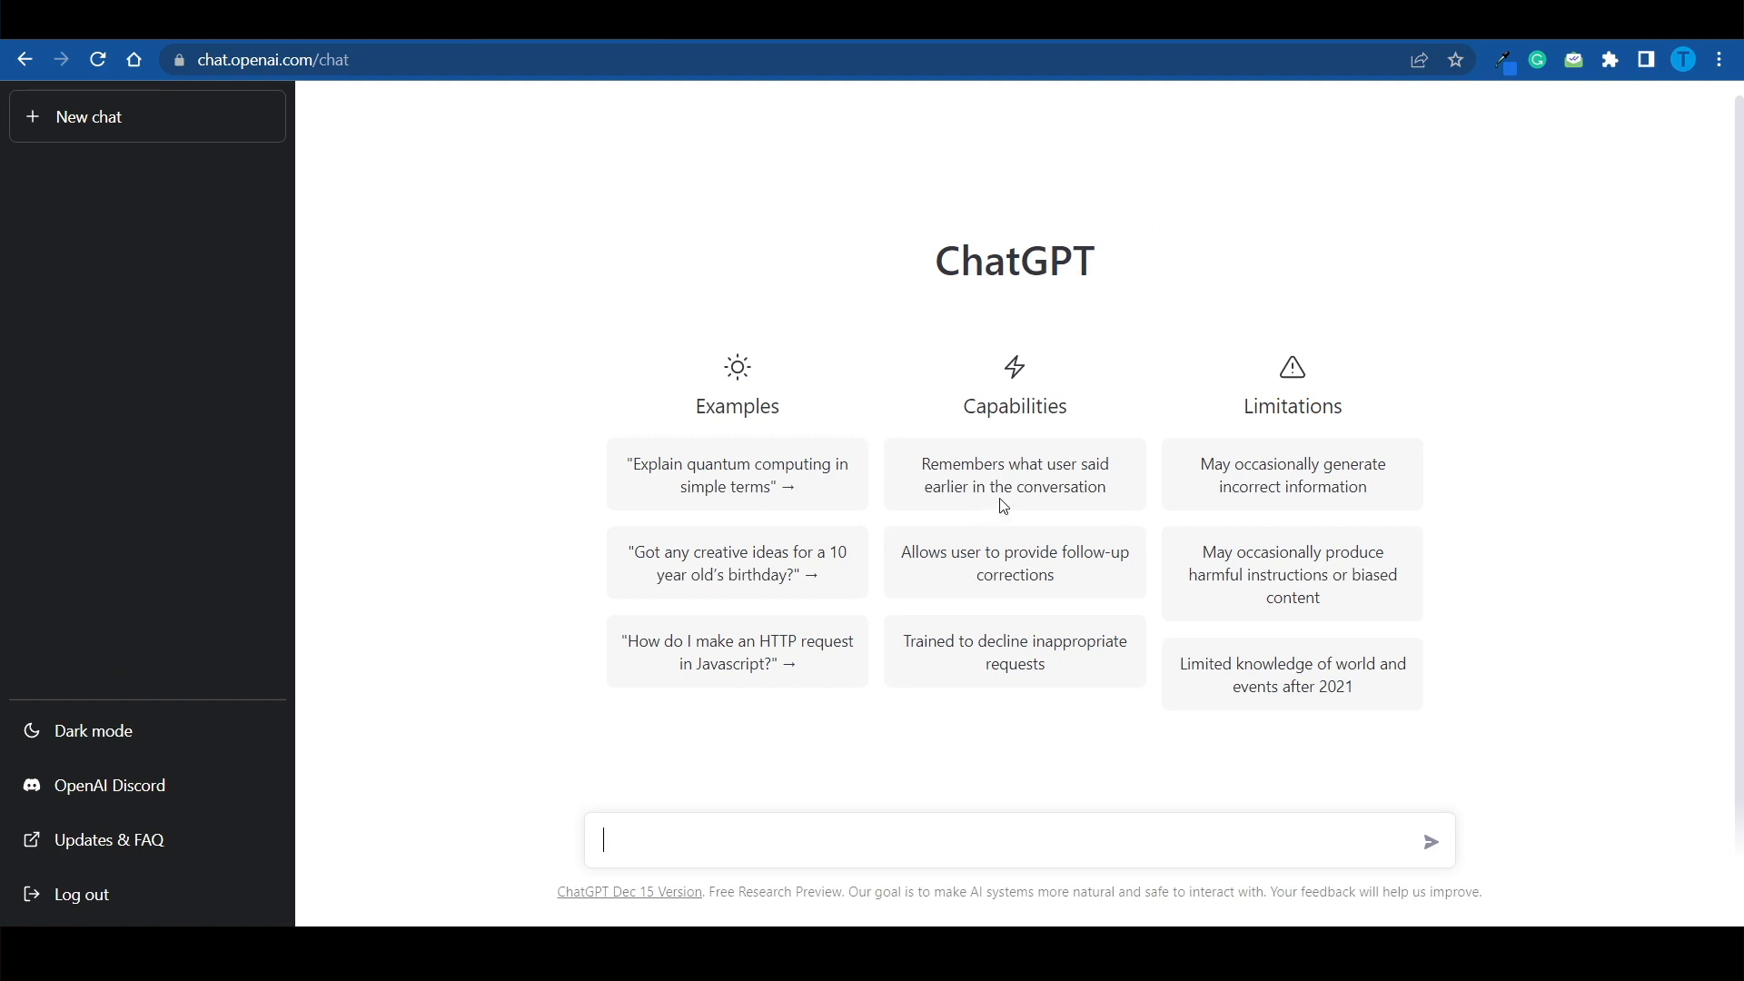
pyautogui.moveTo(1333, 365)
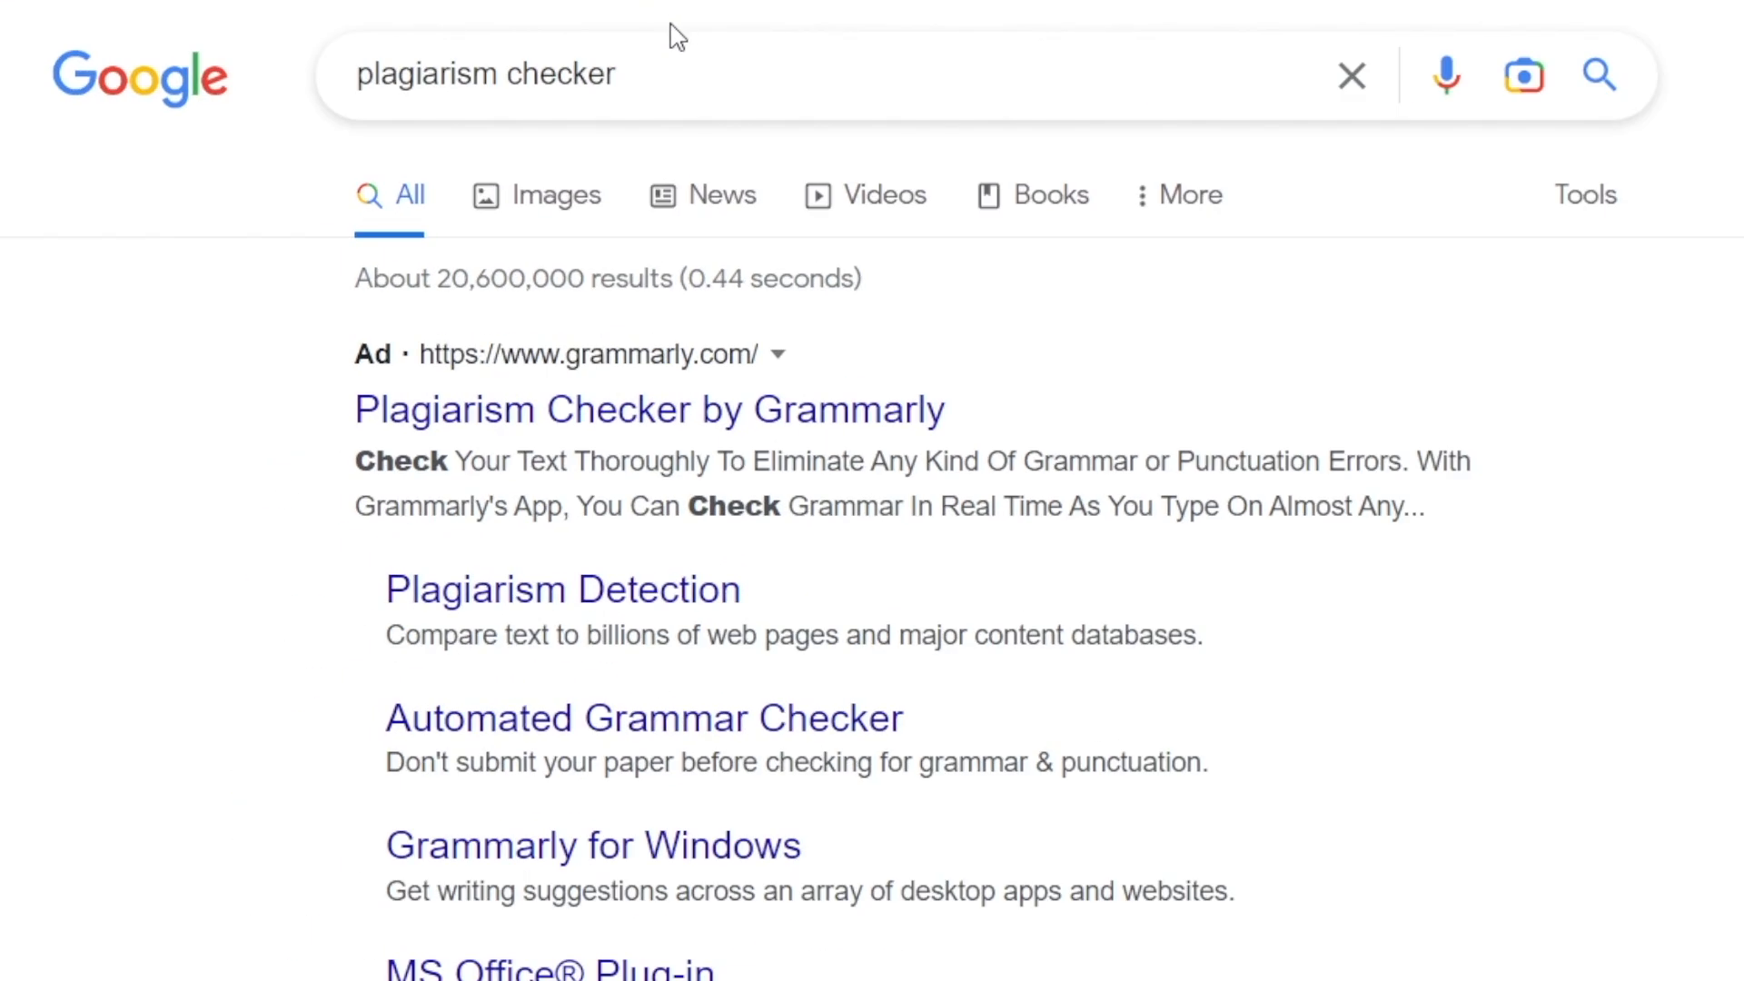
pyautogui.moveTo(337, 135)
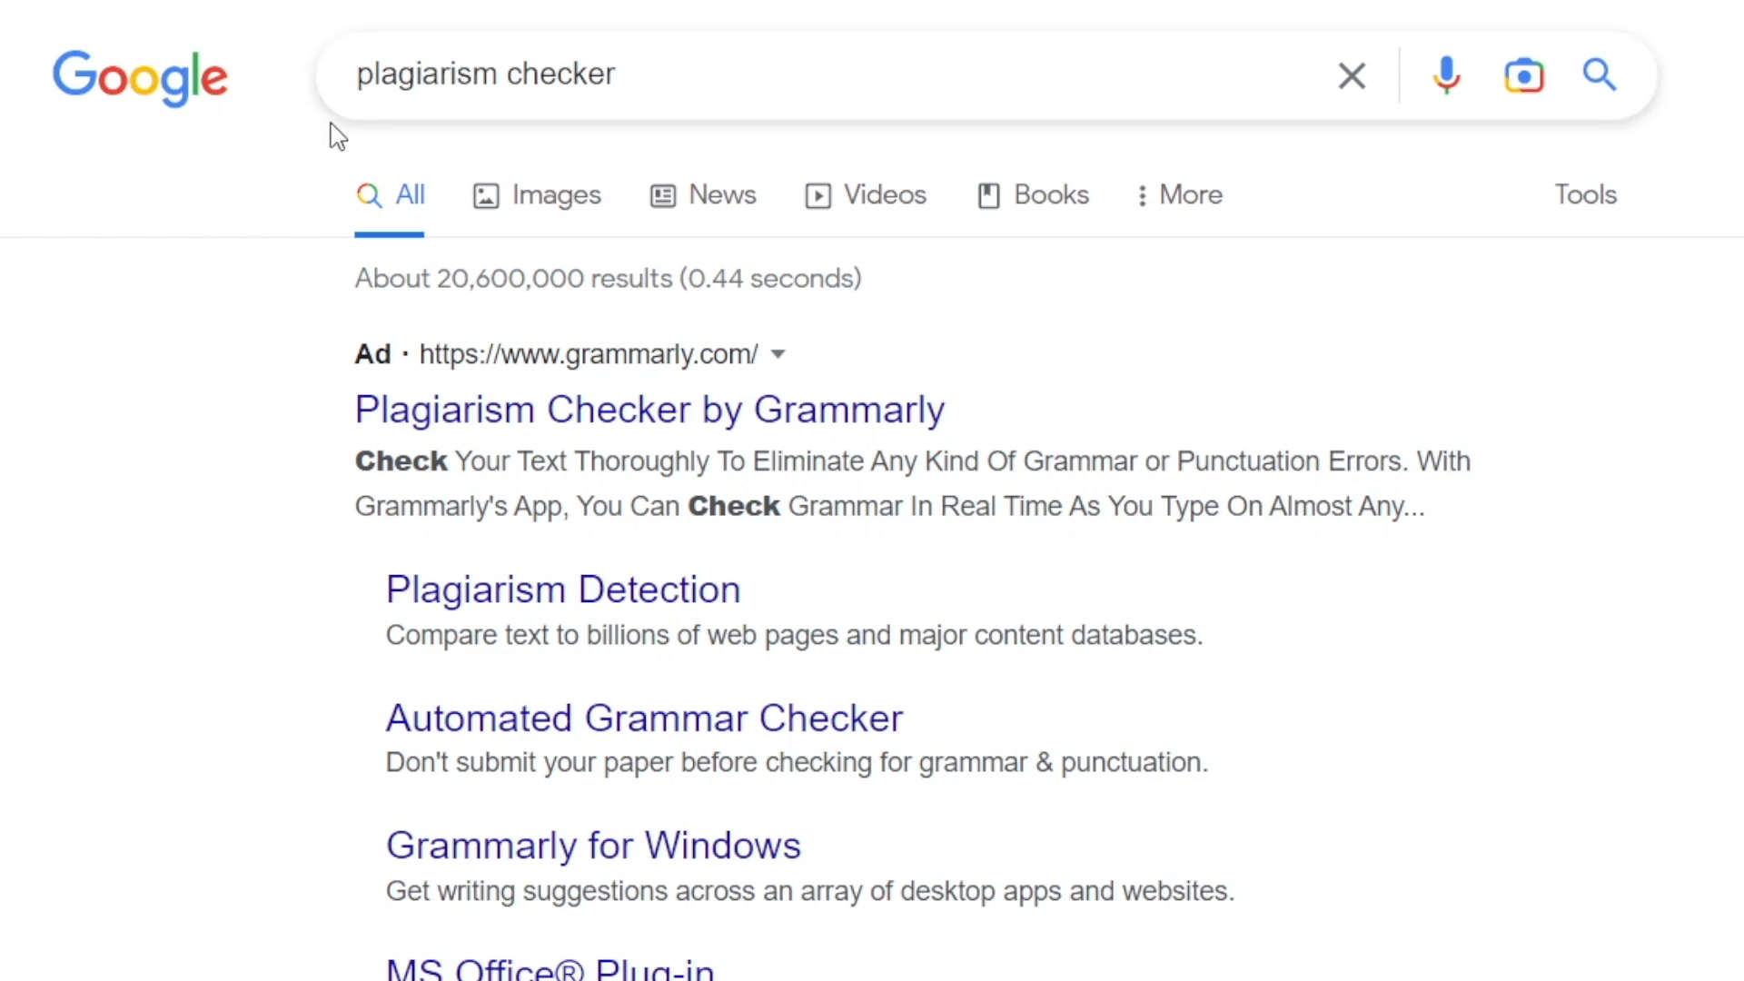
# Step: From the 'plagiarism checker' results, follow the Duplichecker link to the checker page
pyautogui.scroll(-3)
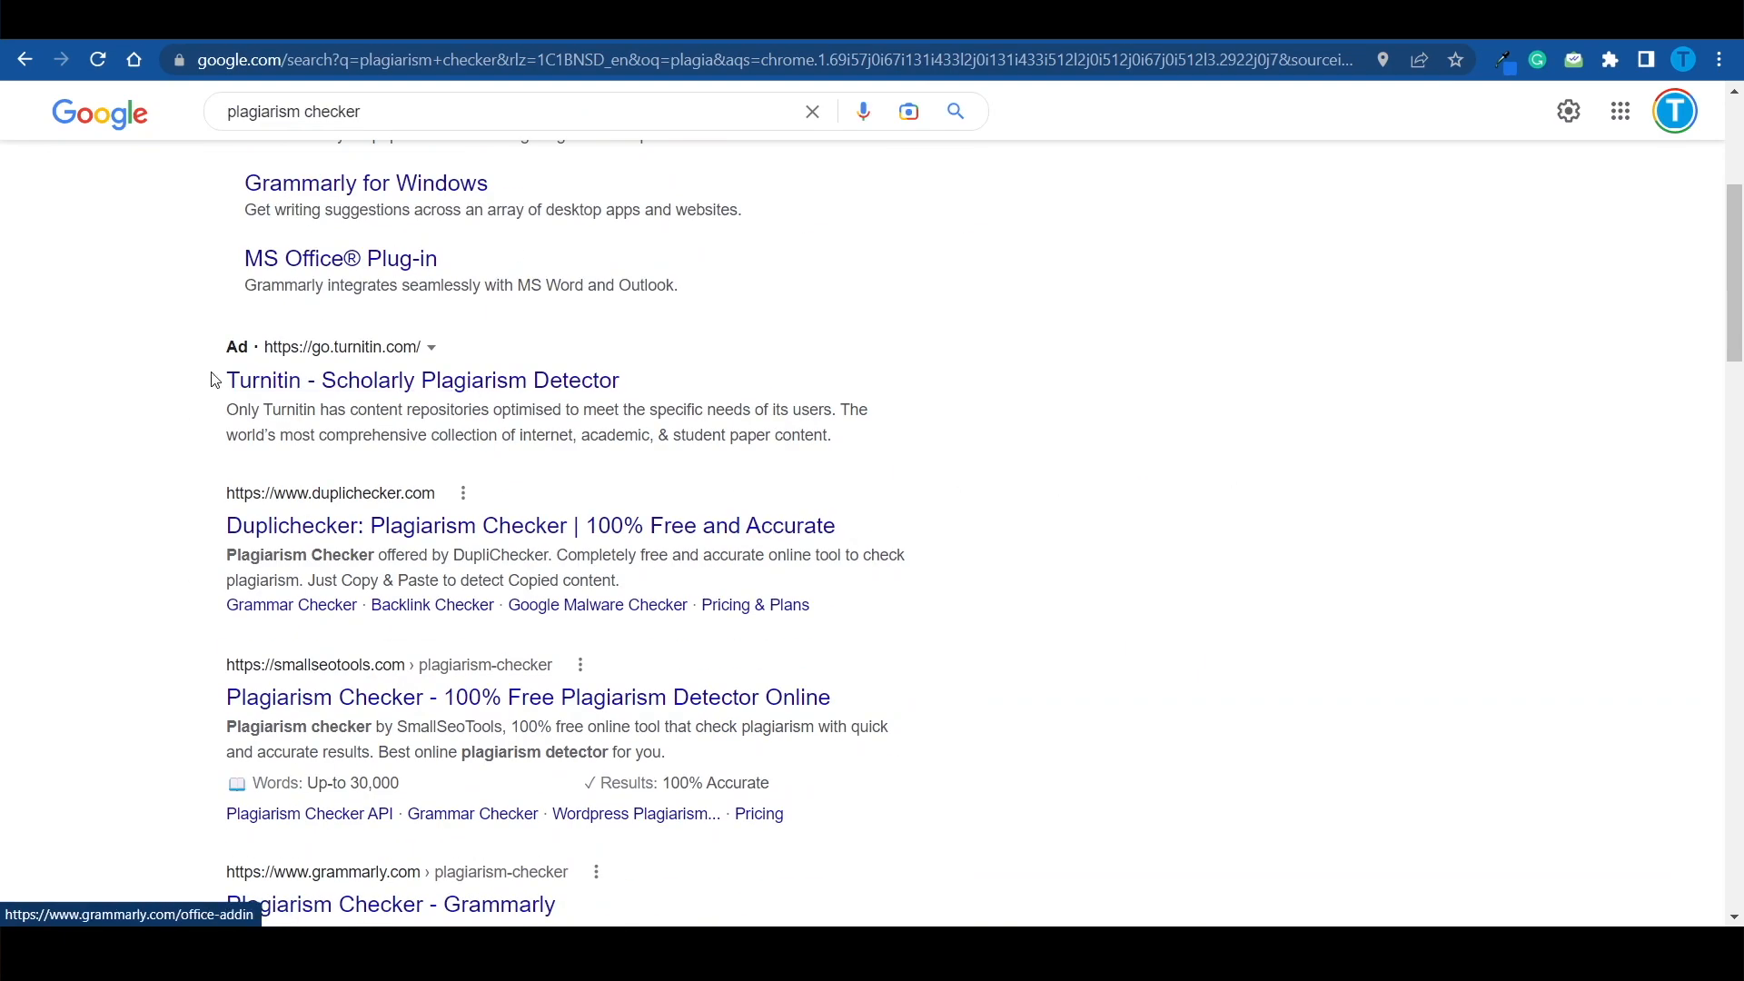
pyautogui.moveTo(679, 494)
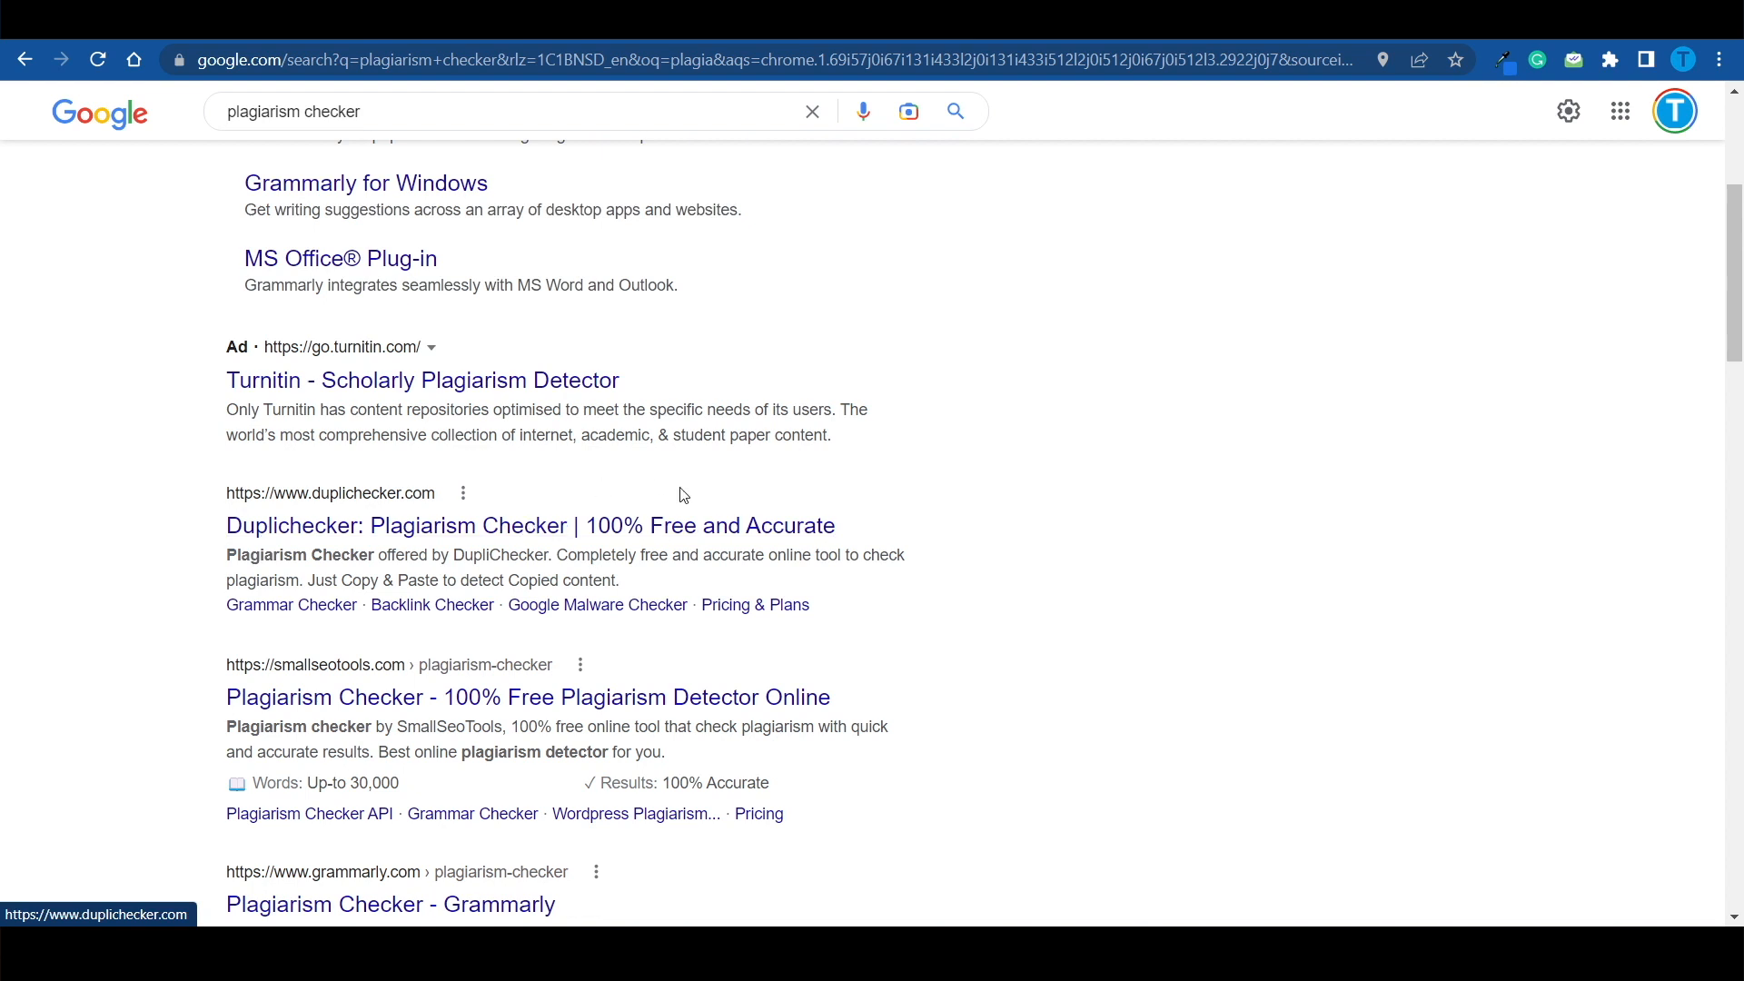
pyautogui.click(531, 525)
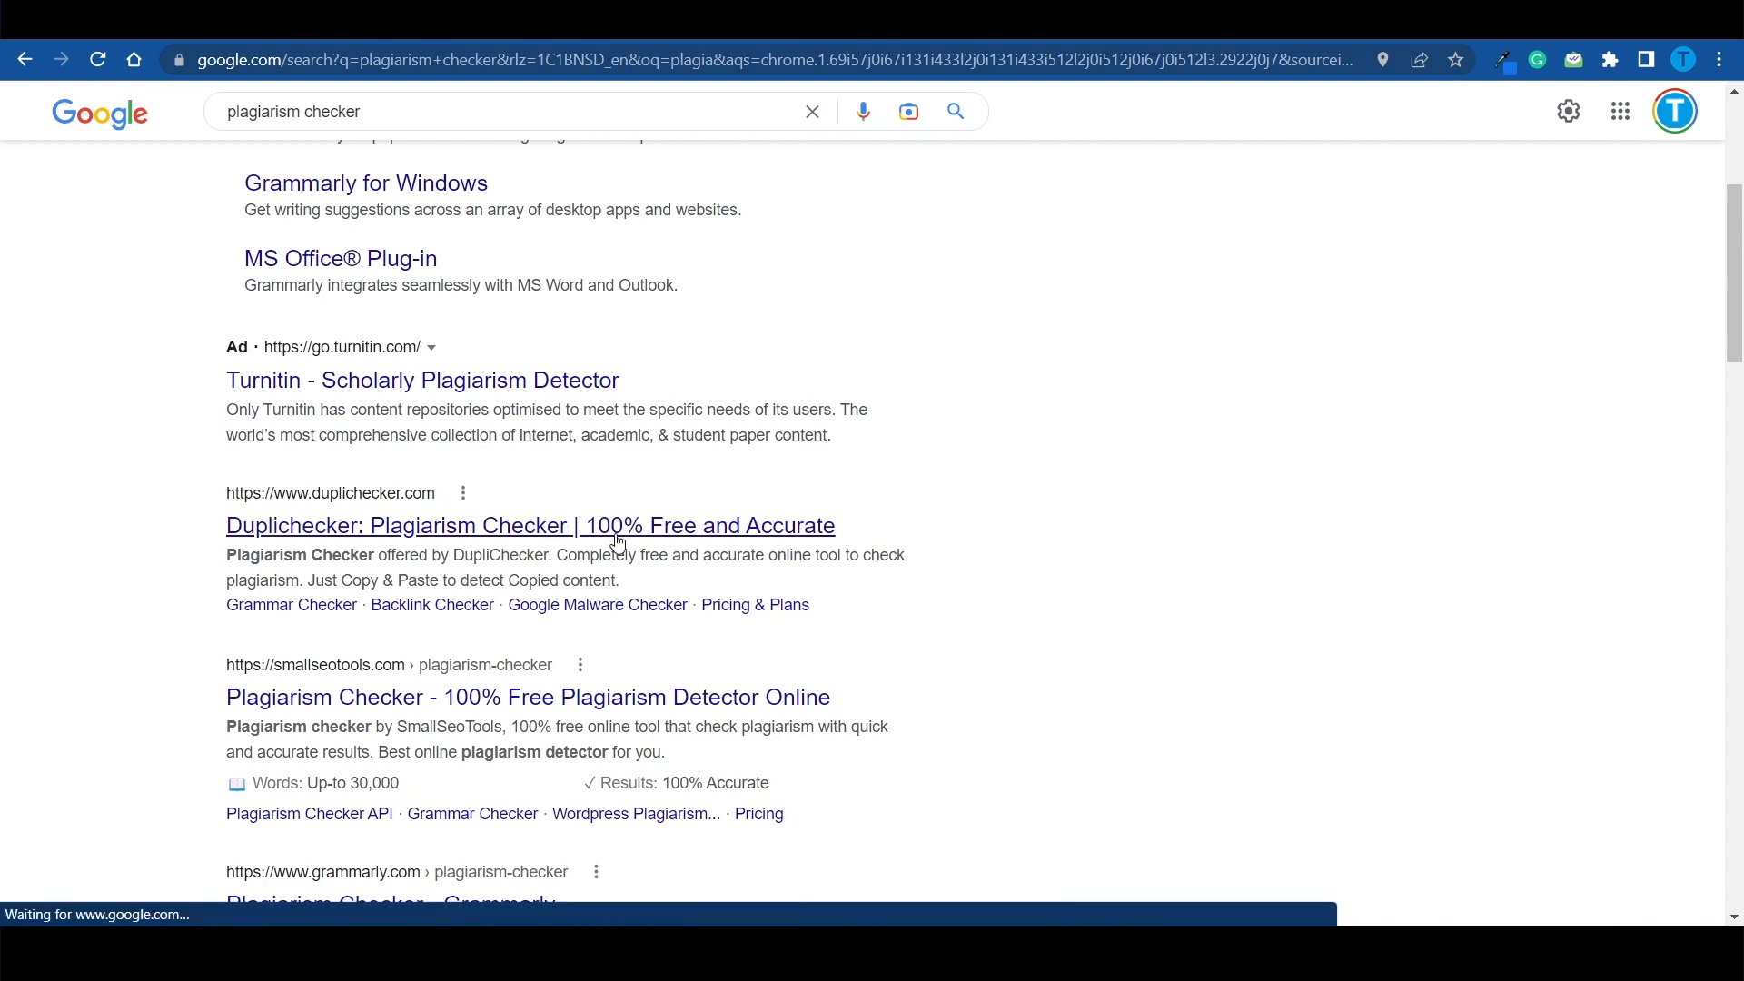
pyautogui.click(530, 525)
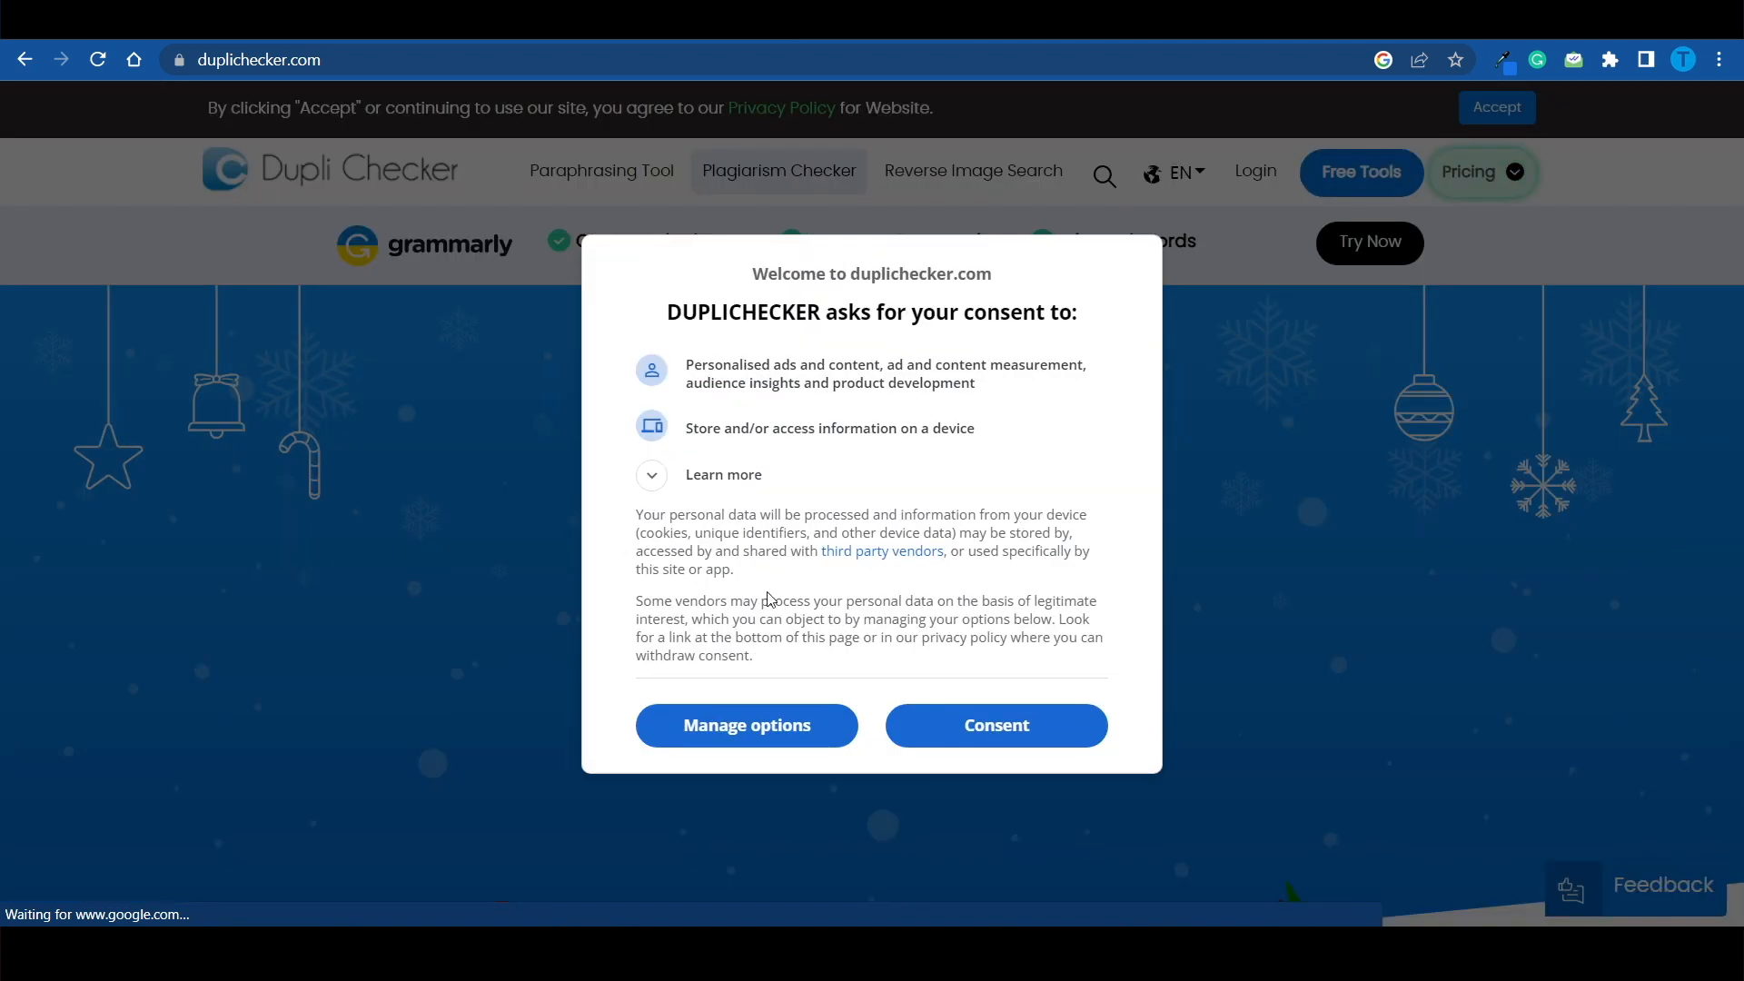
pyautogui.click(995, 724)
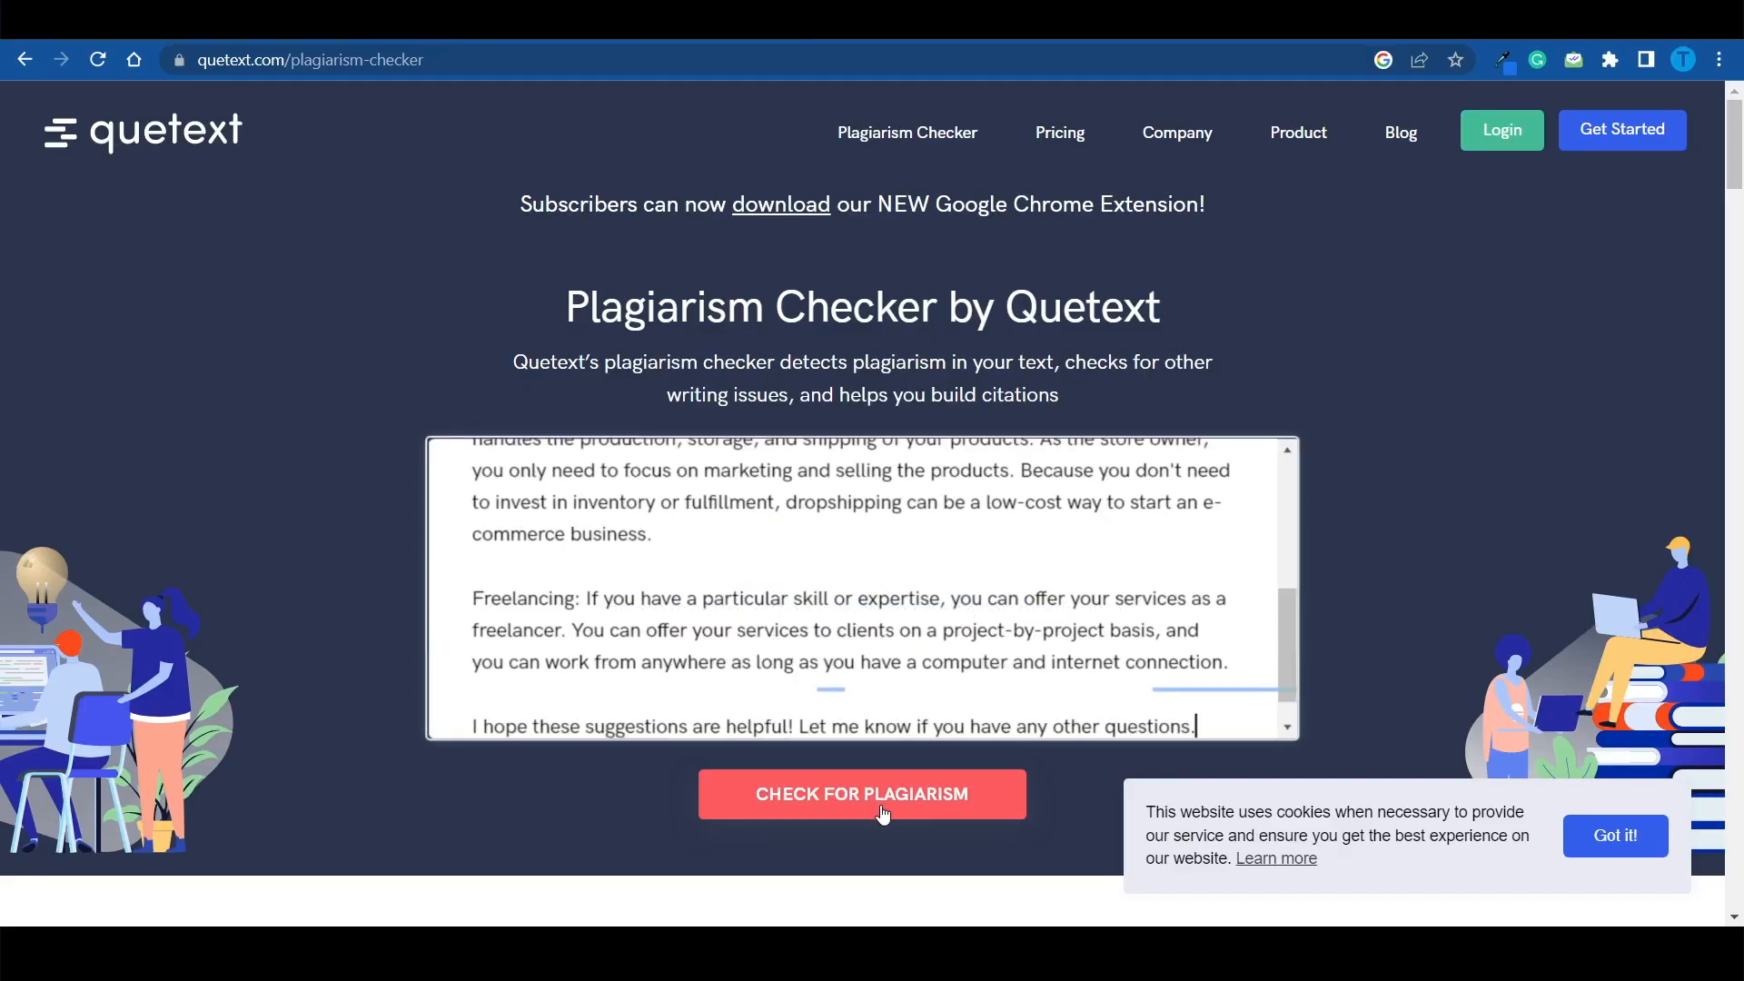
# Step: Run Quetext's check on the pasted business-model answer, scoring 29% matching from 4 sources
pyautogui.click(861, 793)
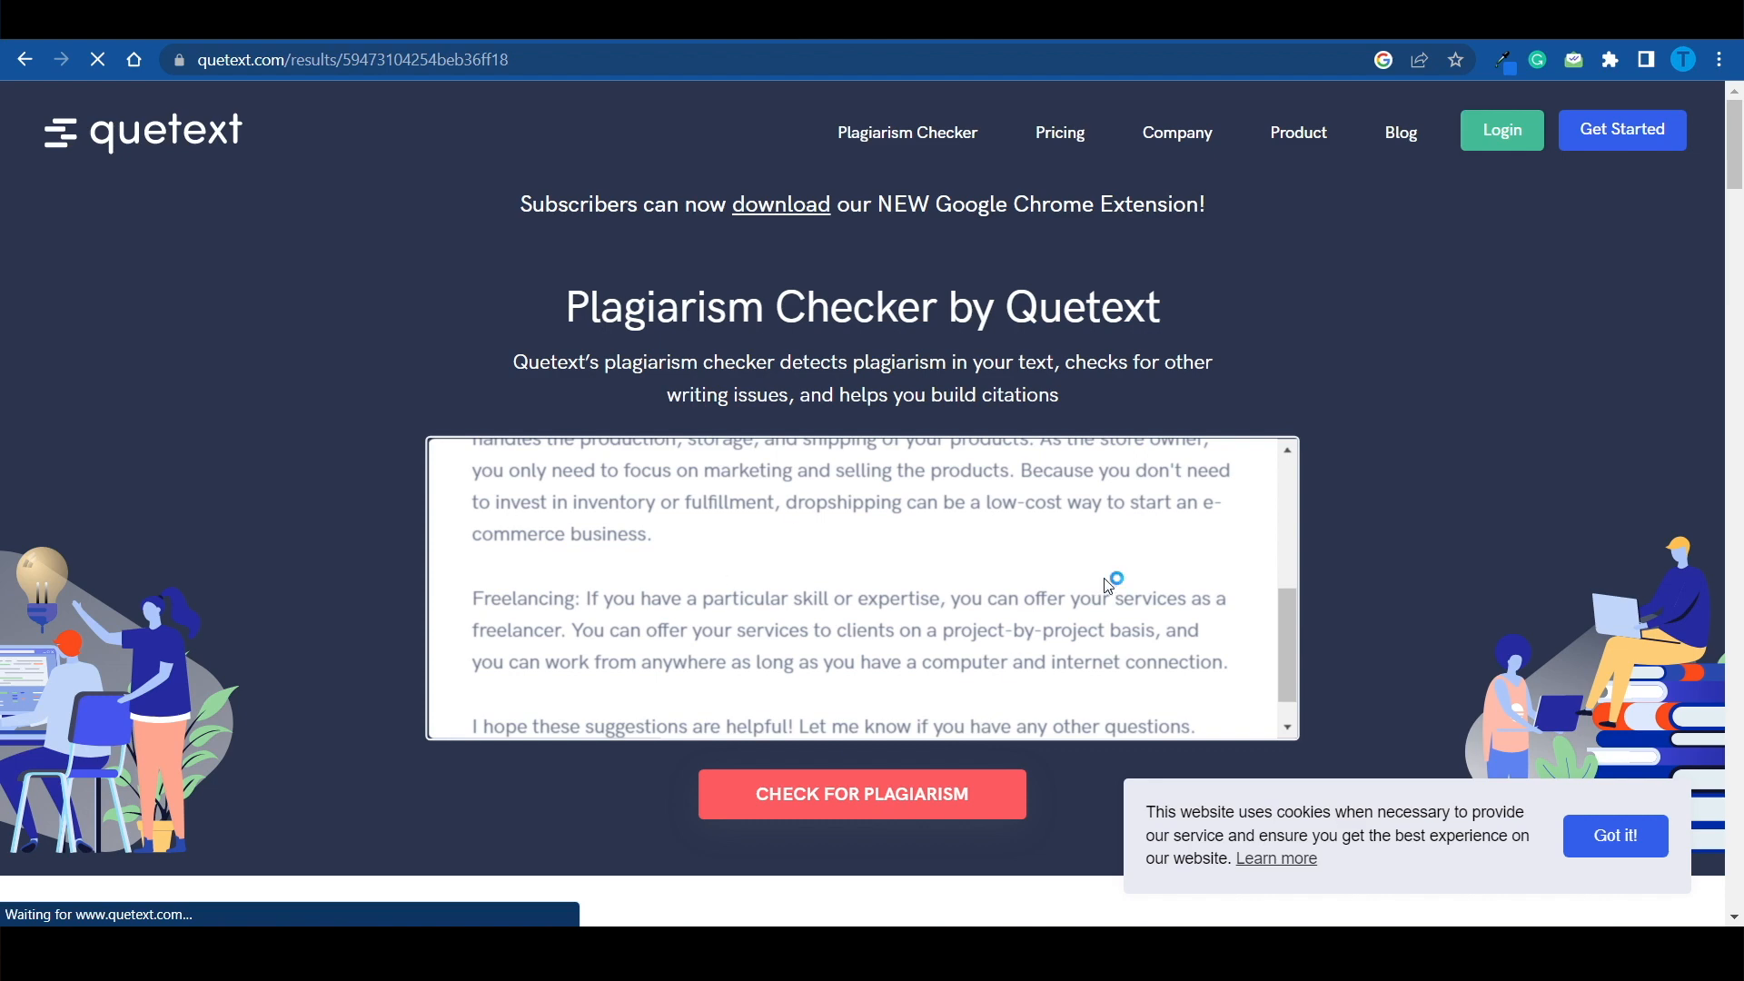
pyautogui.click(861, 793)
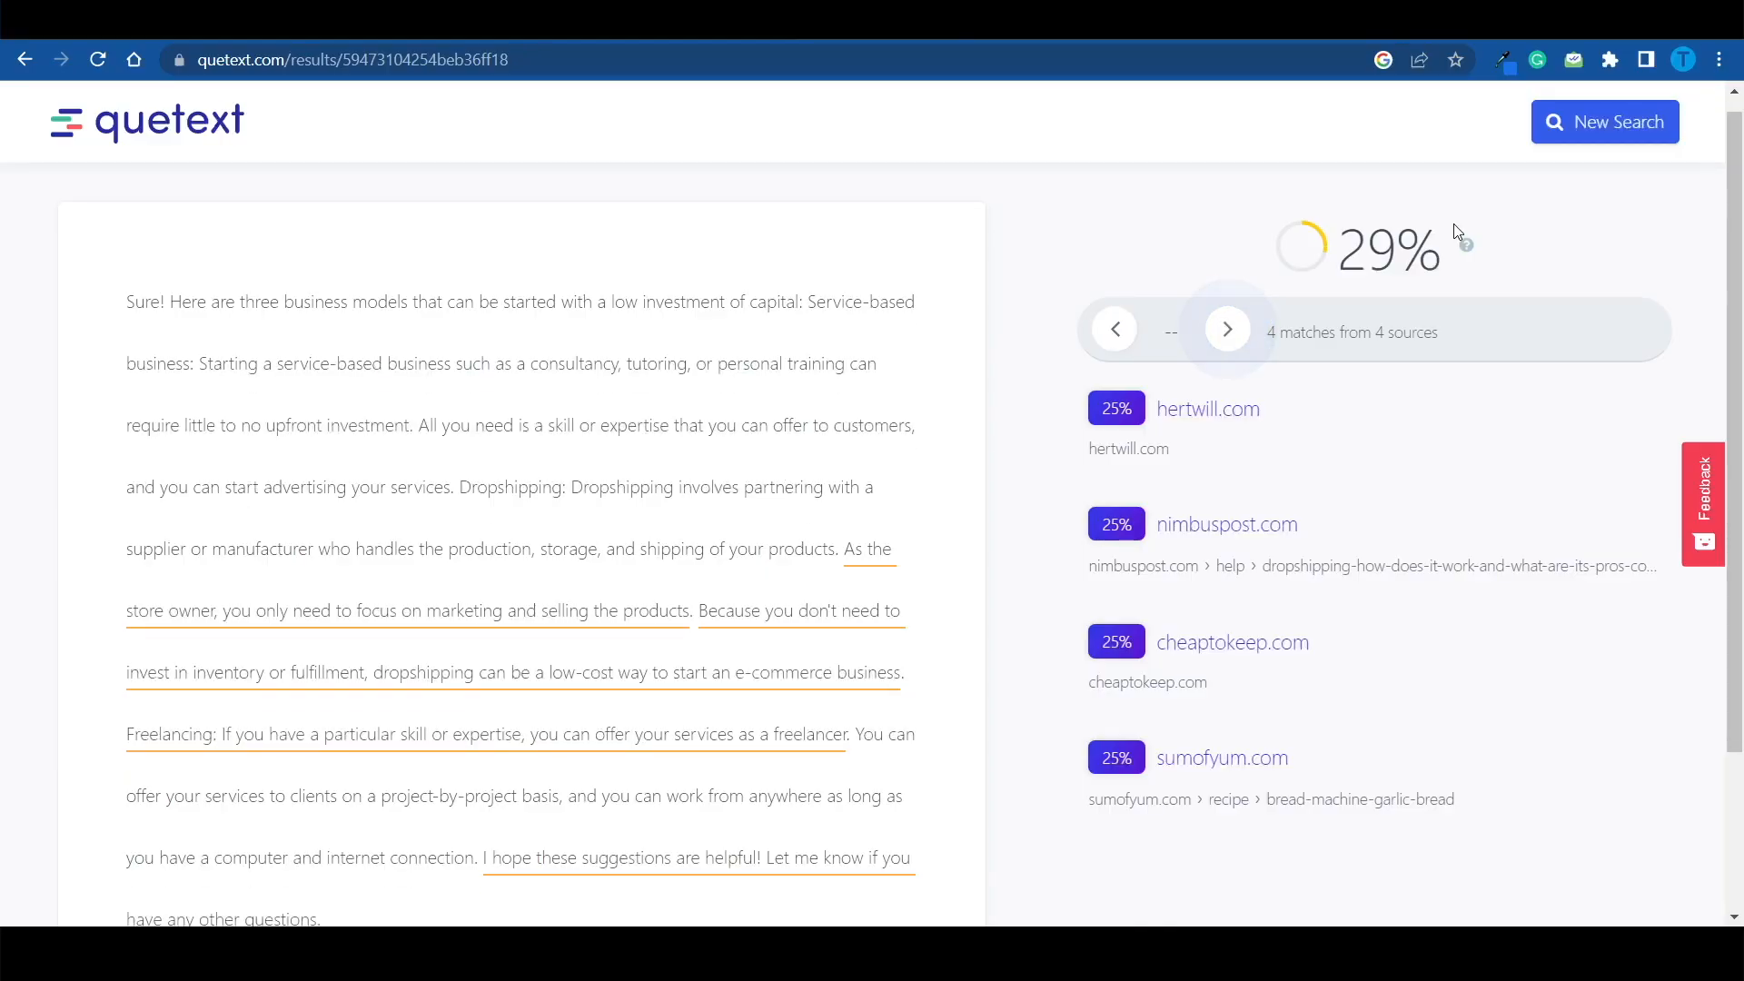
pyautogui.moveTo(1466, 246)
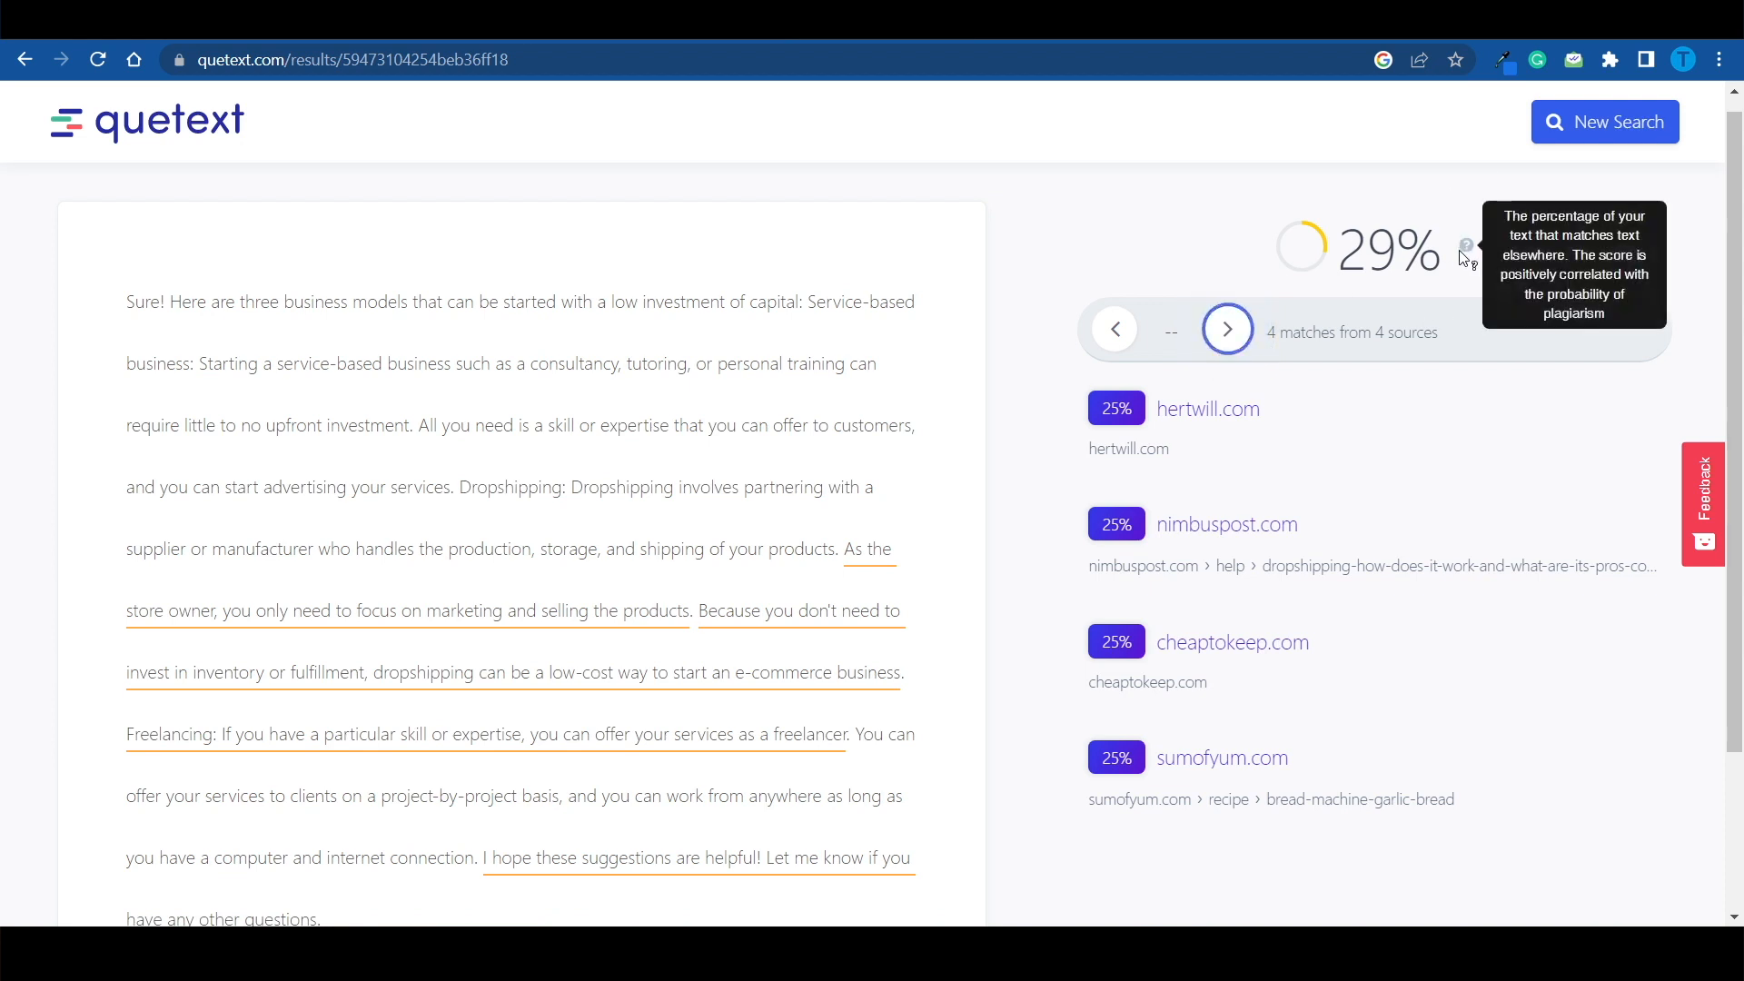
pyautogui.moveTo(1581, 263)
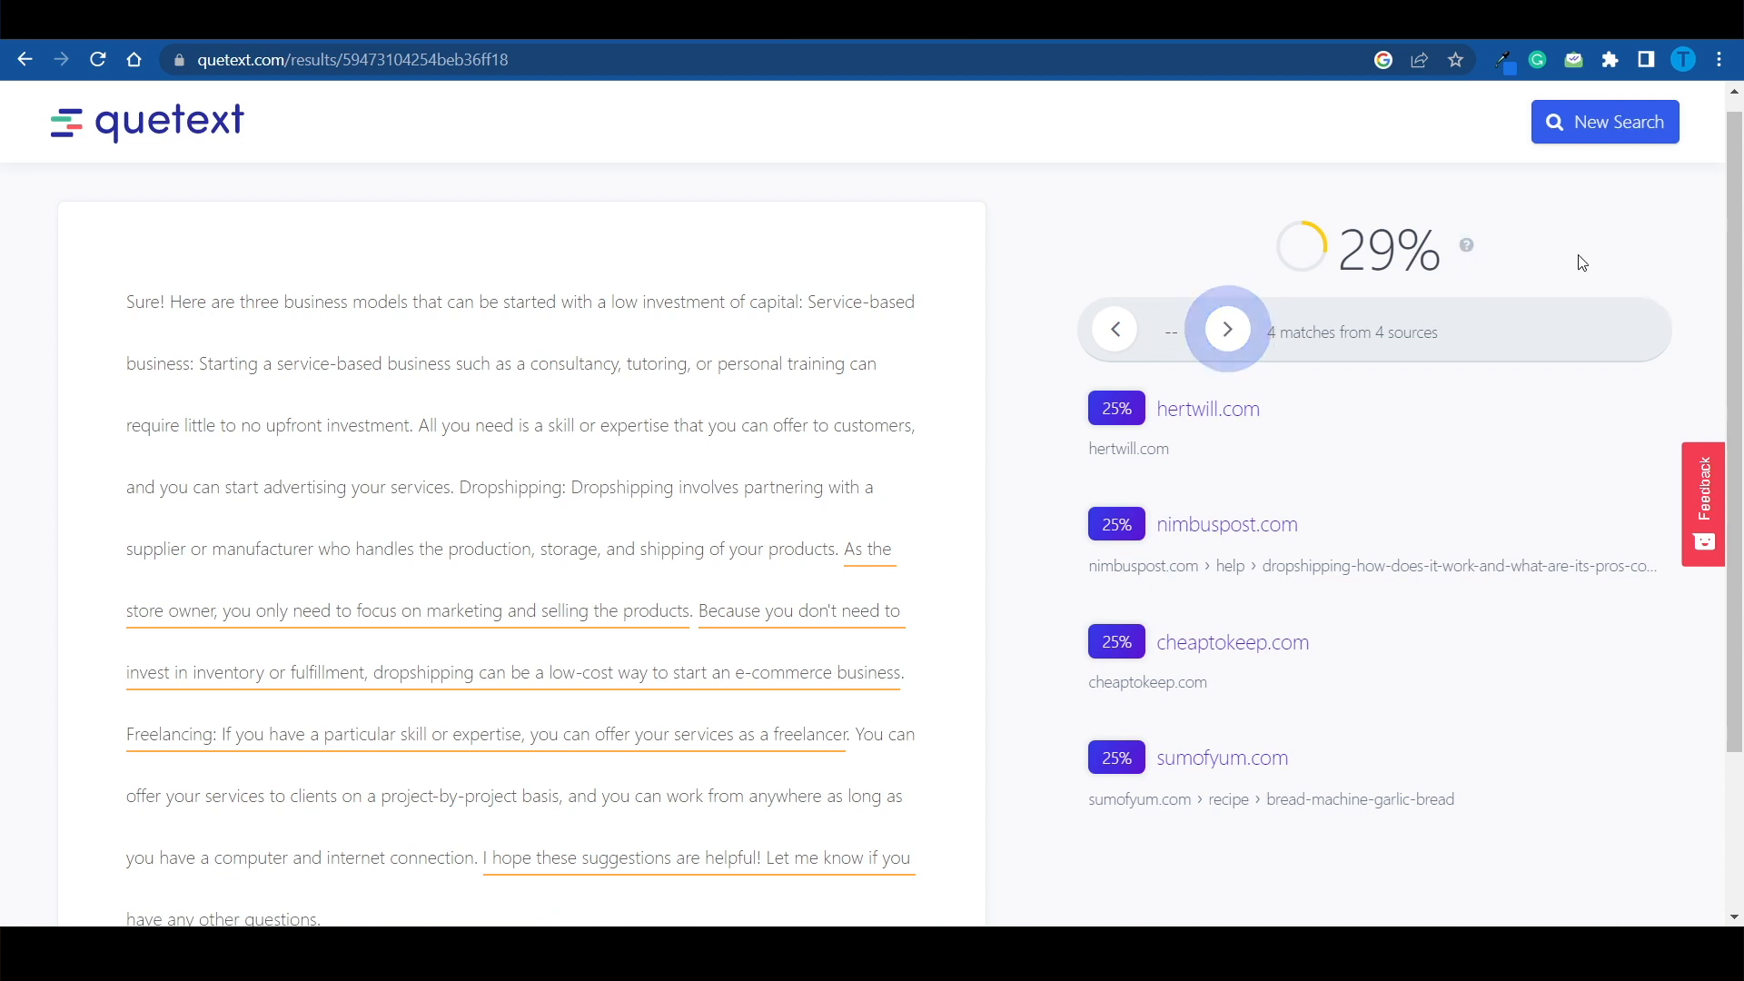
pyautogui.moveTo(1466, 244)
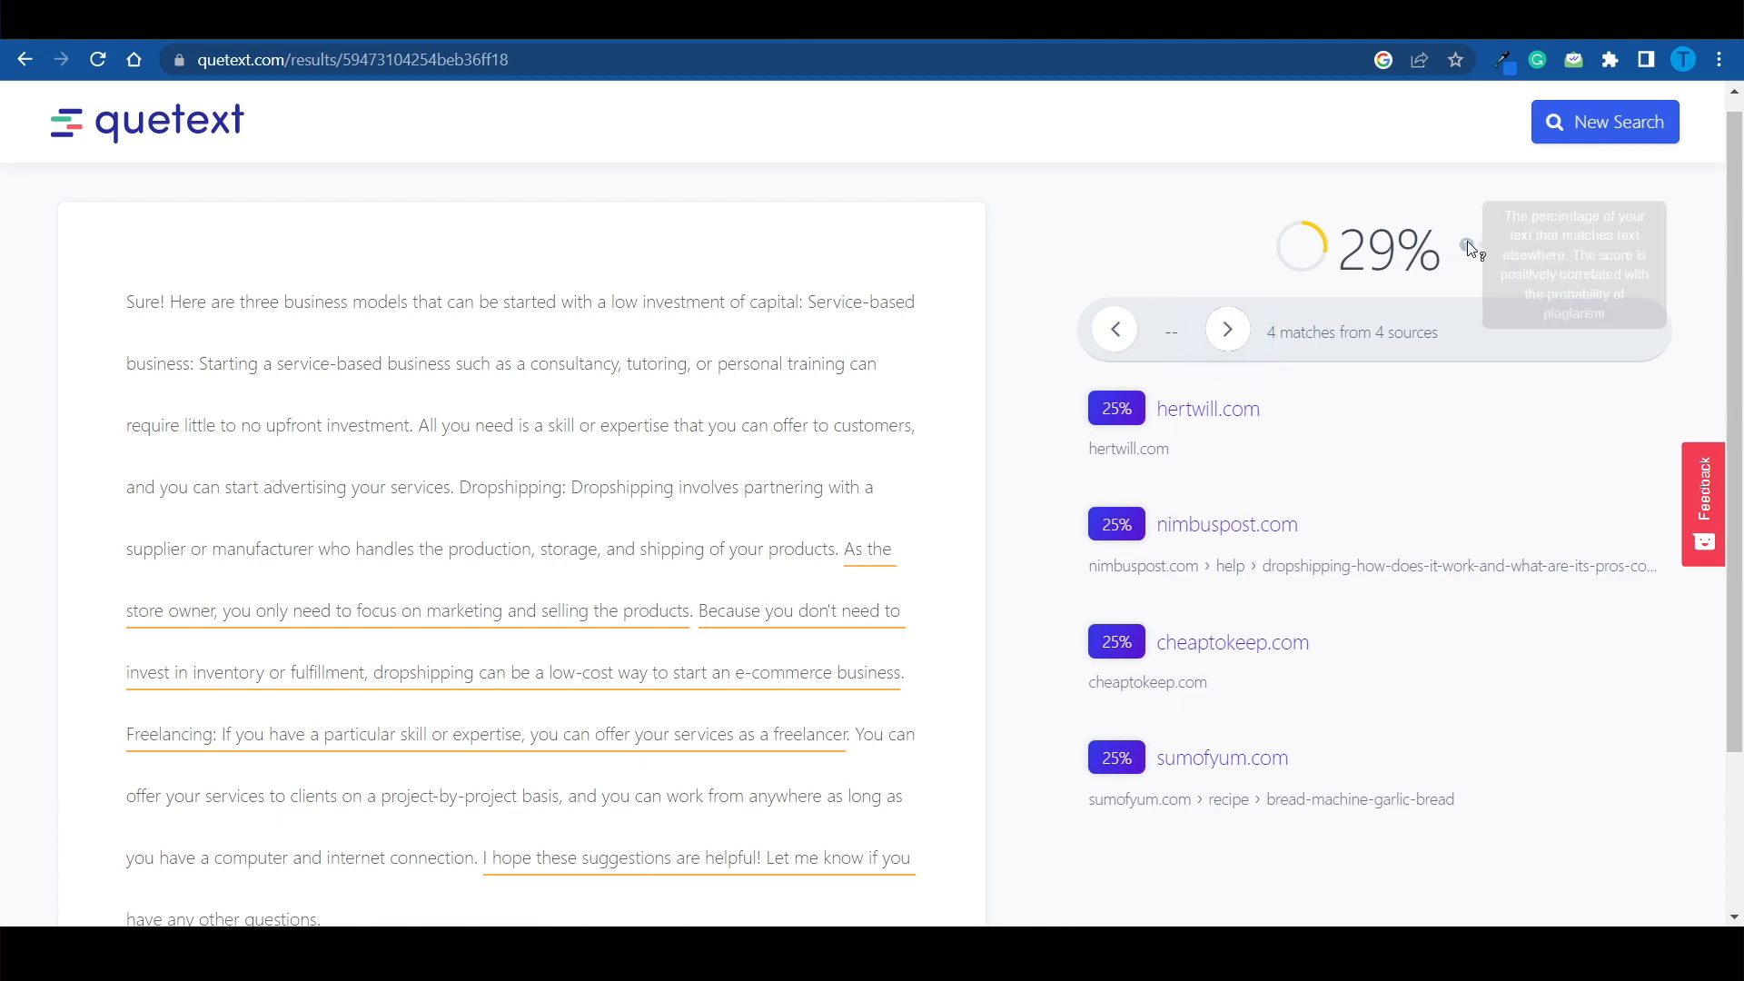
pyautogui.scroll(-3)
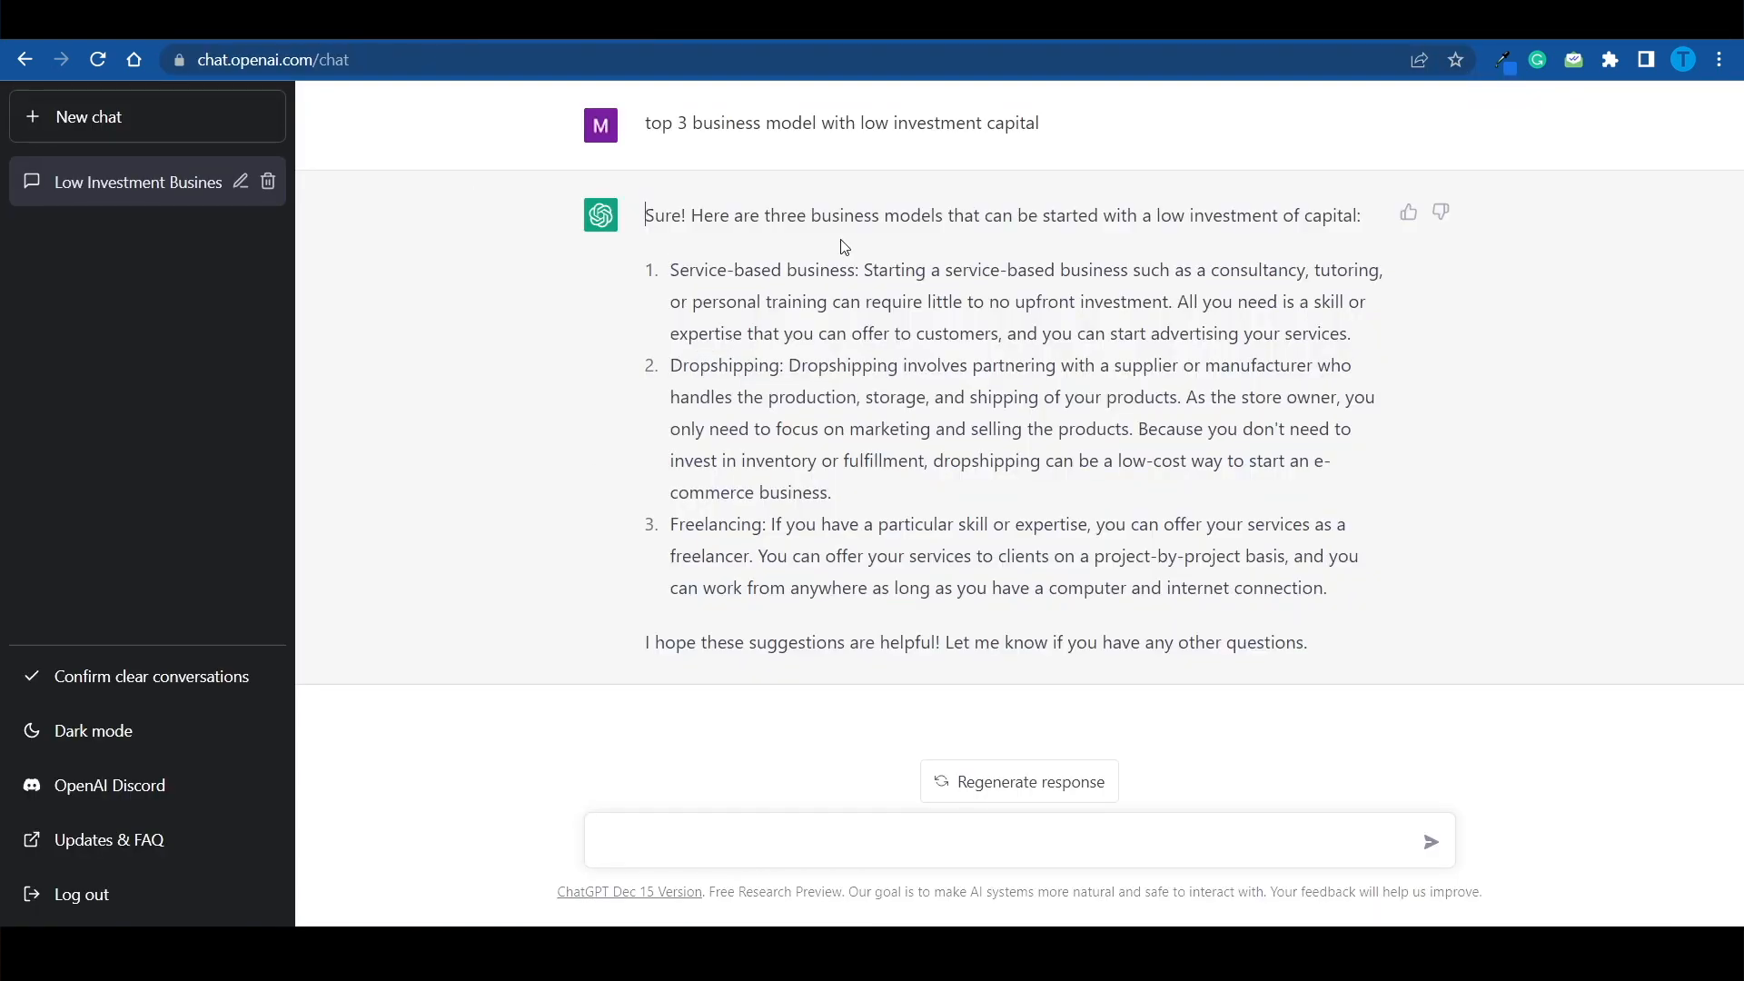
pyautogui.moveTo(905, 294)
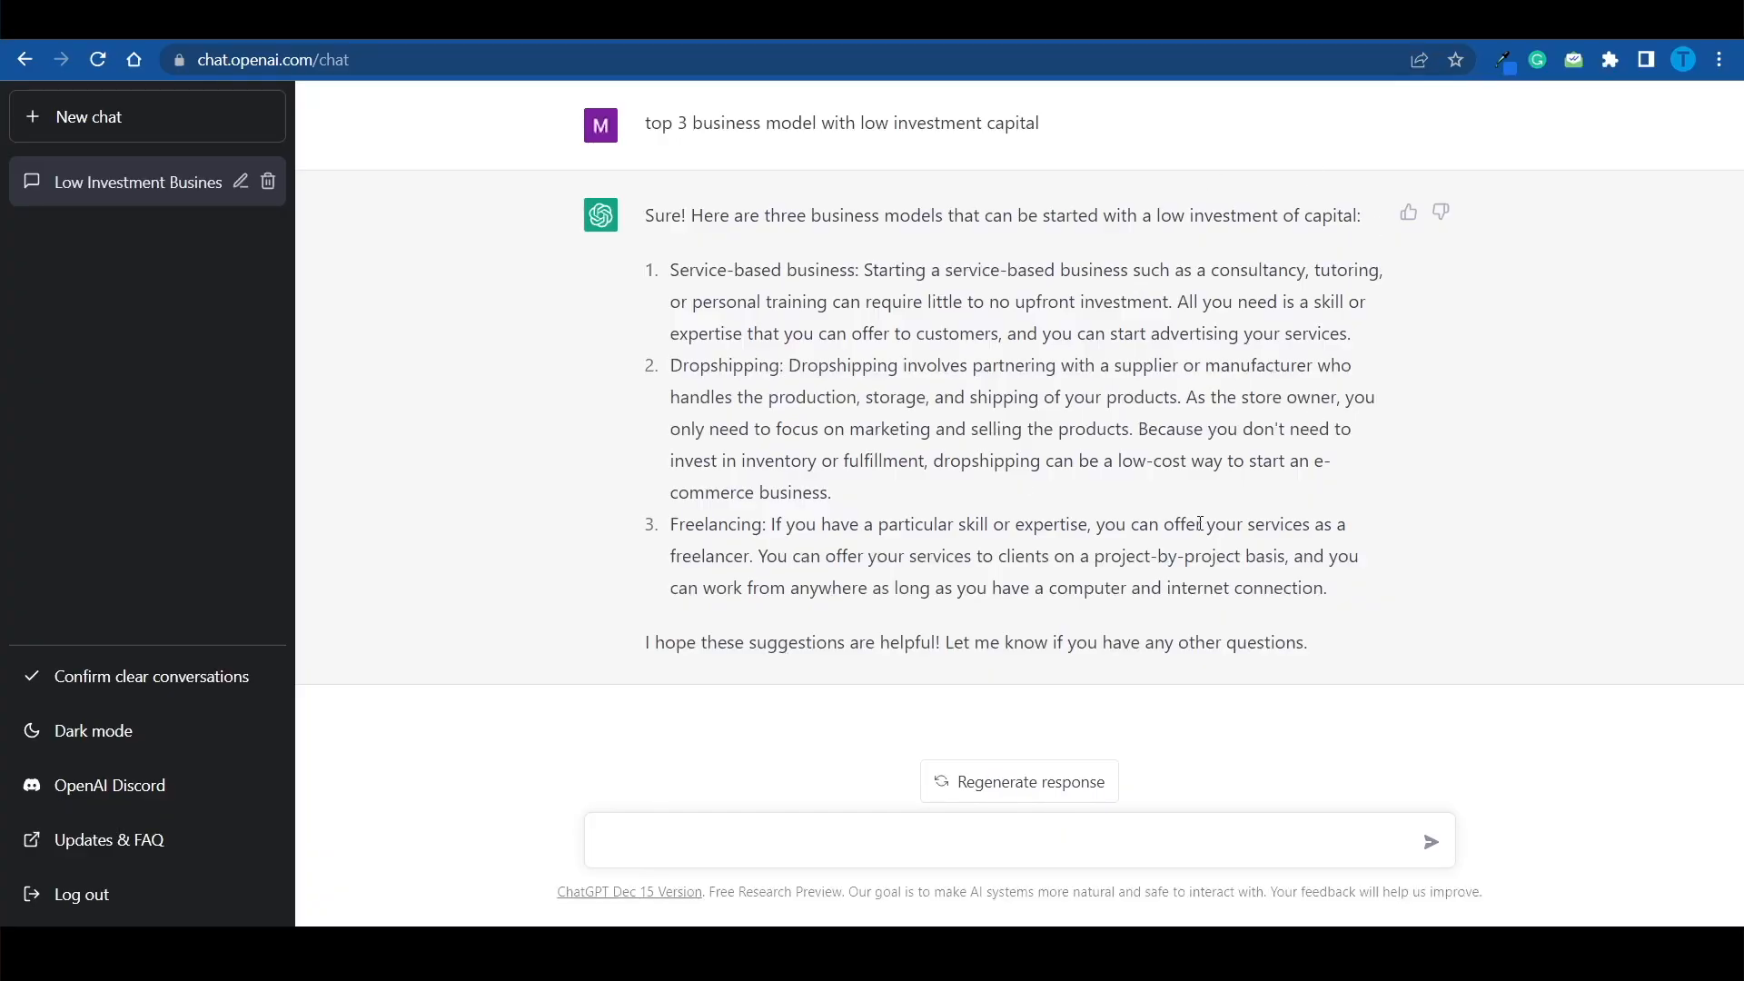
pyautogui.moveTo(1376, 336)
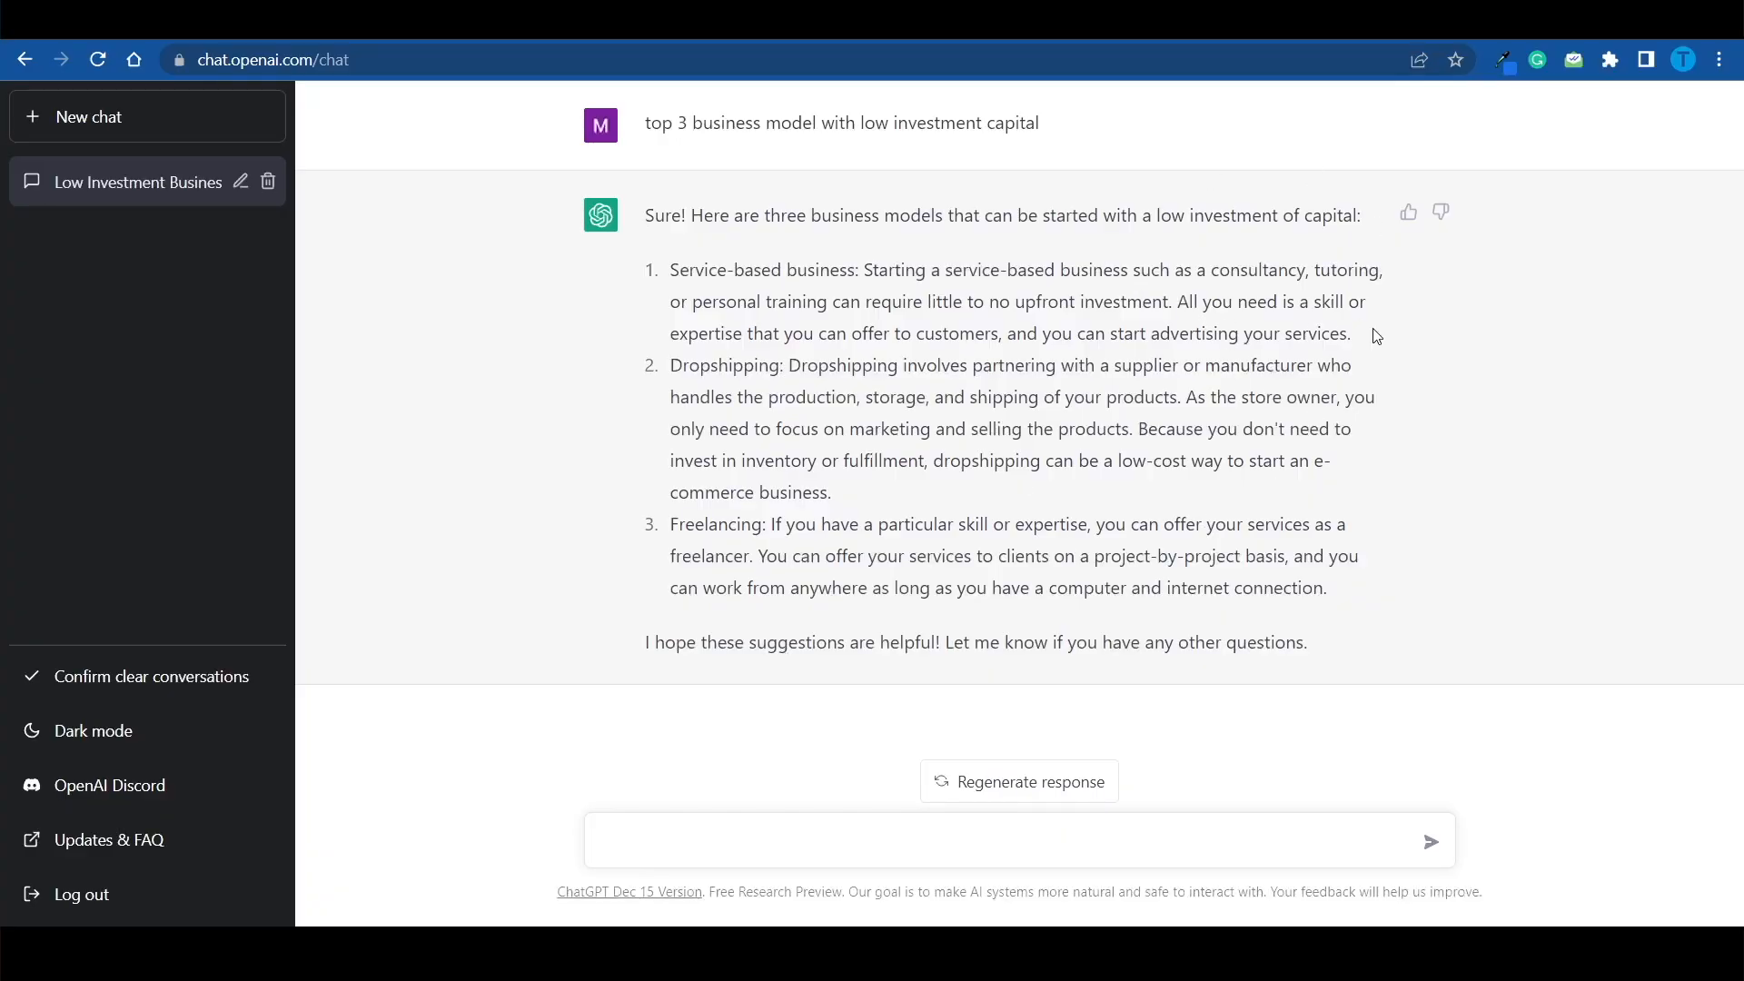
pyautogui.moveTo(1090, 174)
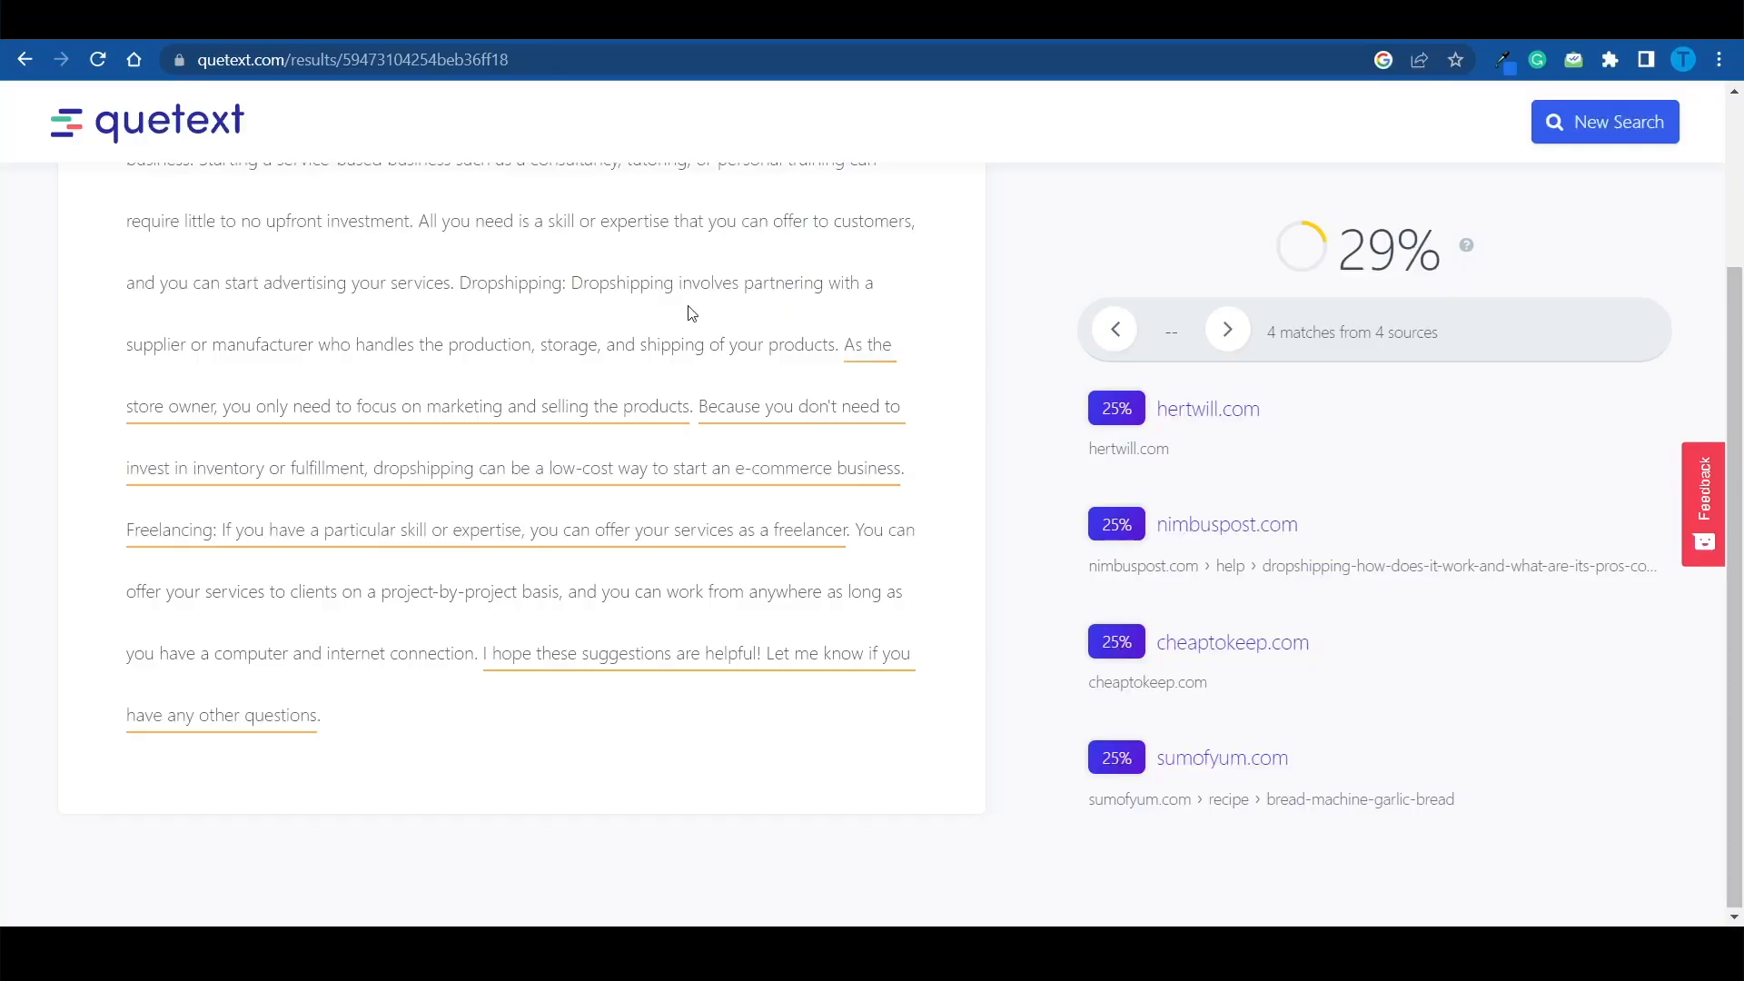
# Step: Scroll back up the Quetext results over the checked business-model text
pyautogui.scroll(3)
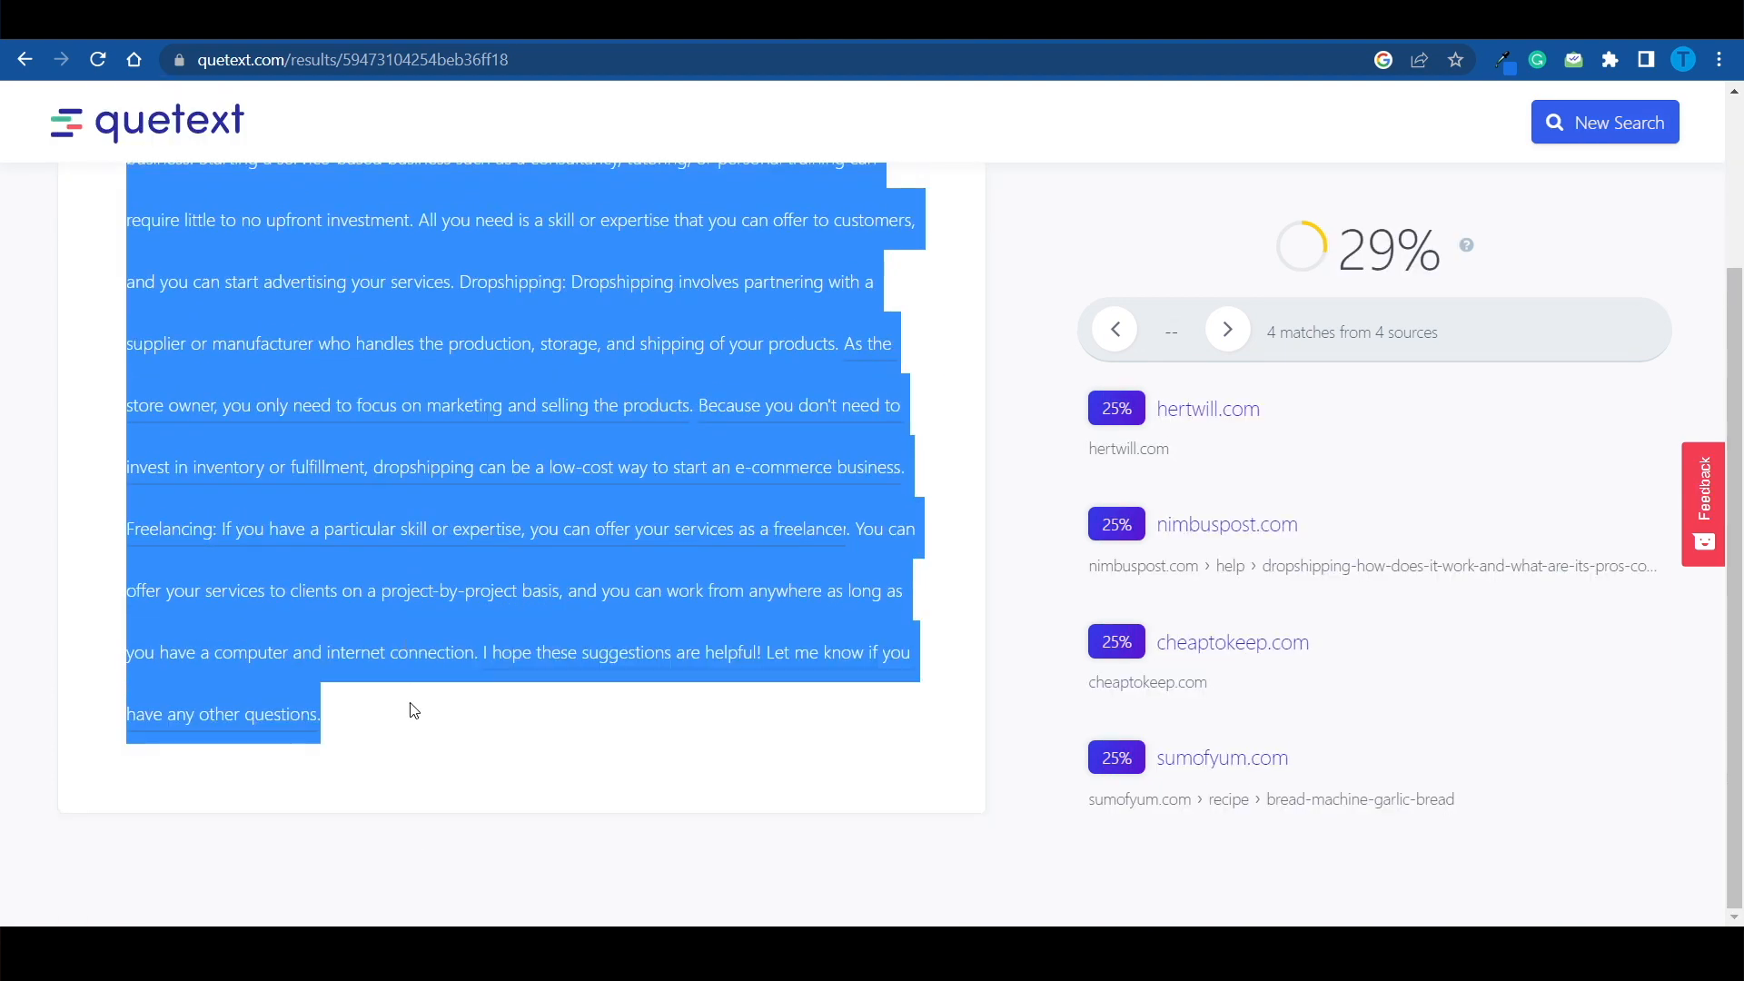
# Step: Paste the business-model answer into SpinBot, run Advanced Paraphrase and copy the rewrite
pyautogui.click(333, 60)
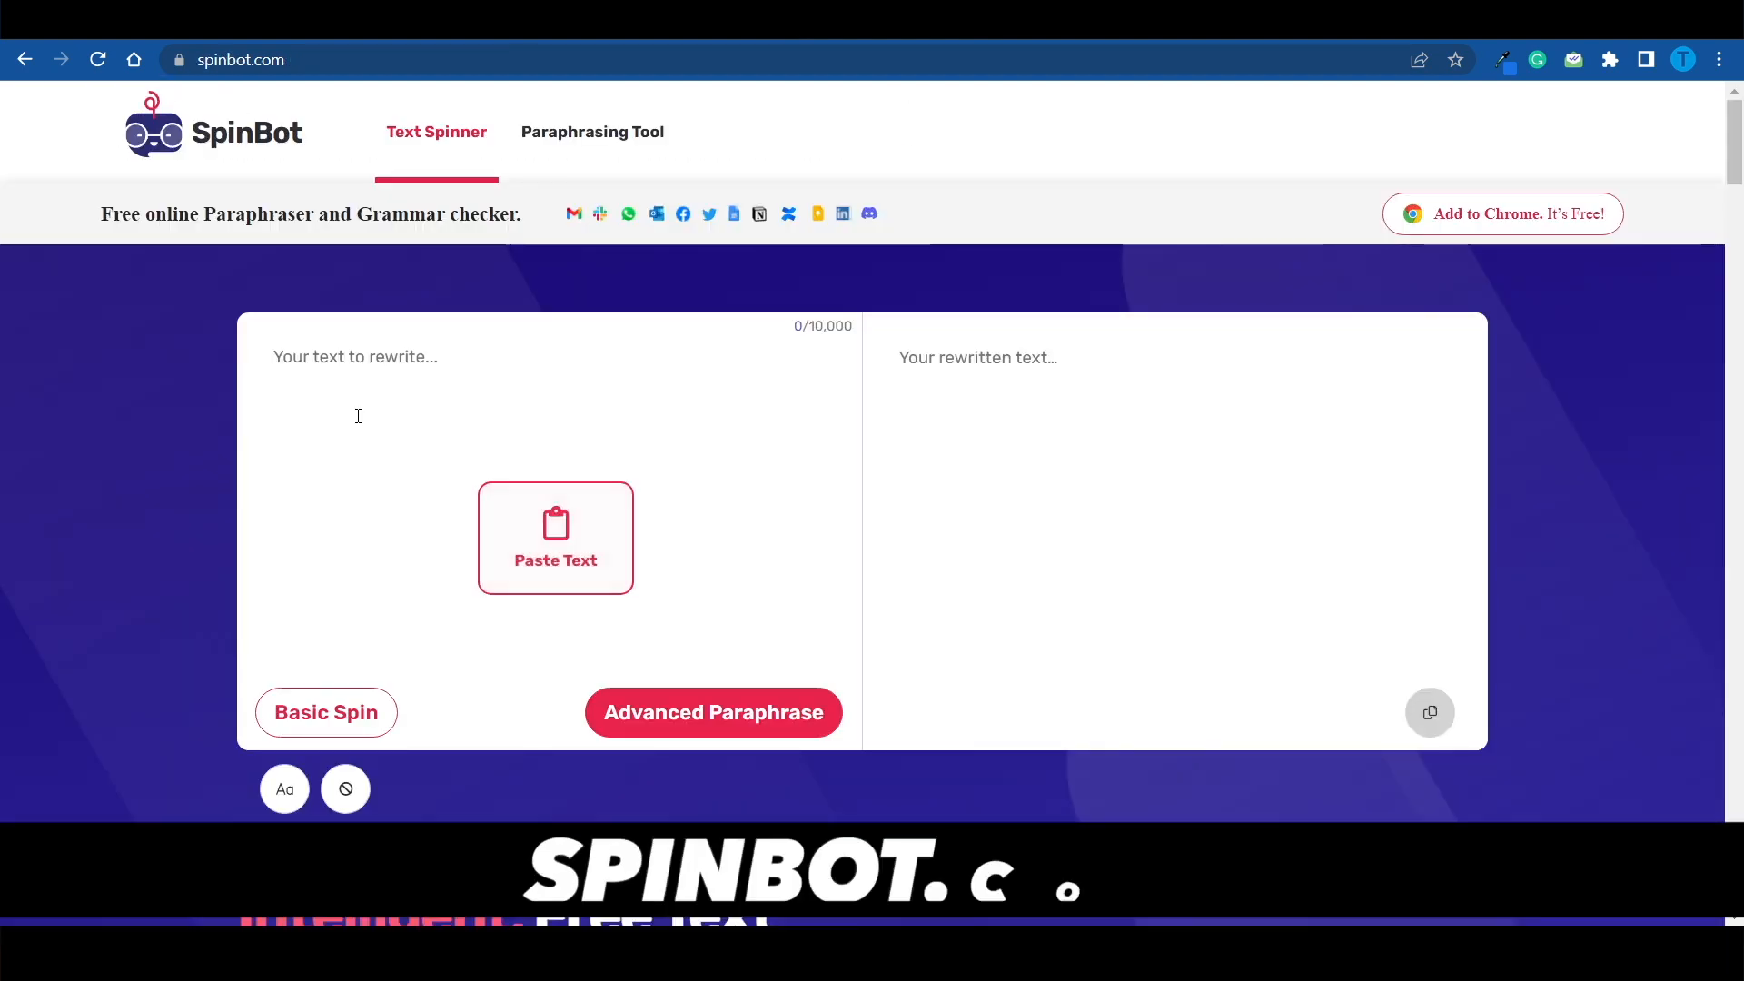
pyautogui.click(555, 537)
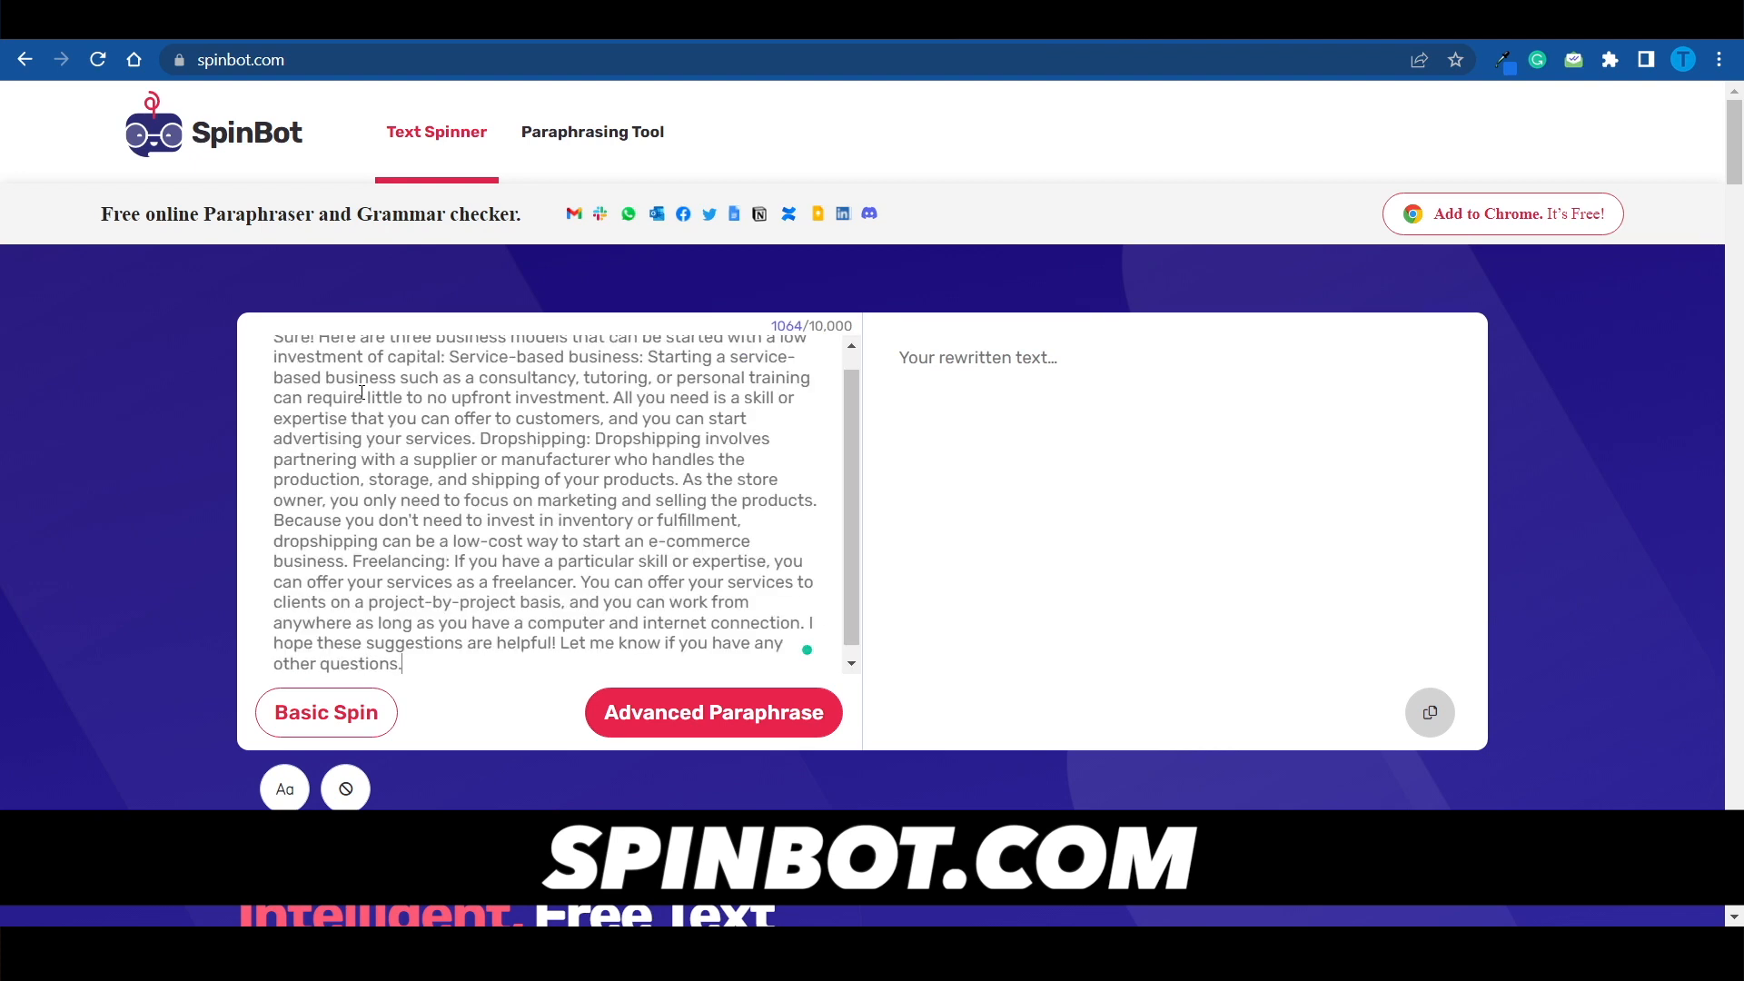
pyautogui.click(713, 712)
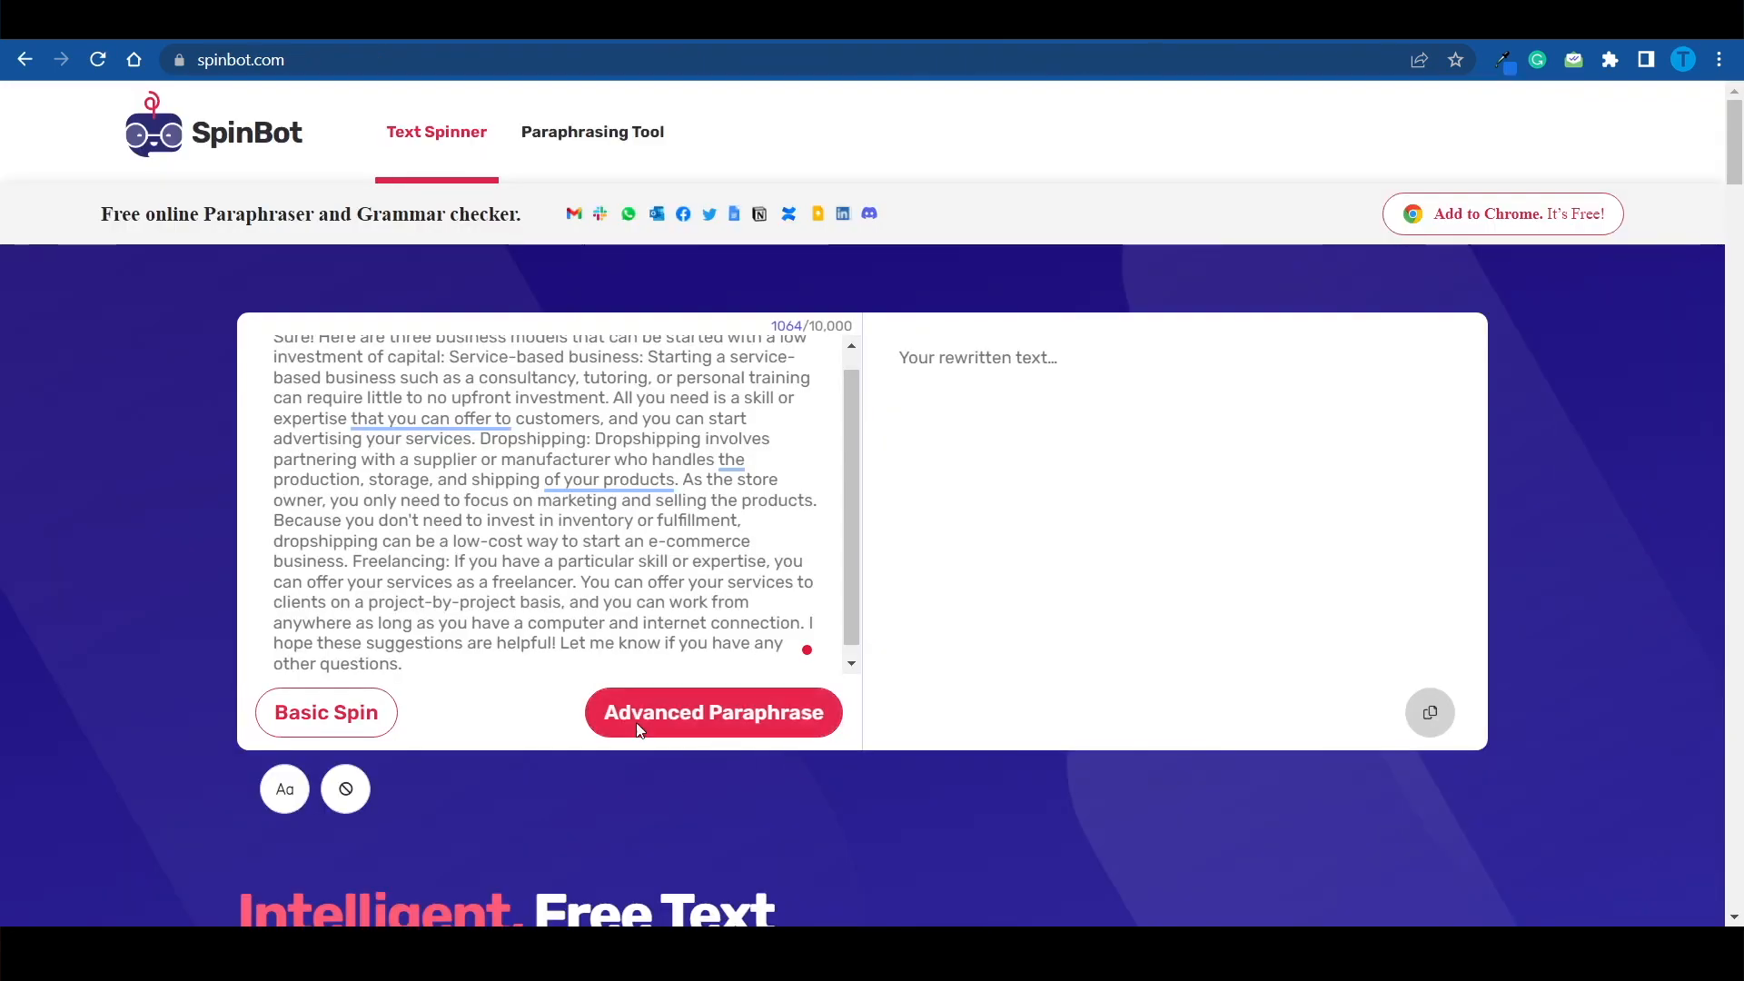
pyautogui.click(713, 712)
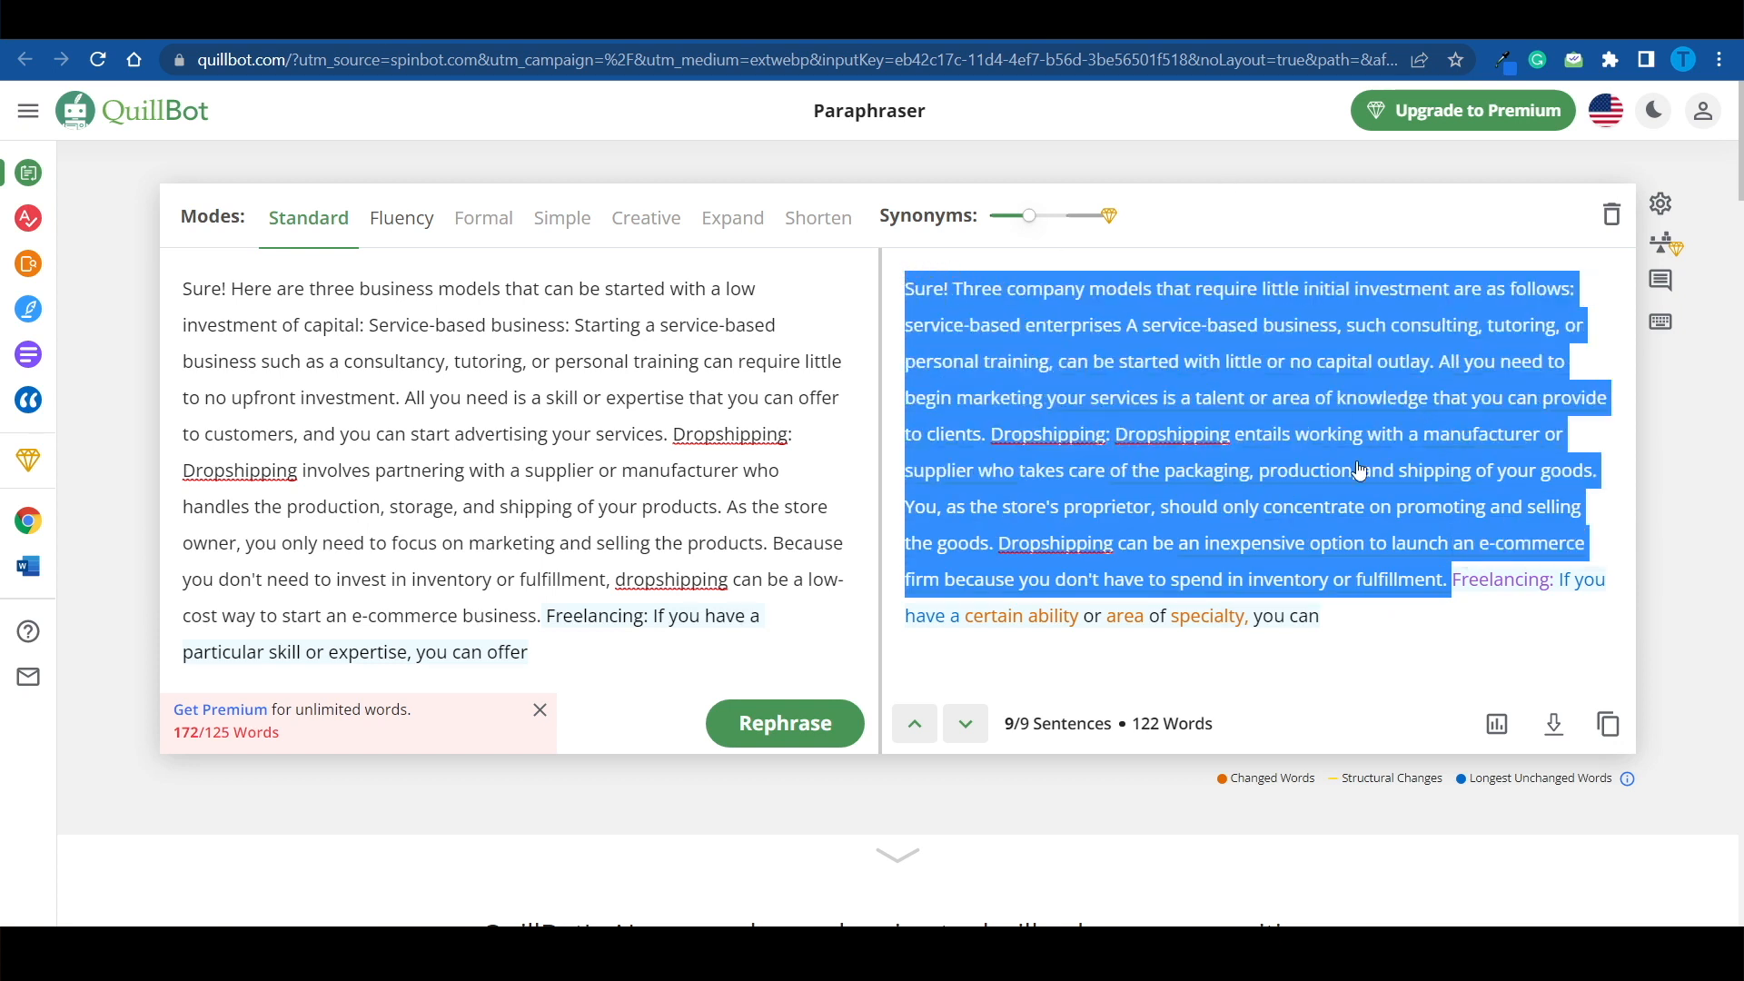
pyautogui.click(913, 723)
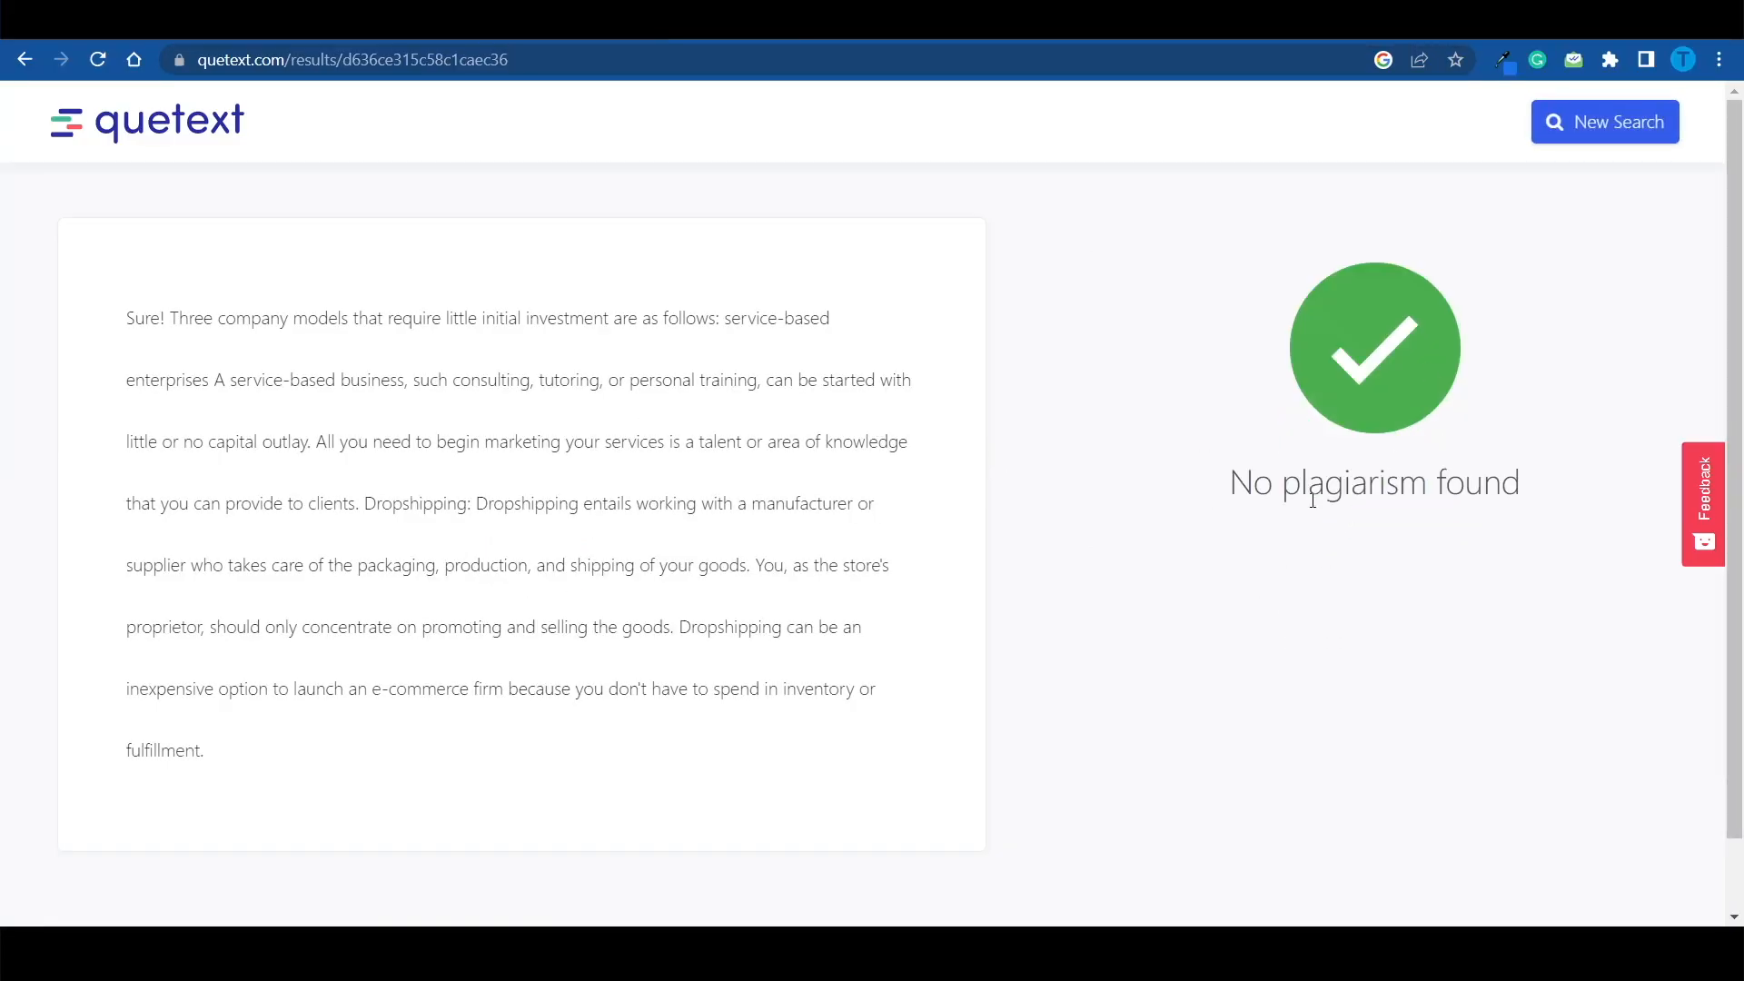
pyautogui.moveTo(1555, 529)
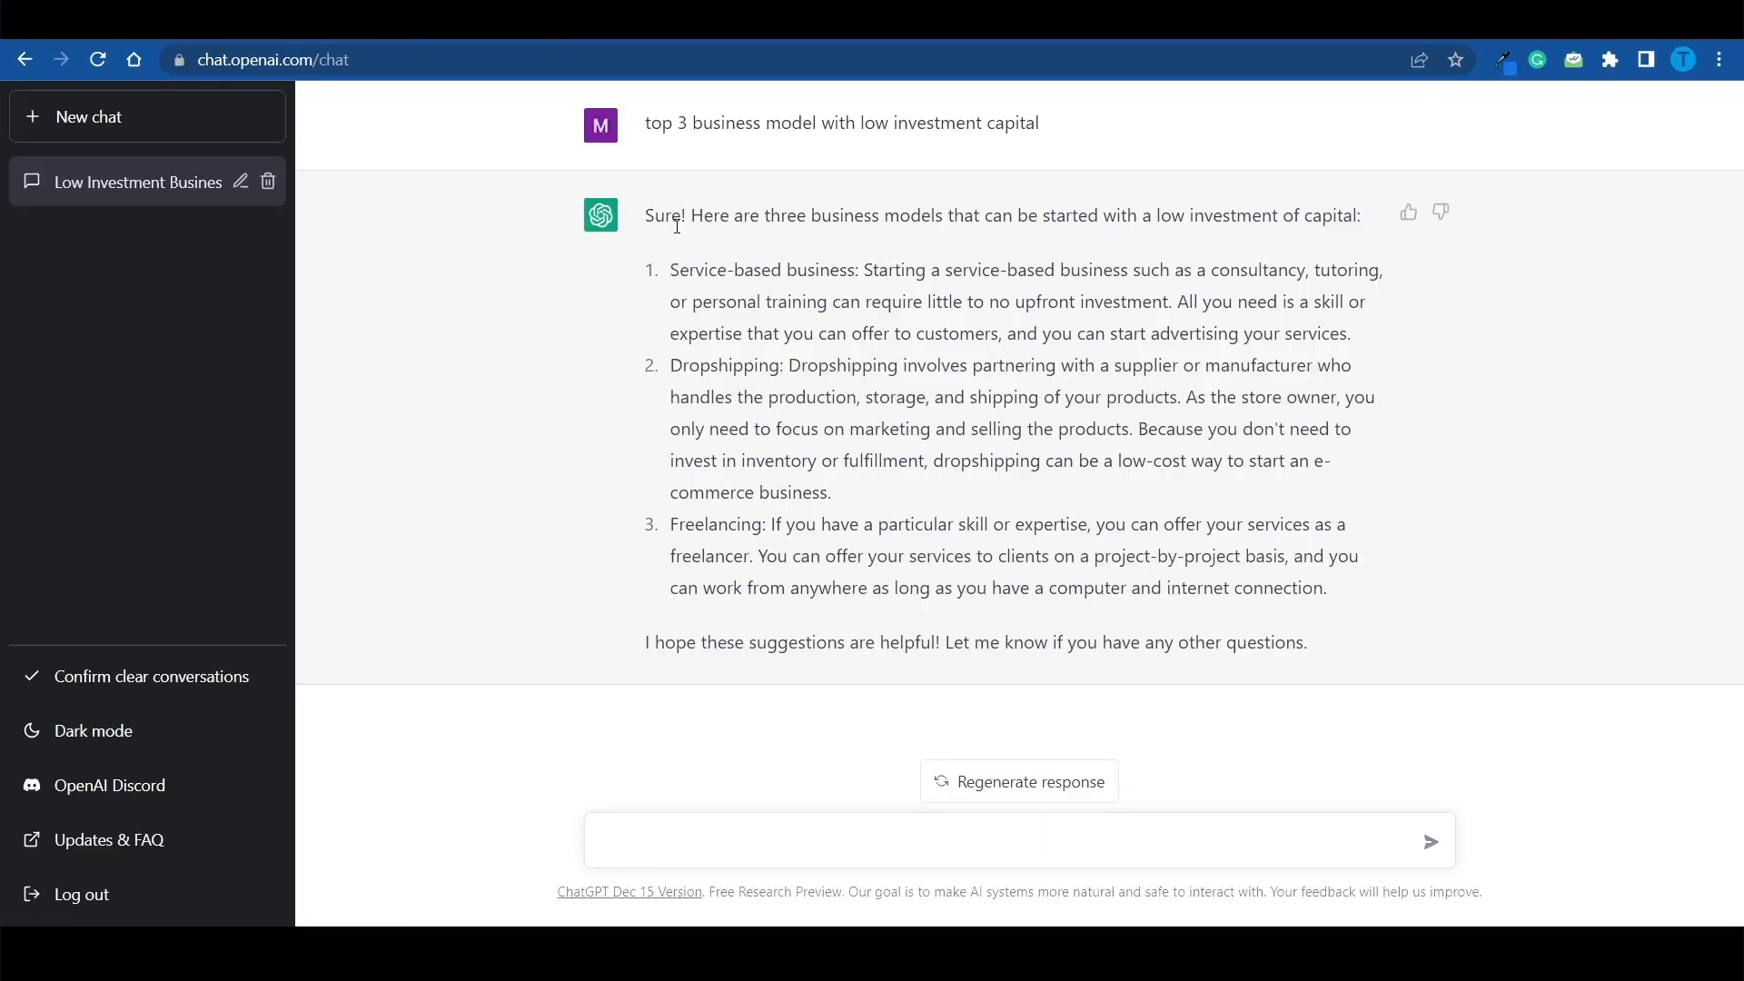
pyautogui.moveTo(901, 486)
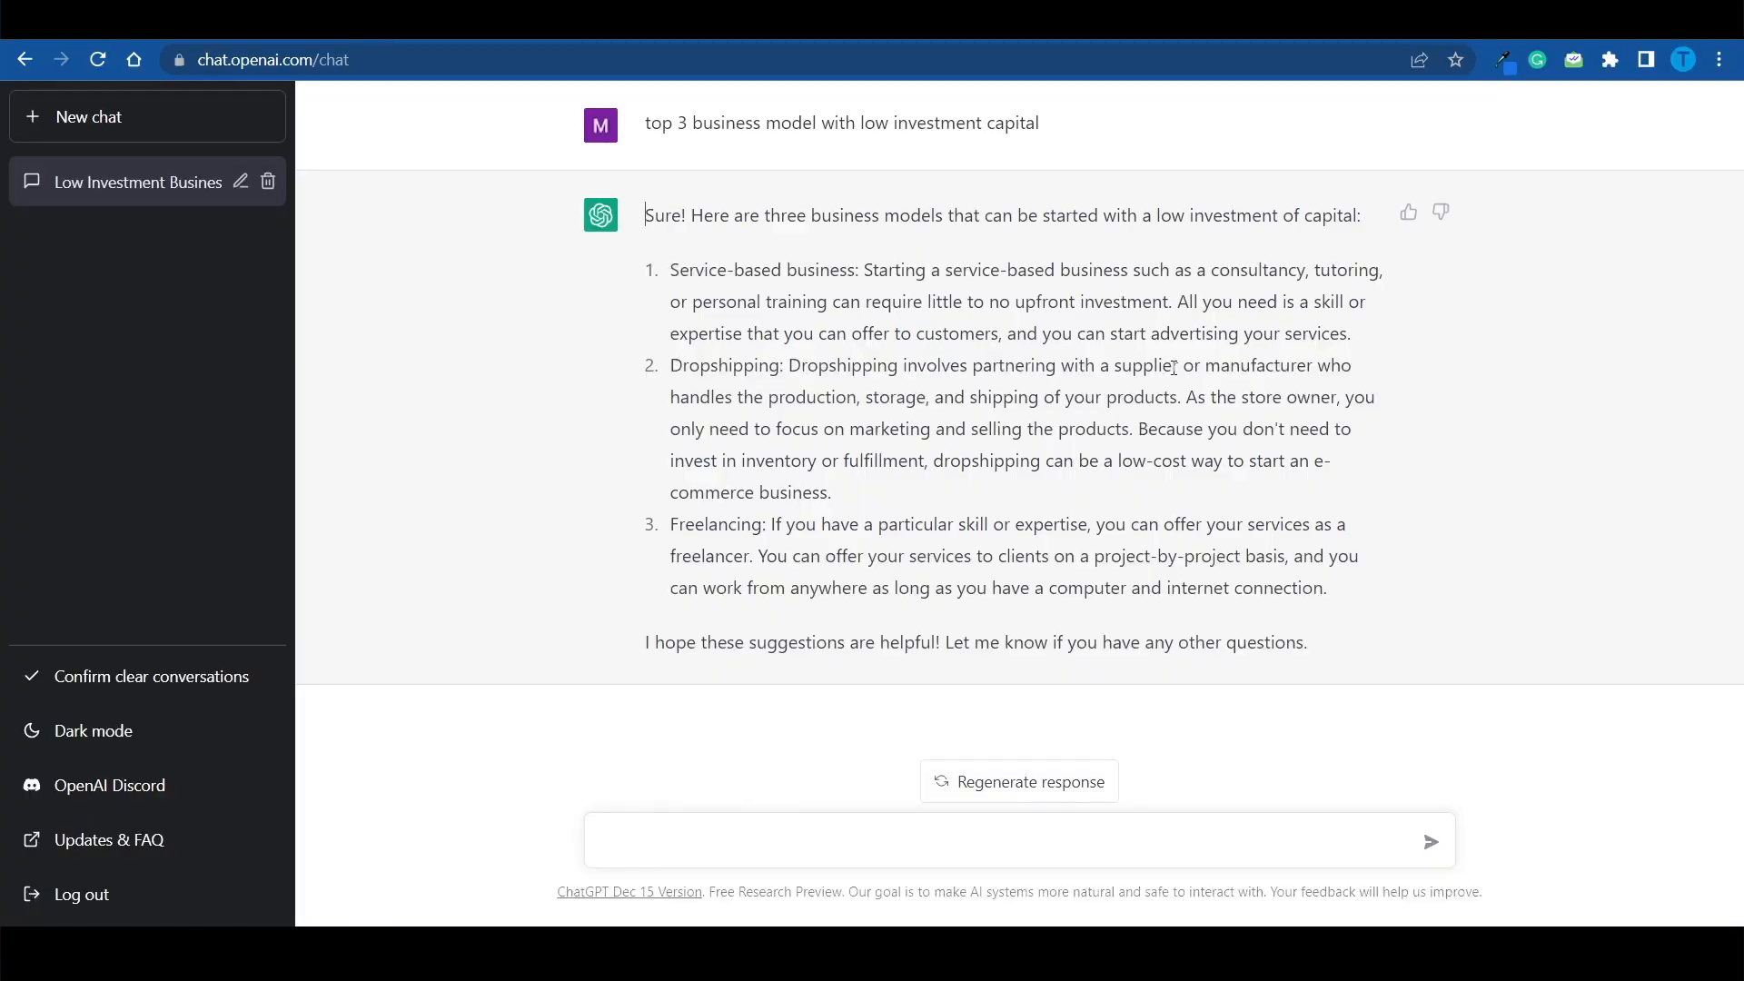
pyautogui.click(267, 59)
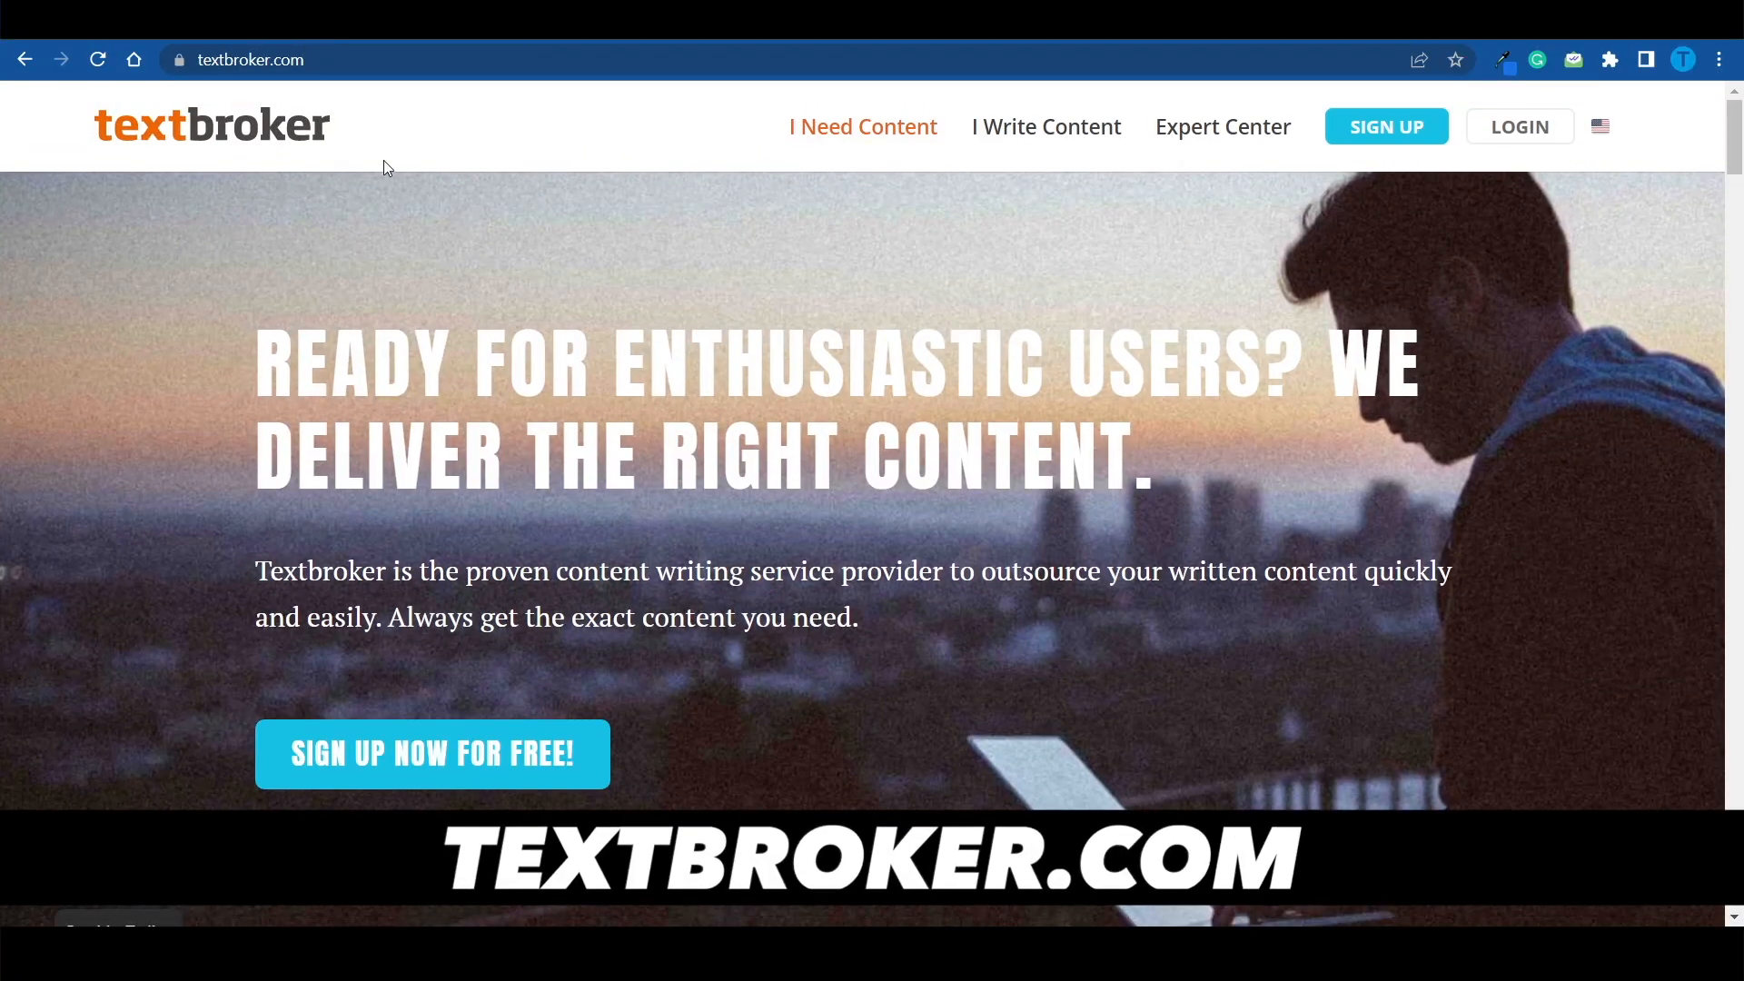
# Step: Go to Textbroker's 'I Write Content' page and skim the authors information
pyautogui.click(1046, 125)
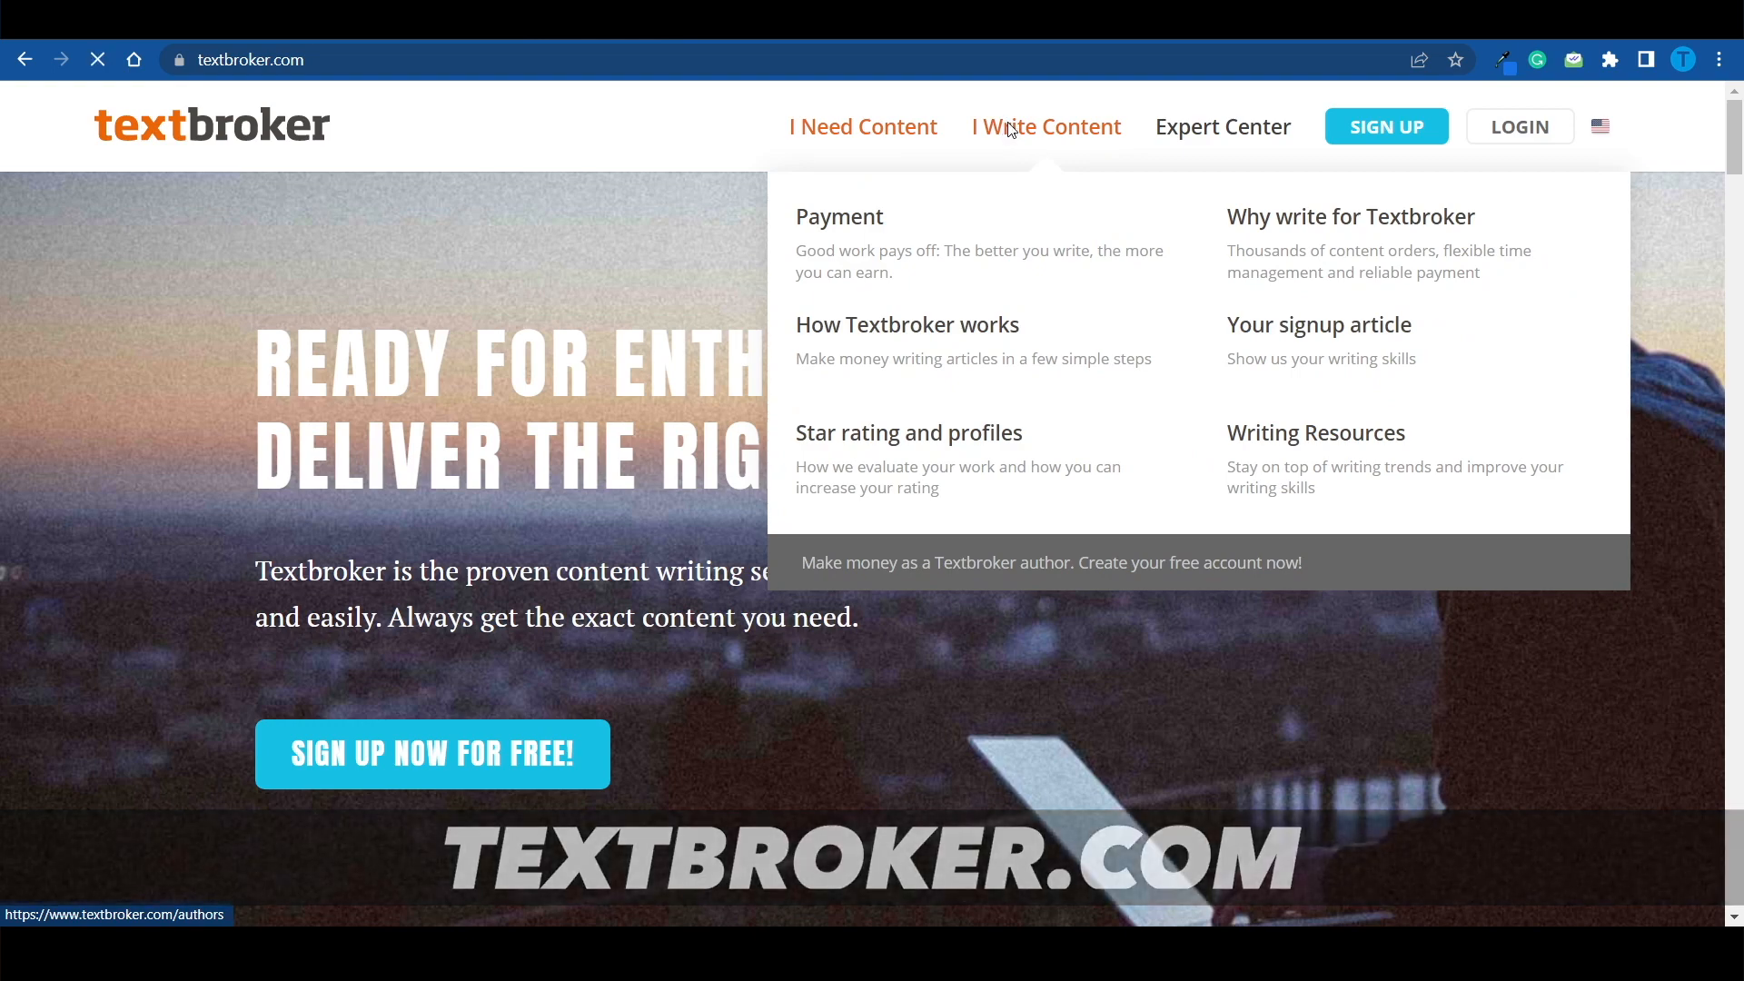
pyautogui.click(1044, 126)
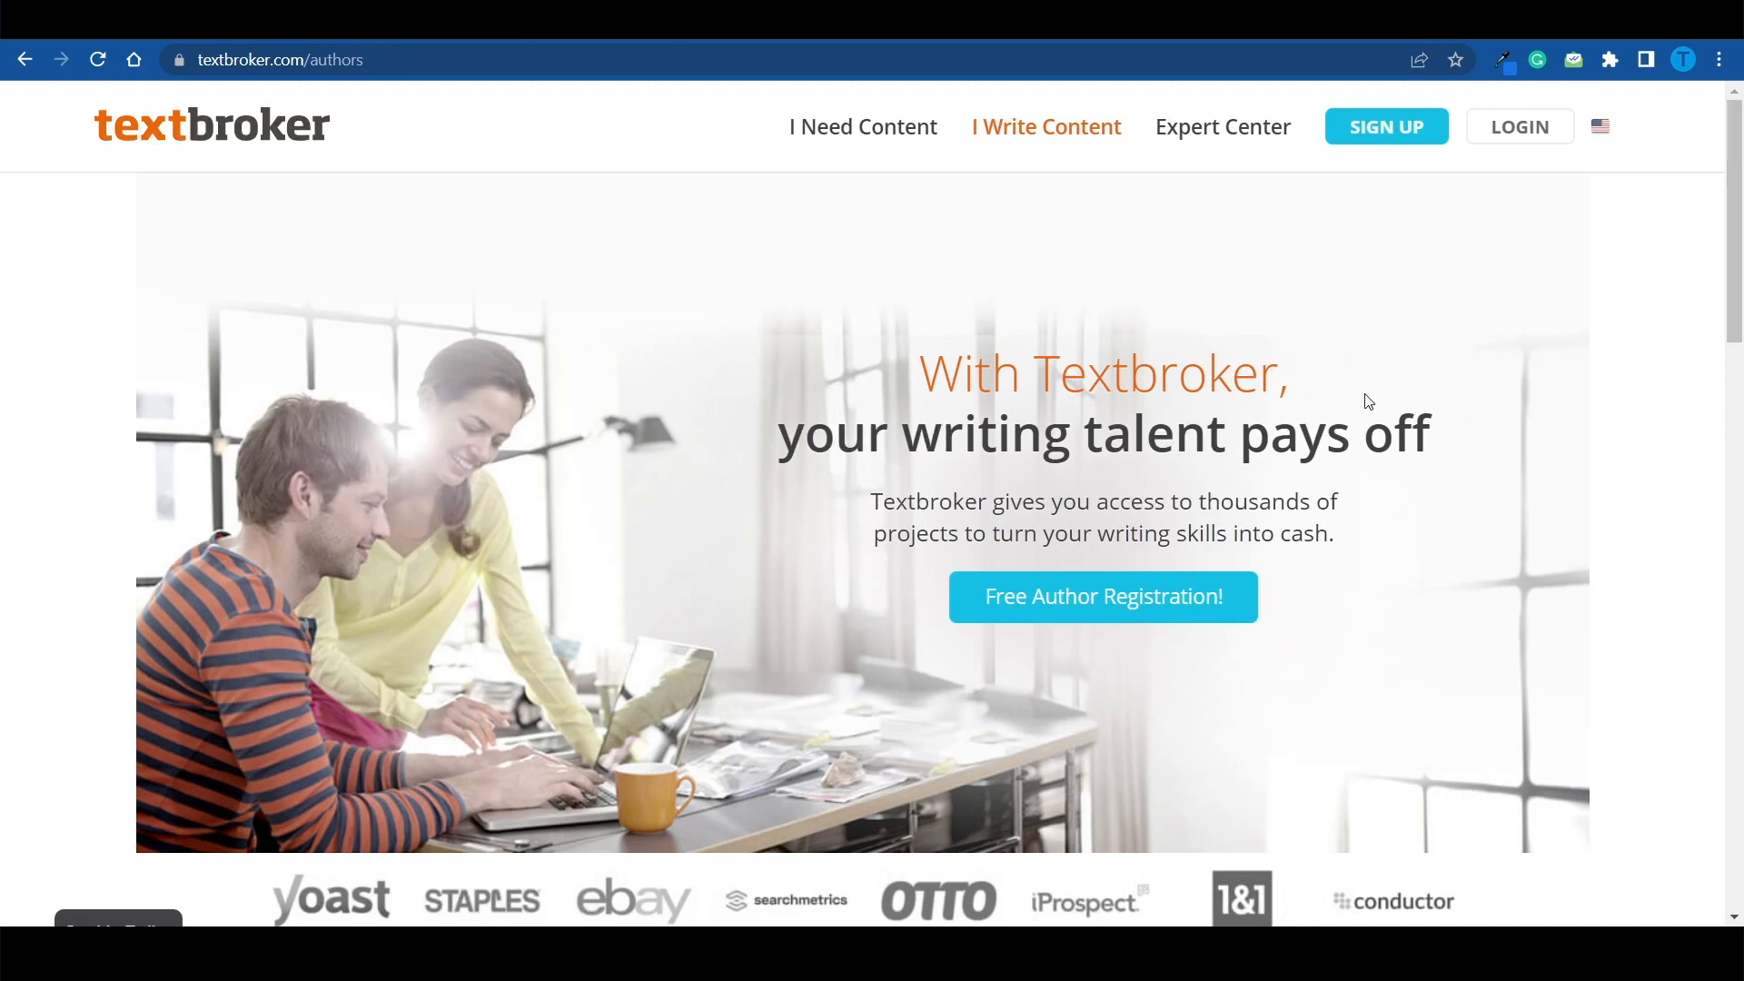
pyautogui.moveTo(1014, 618)
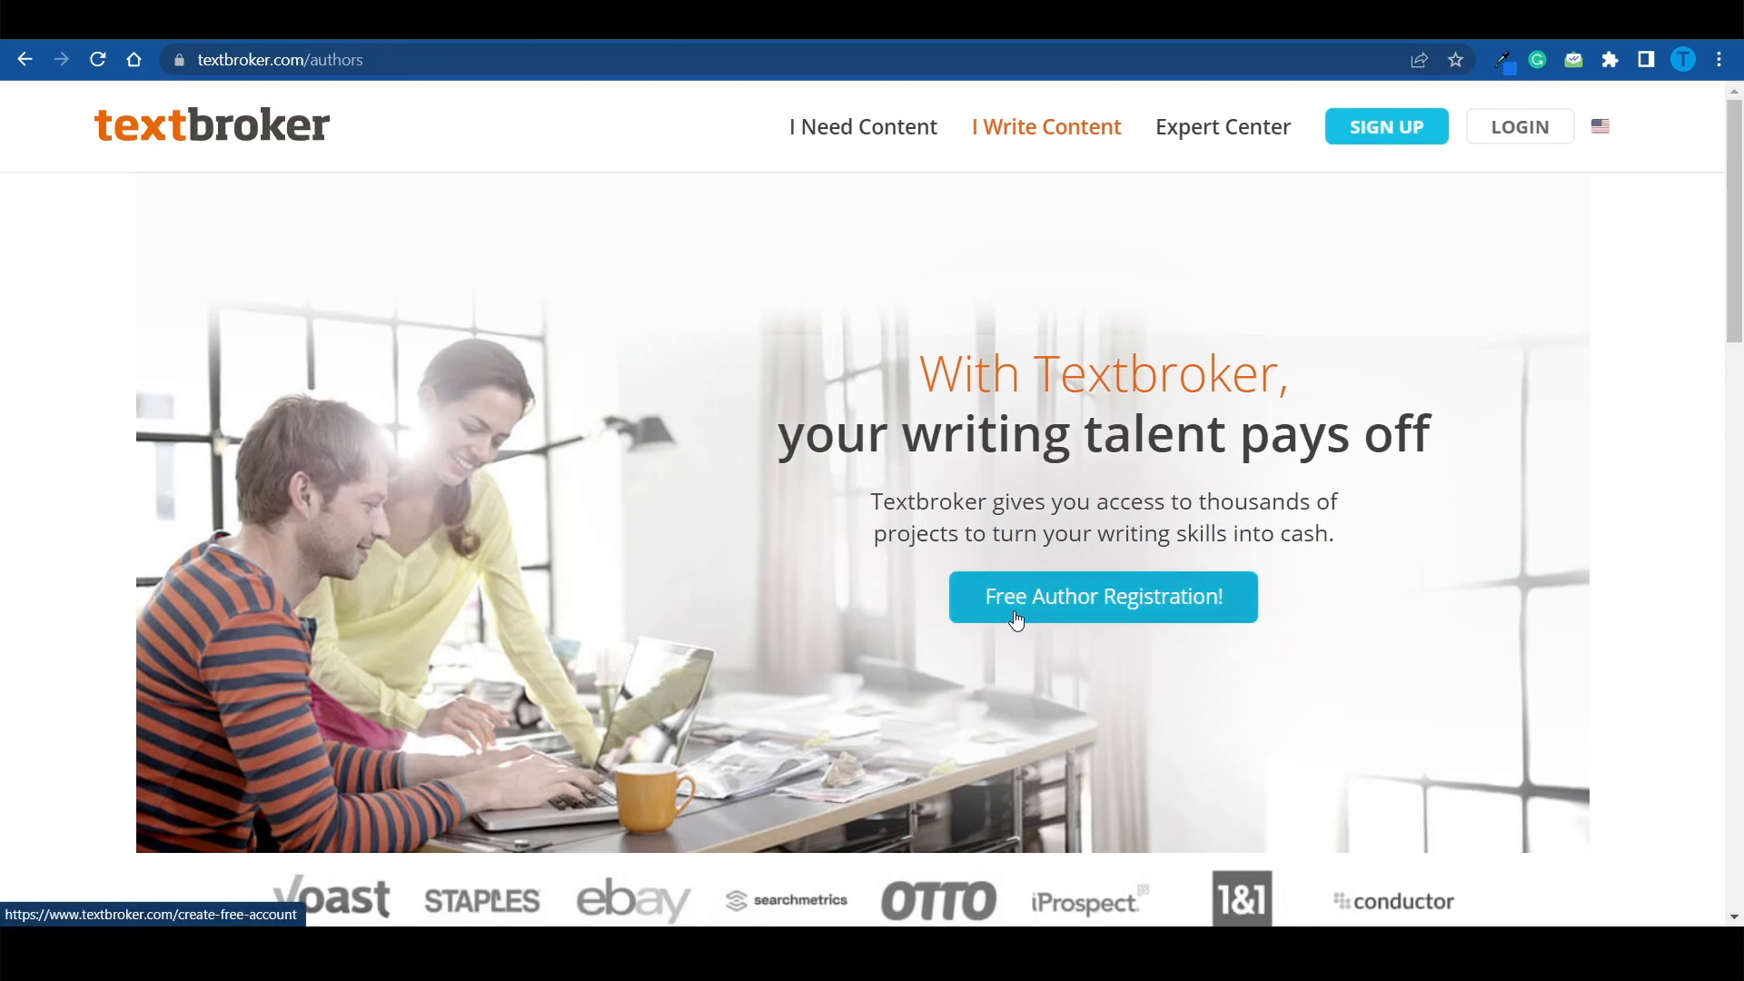
pyautogui.scroll(-3)
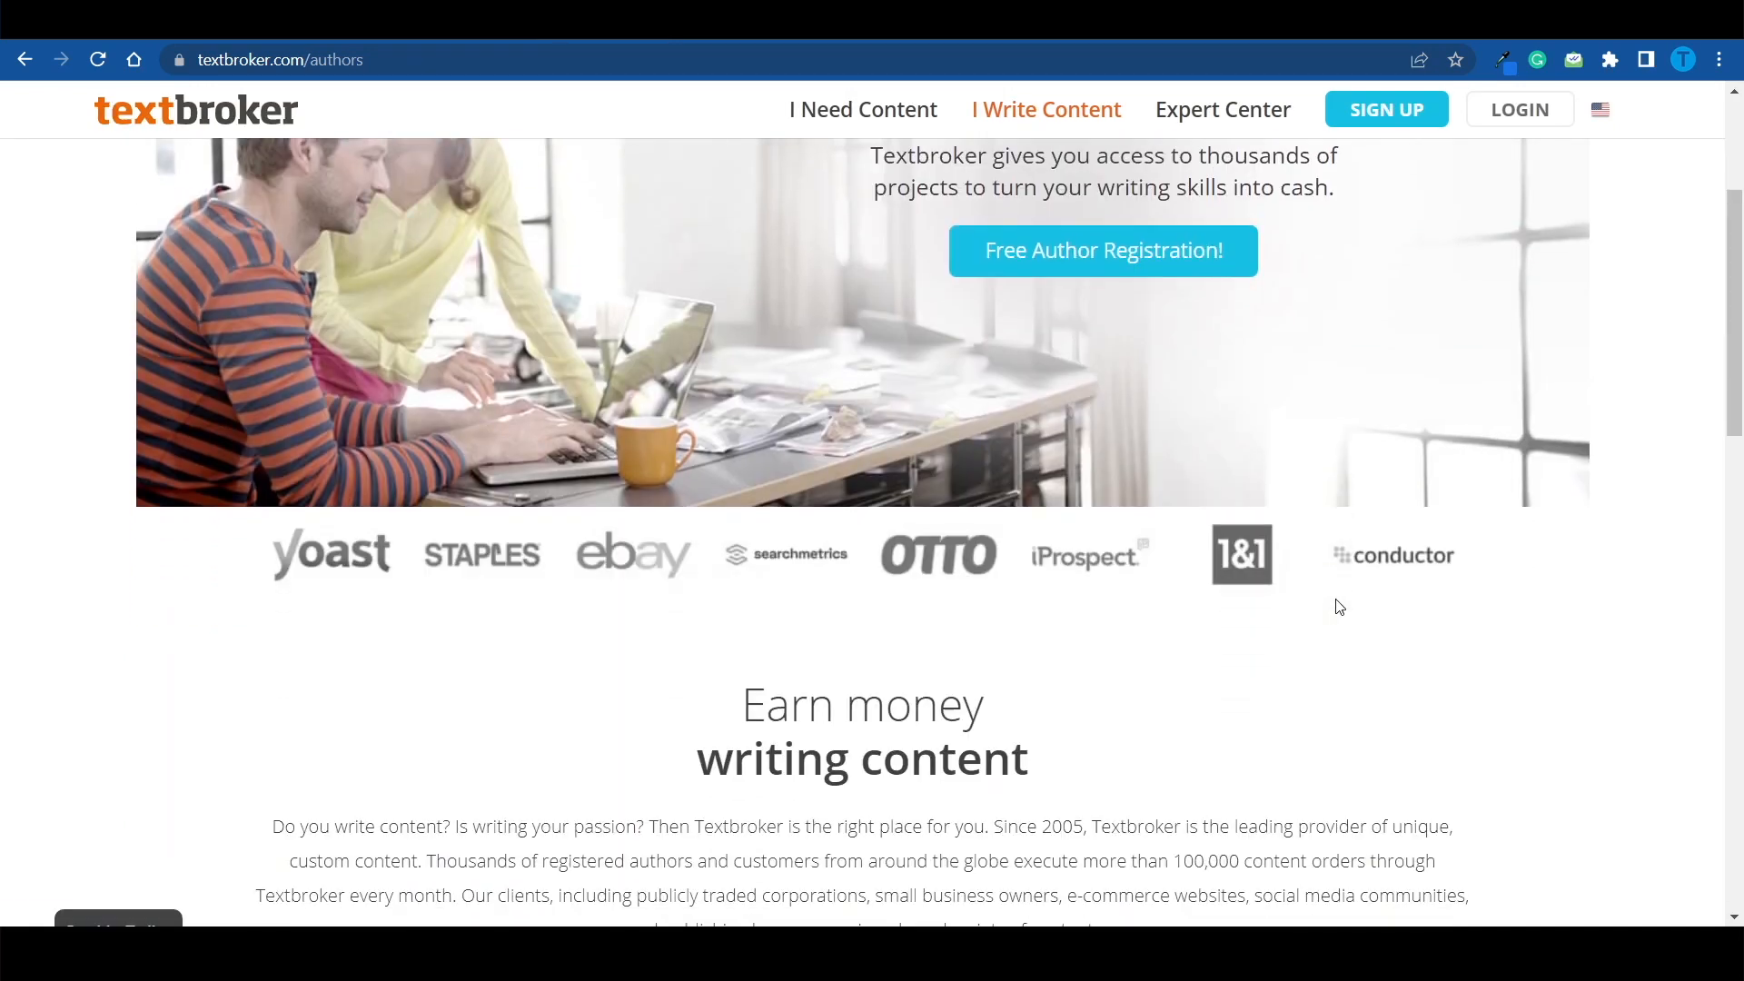
pyautogui.scroll(3)
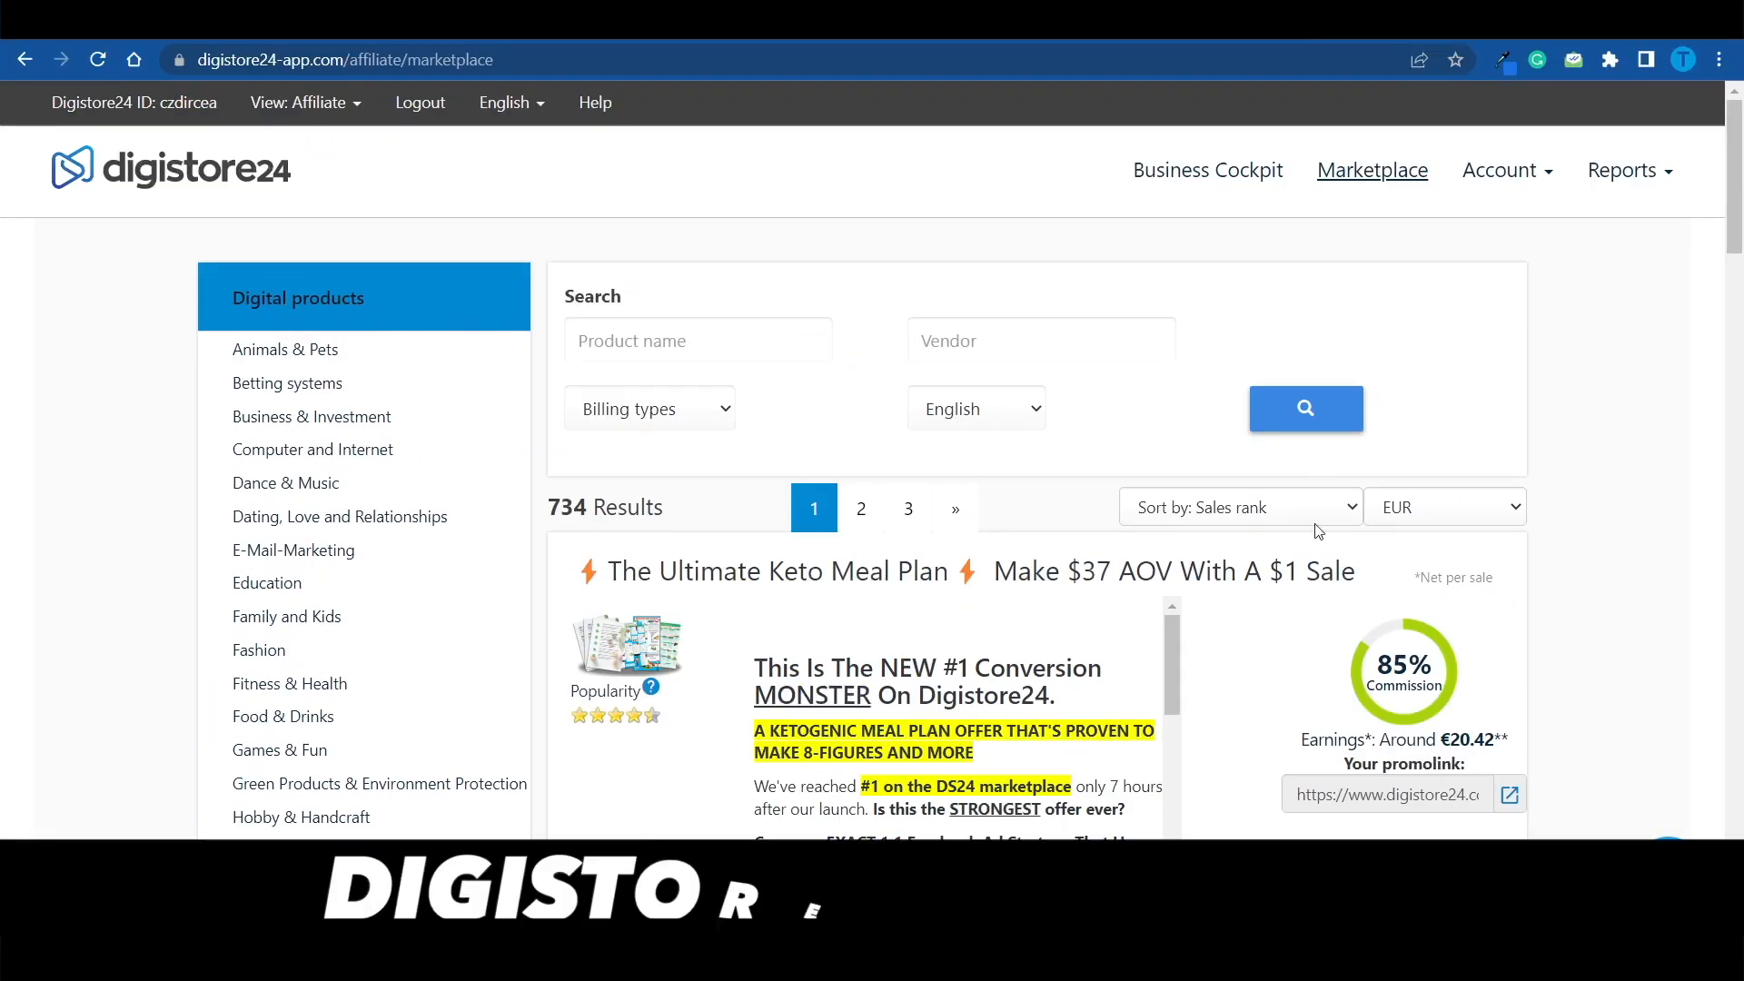
# Step: Scroll the Digistore24 marketplace to The Ultimate Keto Meal Plan and open its affiliate support page
pyautogui.scroll(-3)
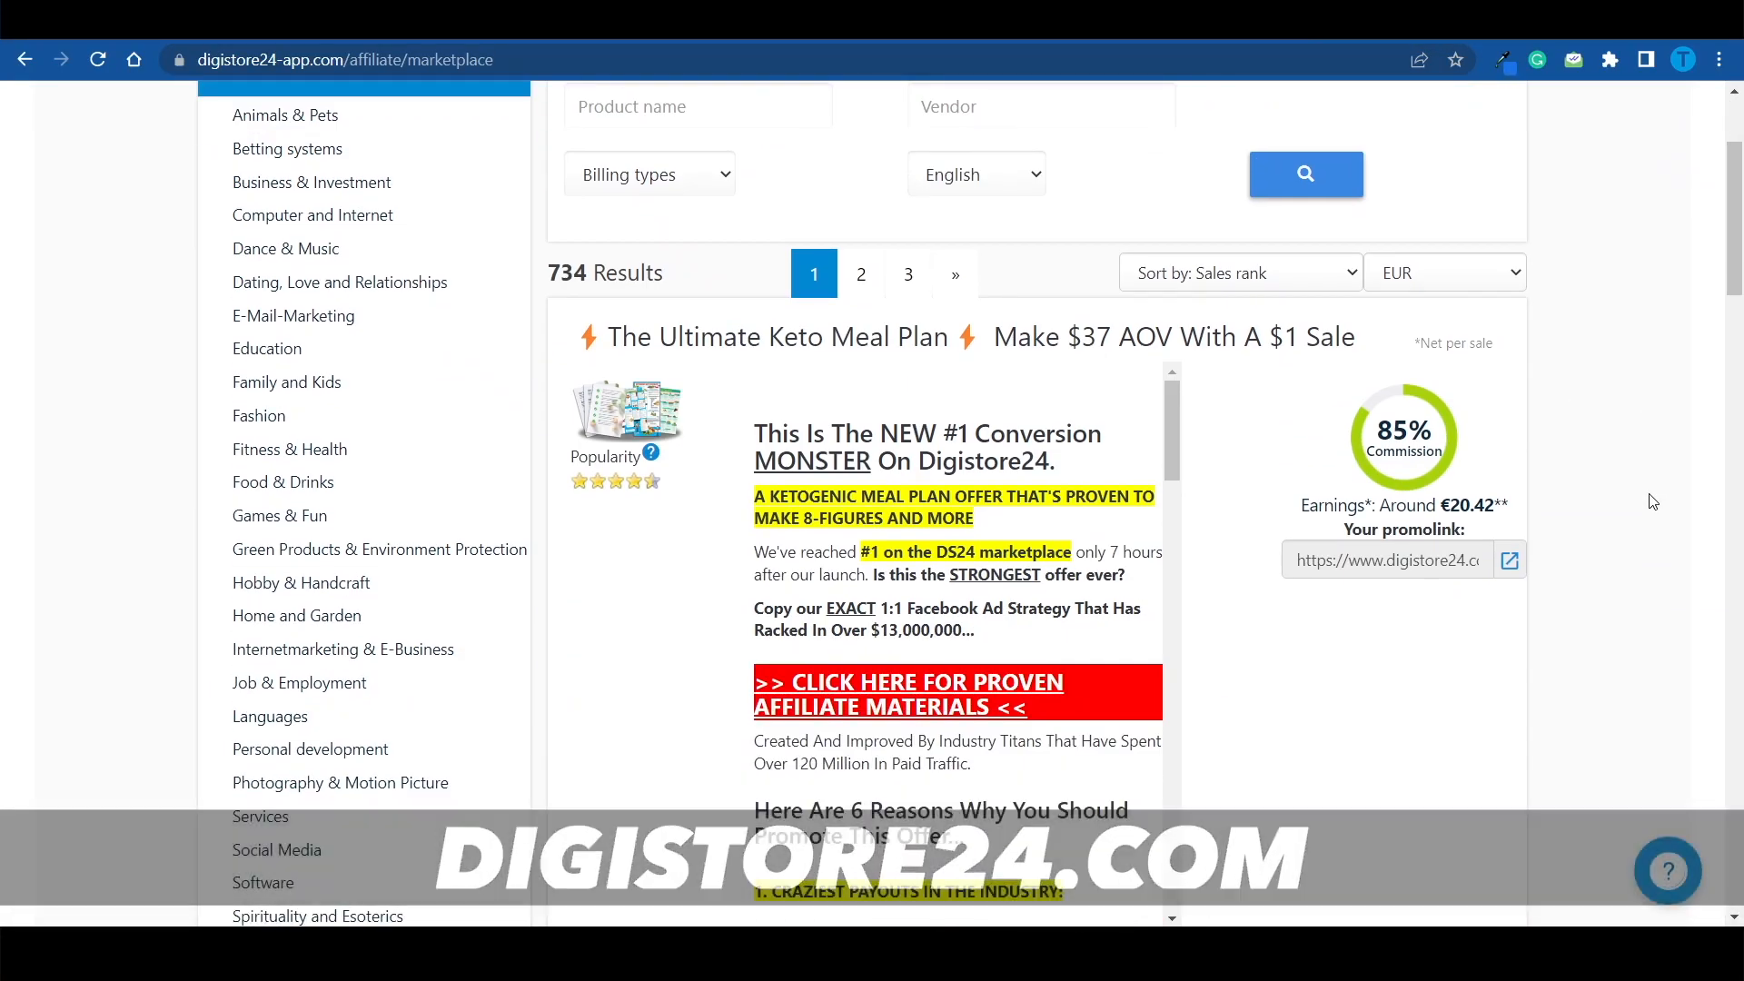
pyautogui.scroll(-3)
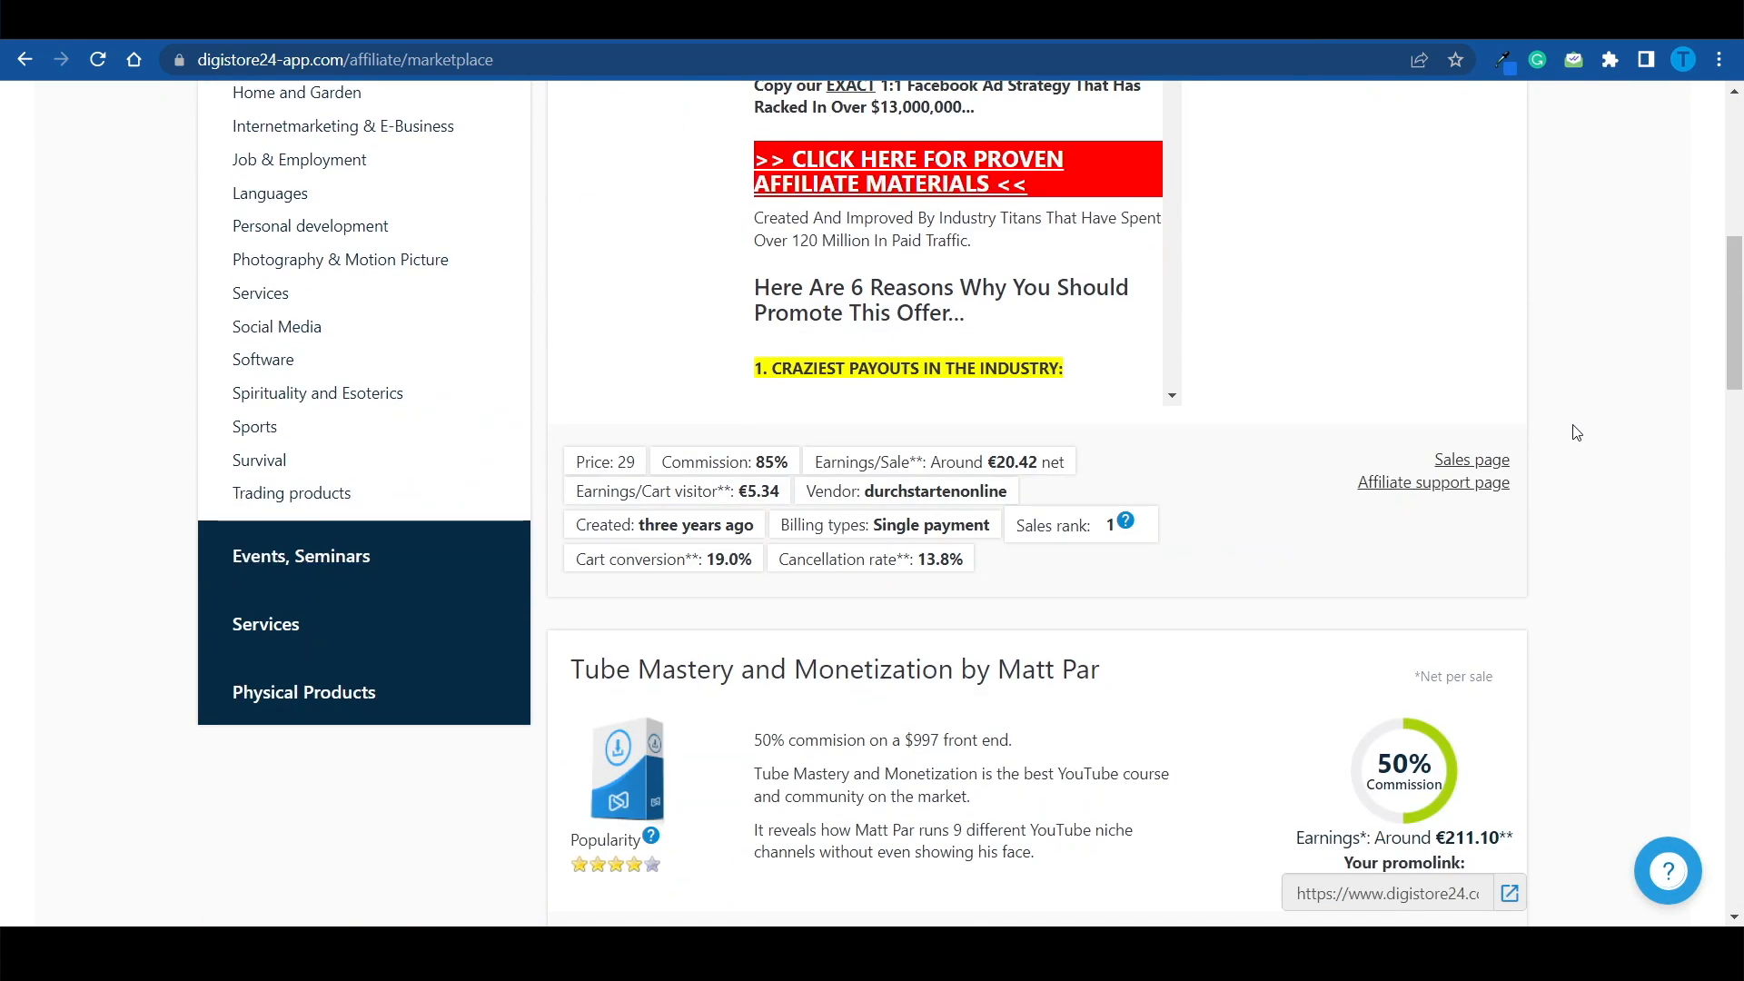
pyautogui.scroll(-3)
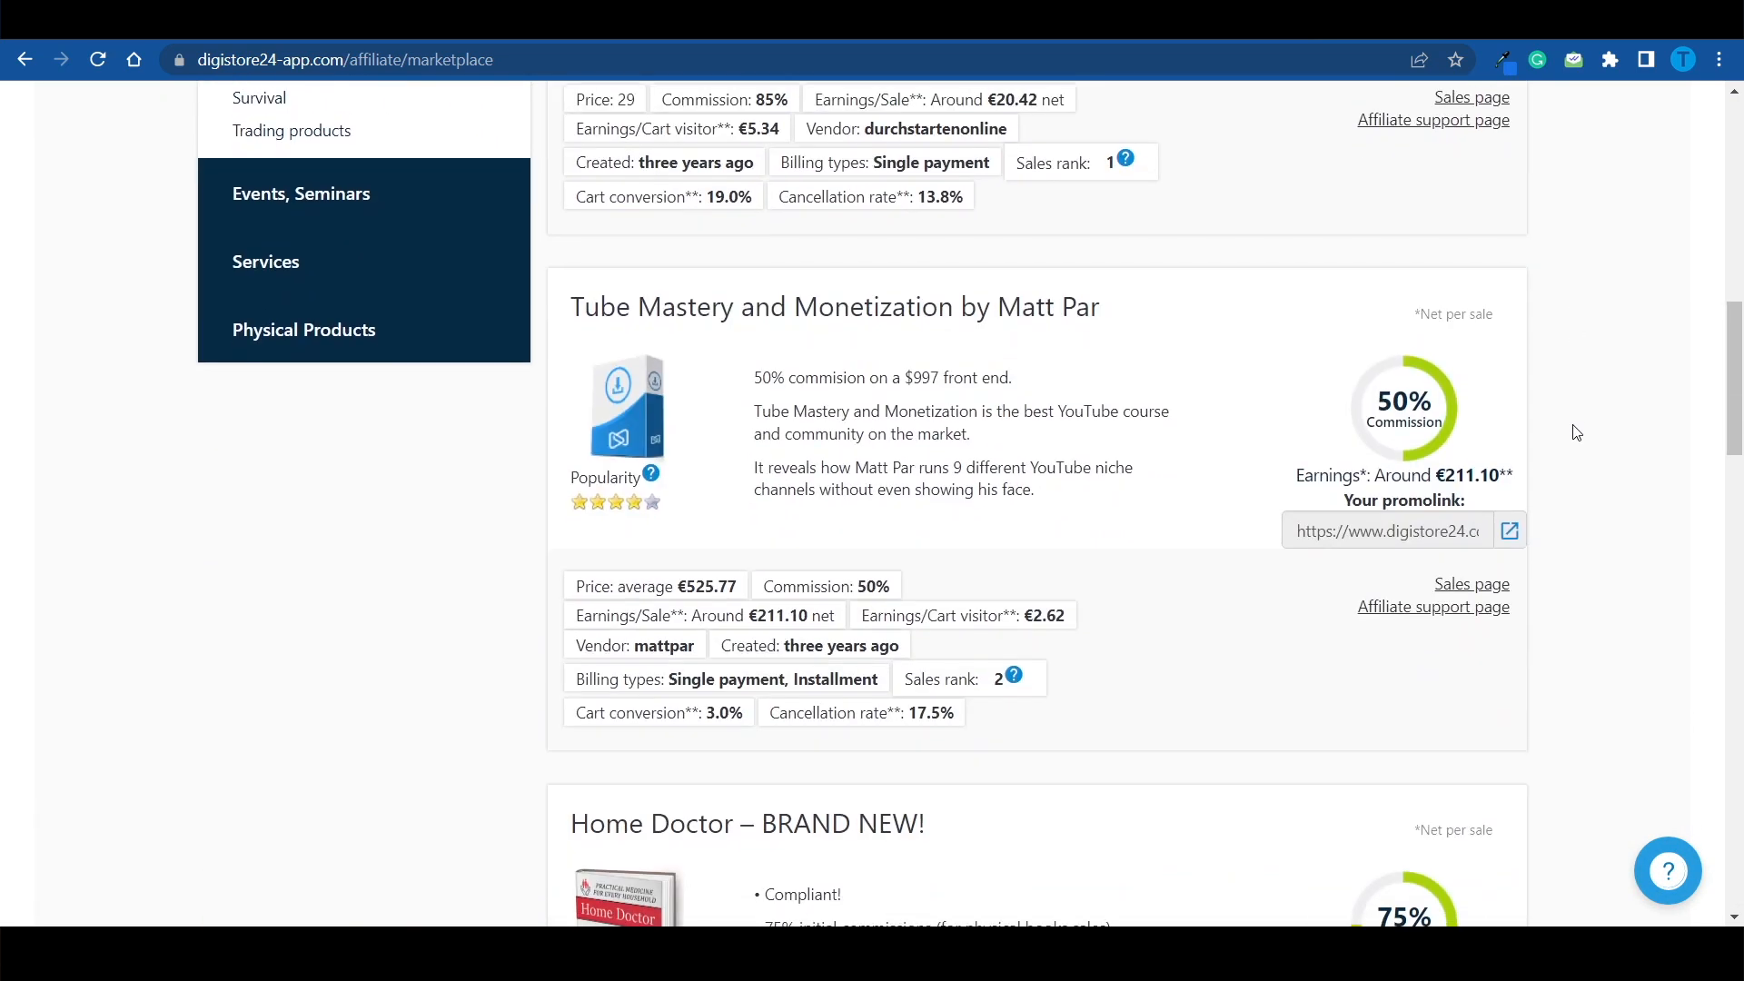
pyautogui.click(1509, 530)
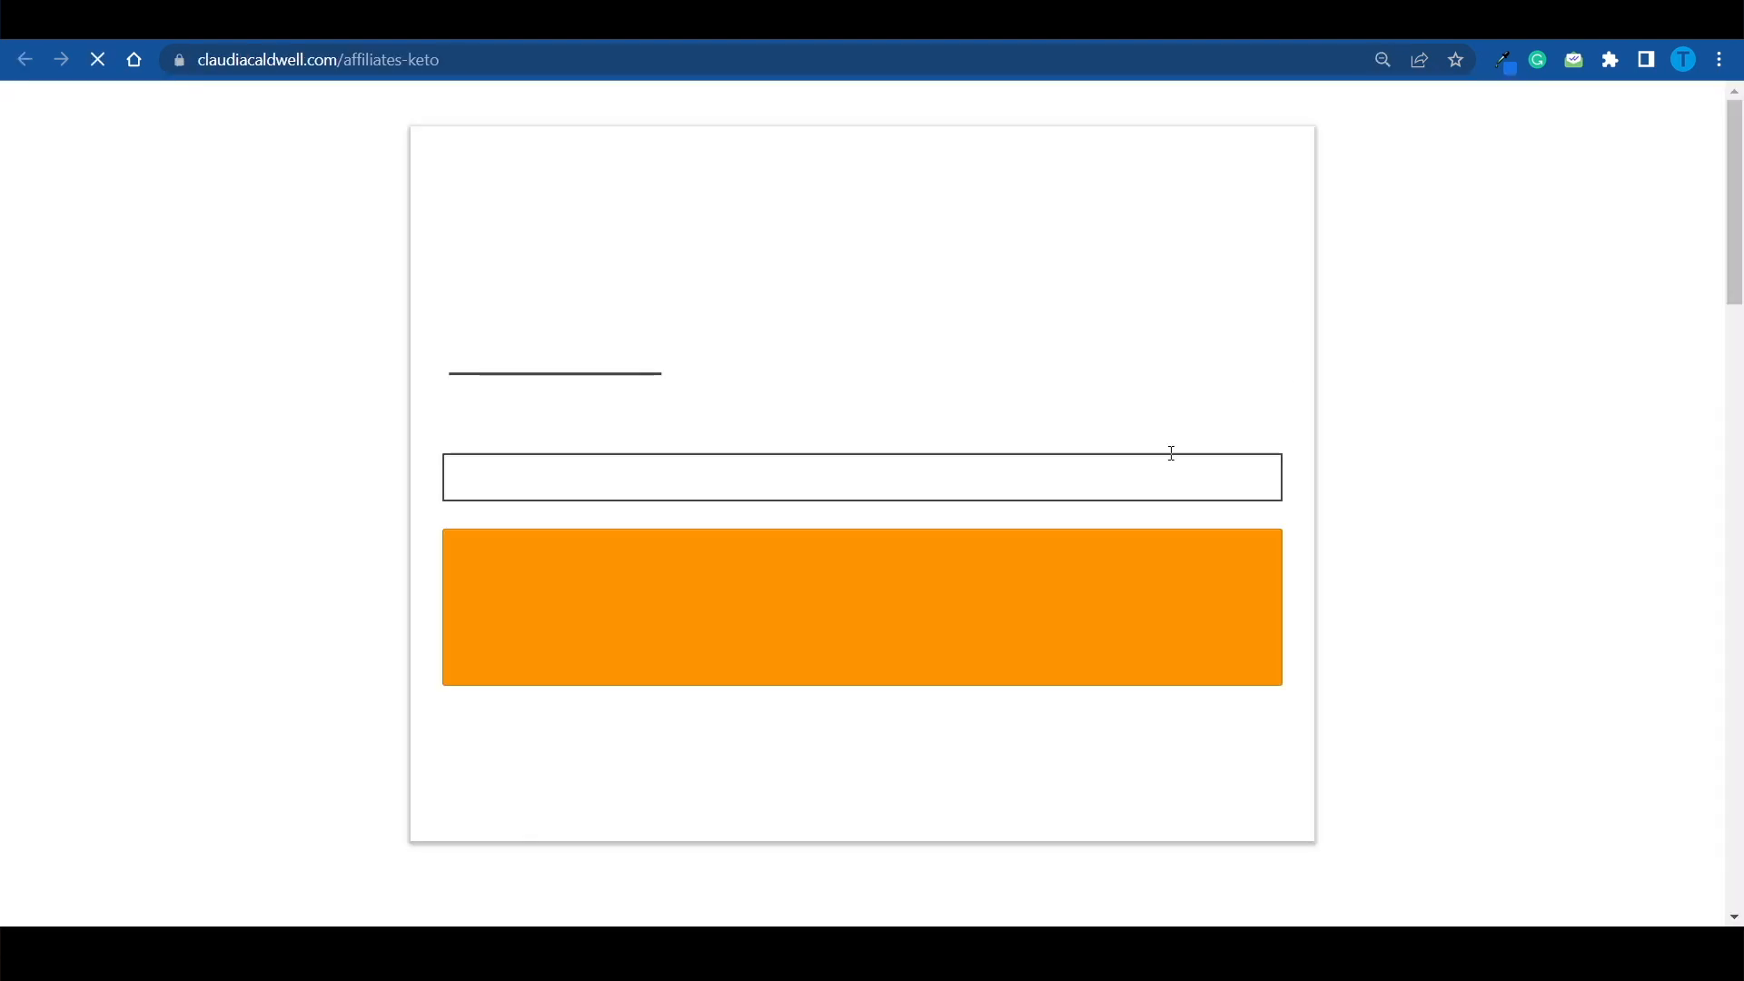
# Step: Scroll down the keto affiliate portal to reach its email swipes section
pyautogui.scroll(-3)
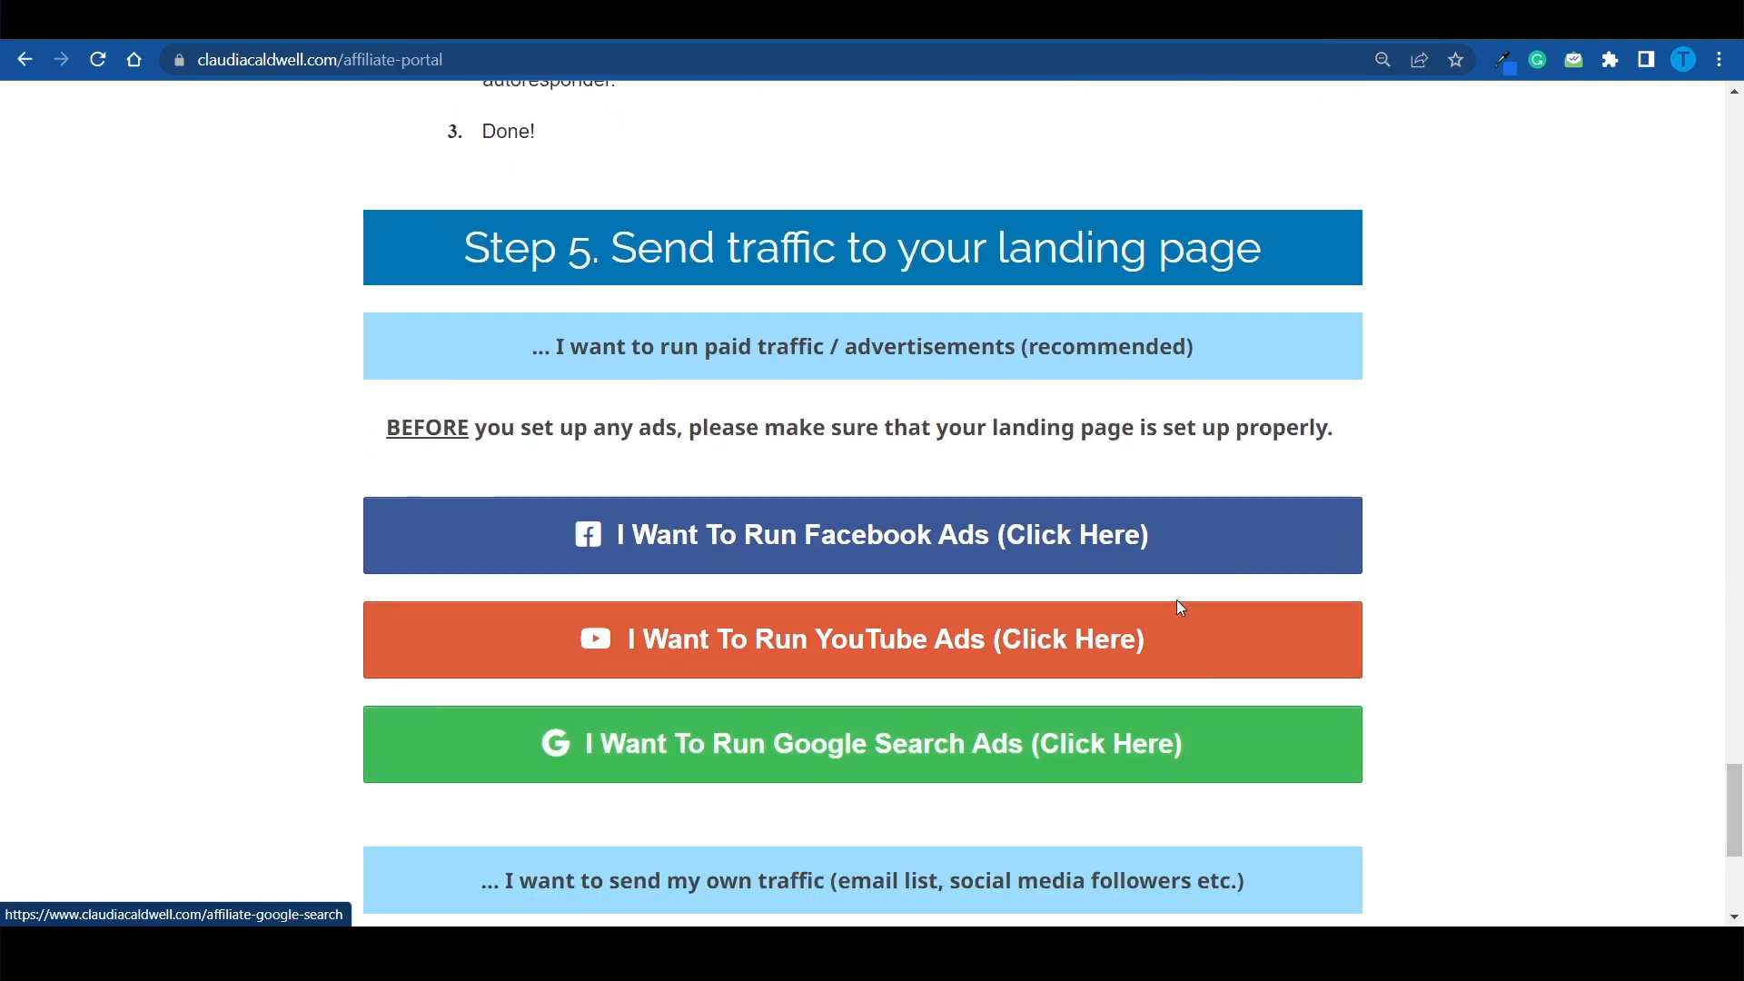
pyautogui.scroll(-3)
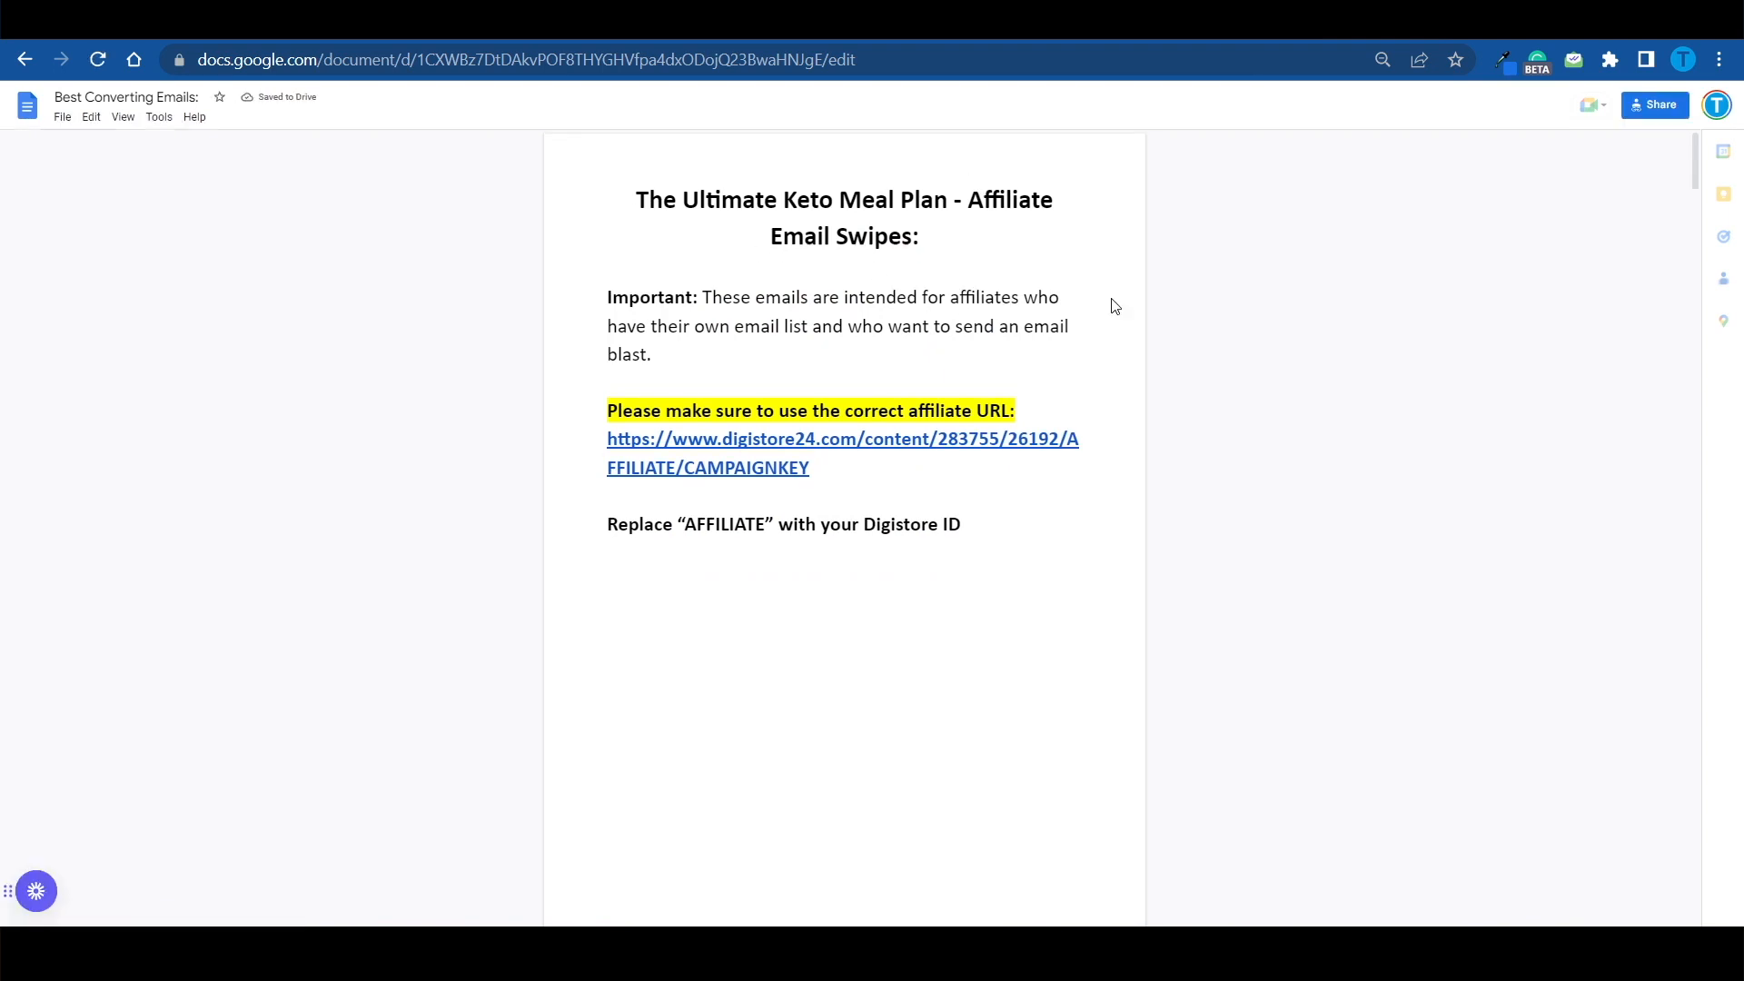
pyautogui.scroll(-3)
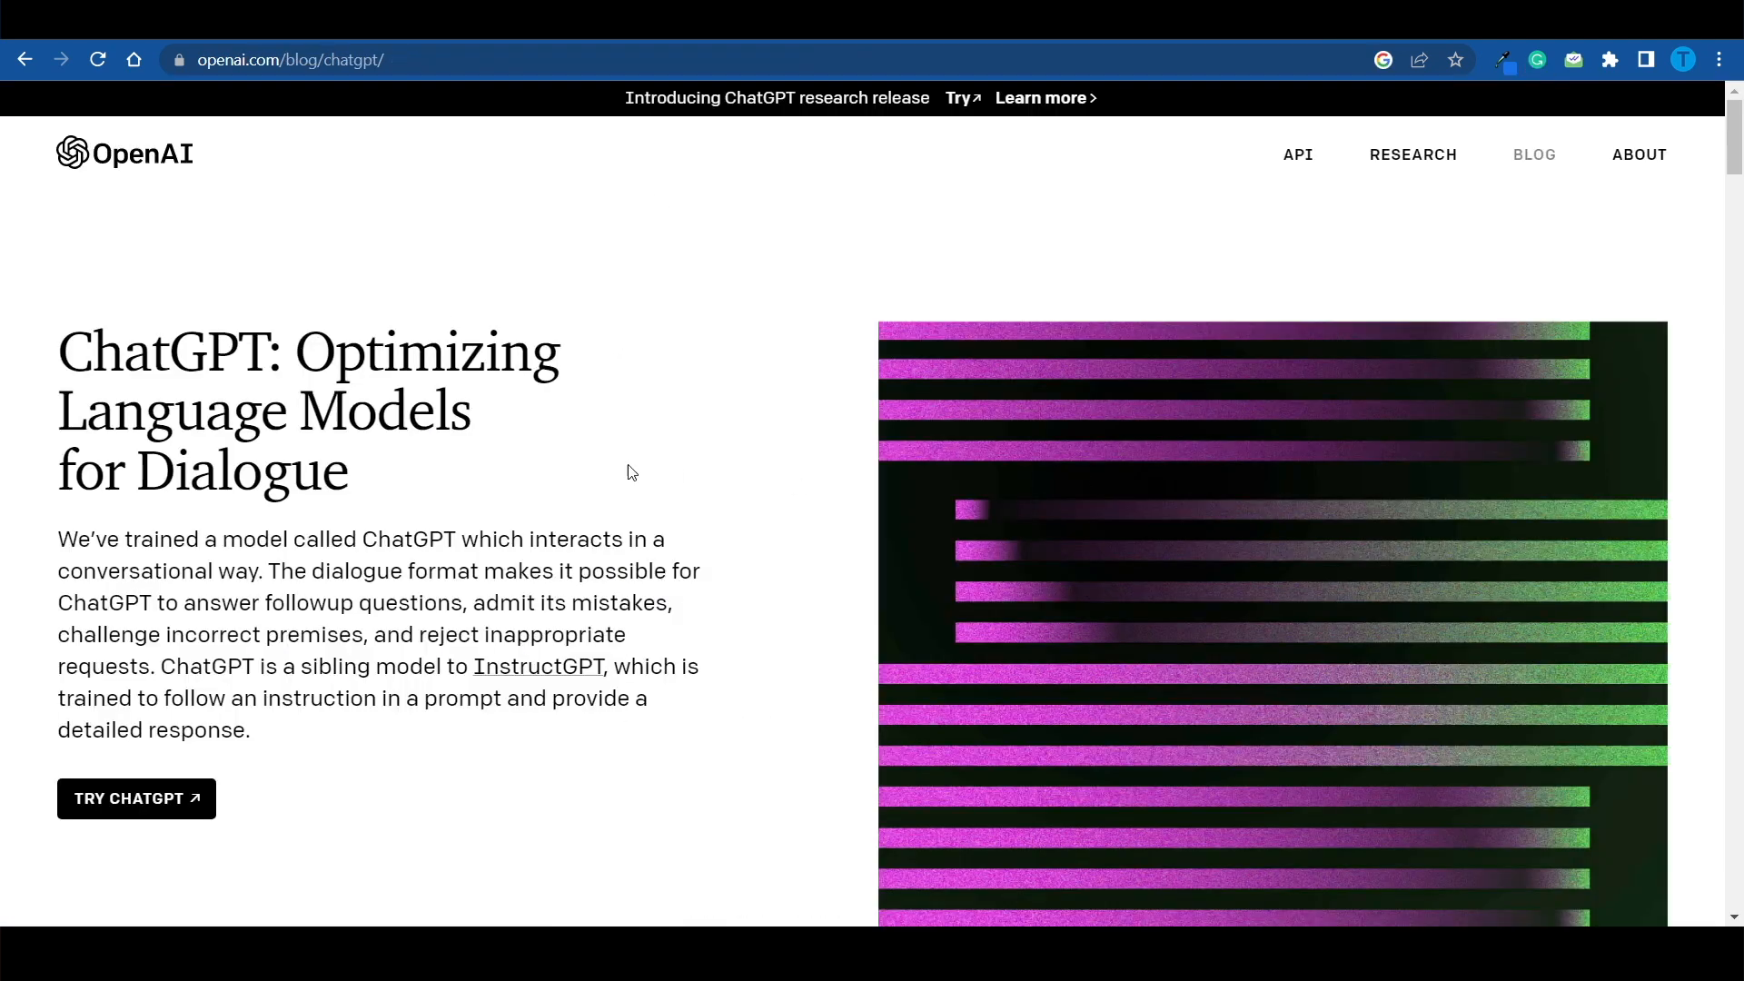
# Step: Return to ChatGPT and send 'Let's try to make it more engaging' about the keto email
pyautogui.click(135, 798)
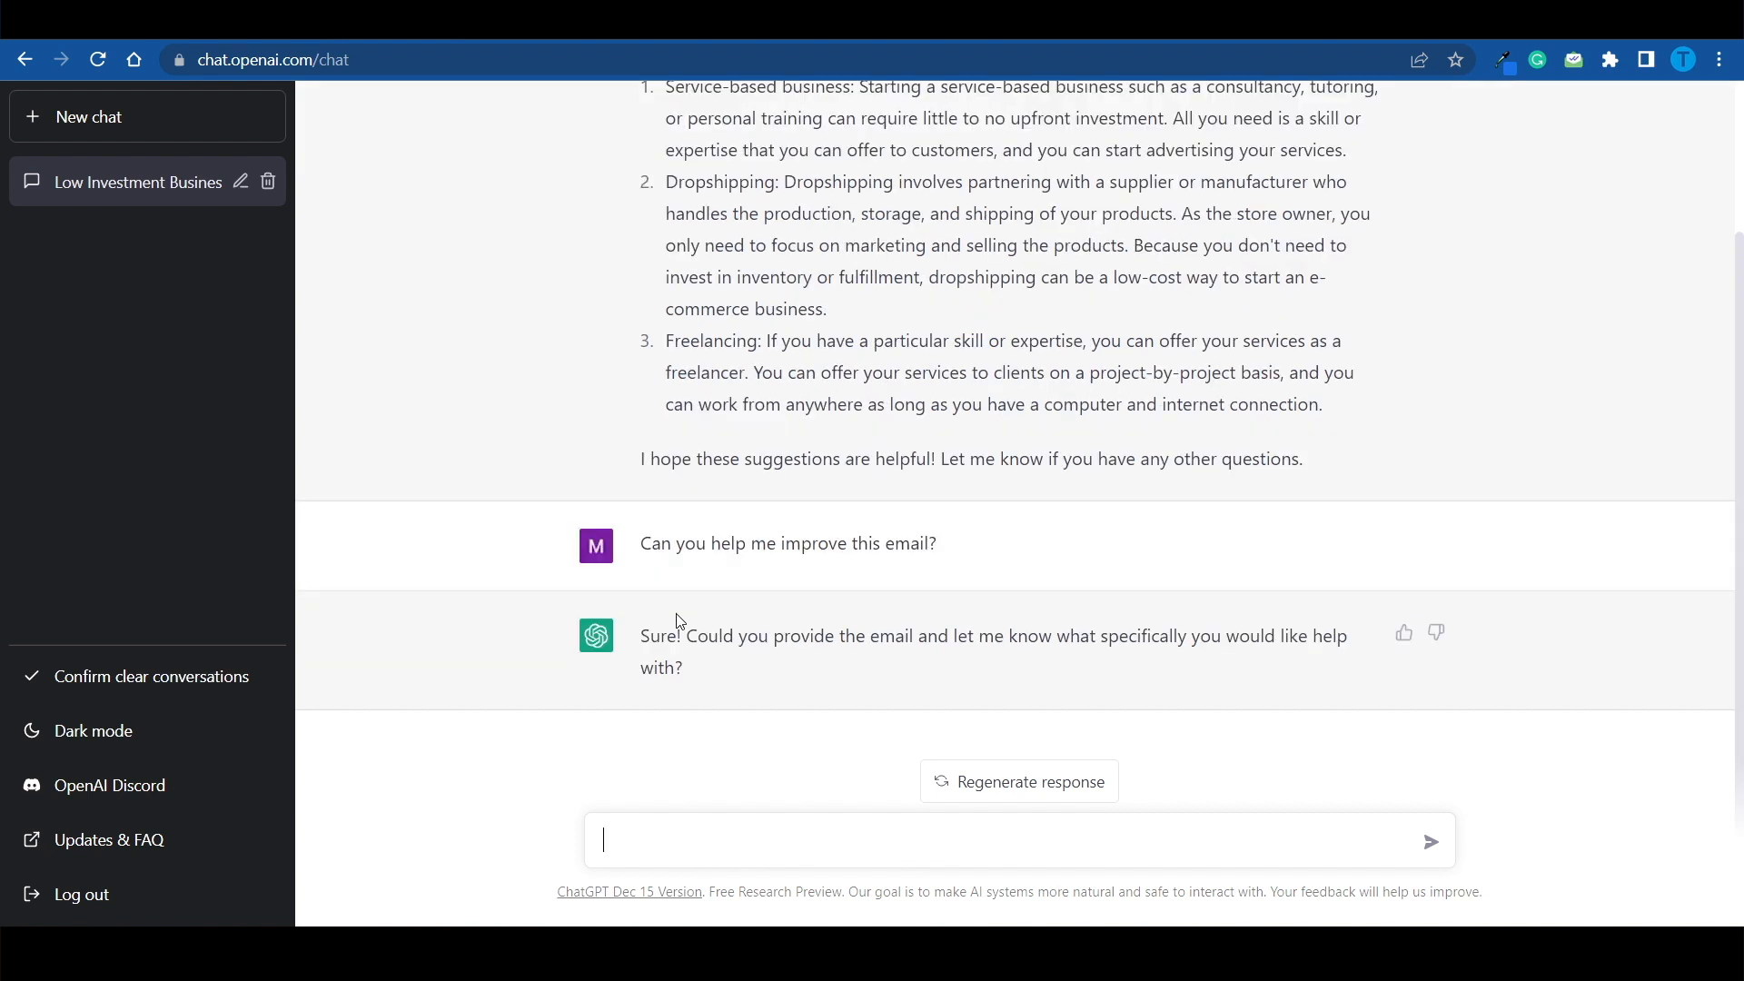
pyautogui.moveTo(993, 668)
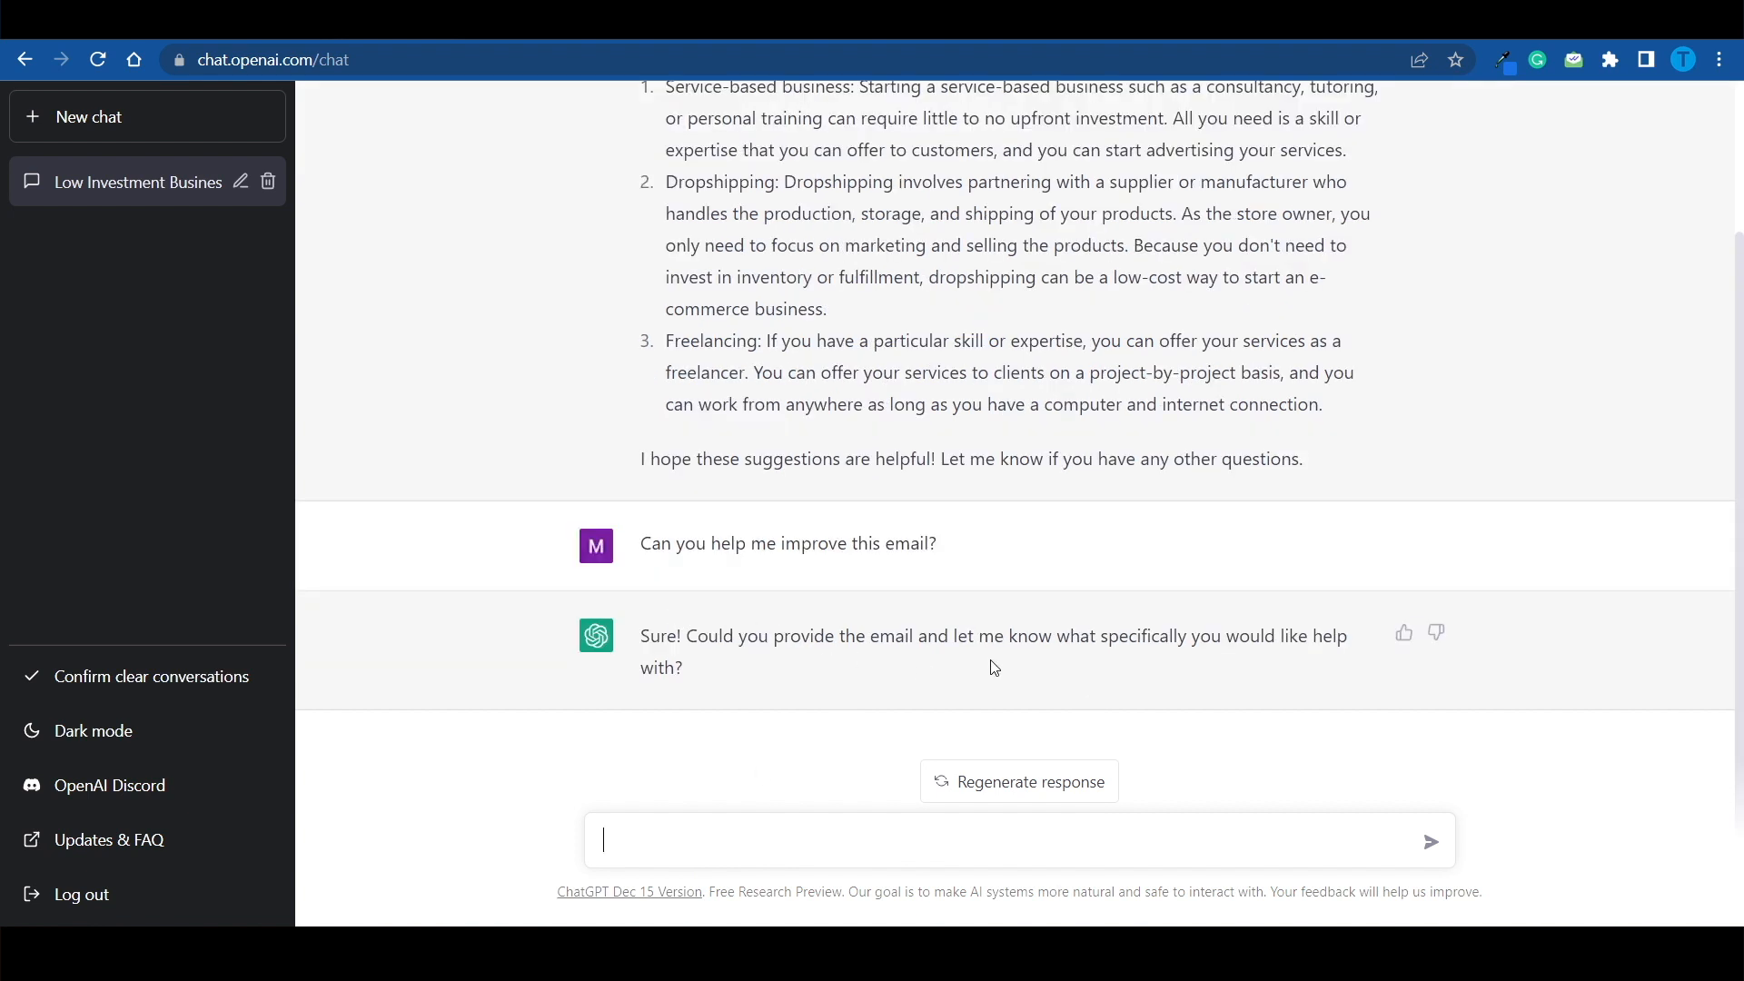
pyautogui.moveTo(1197, 593)
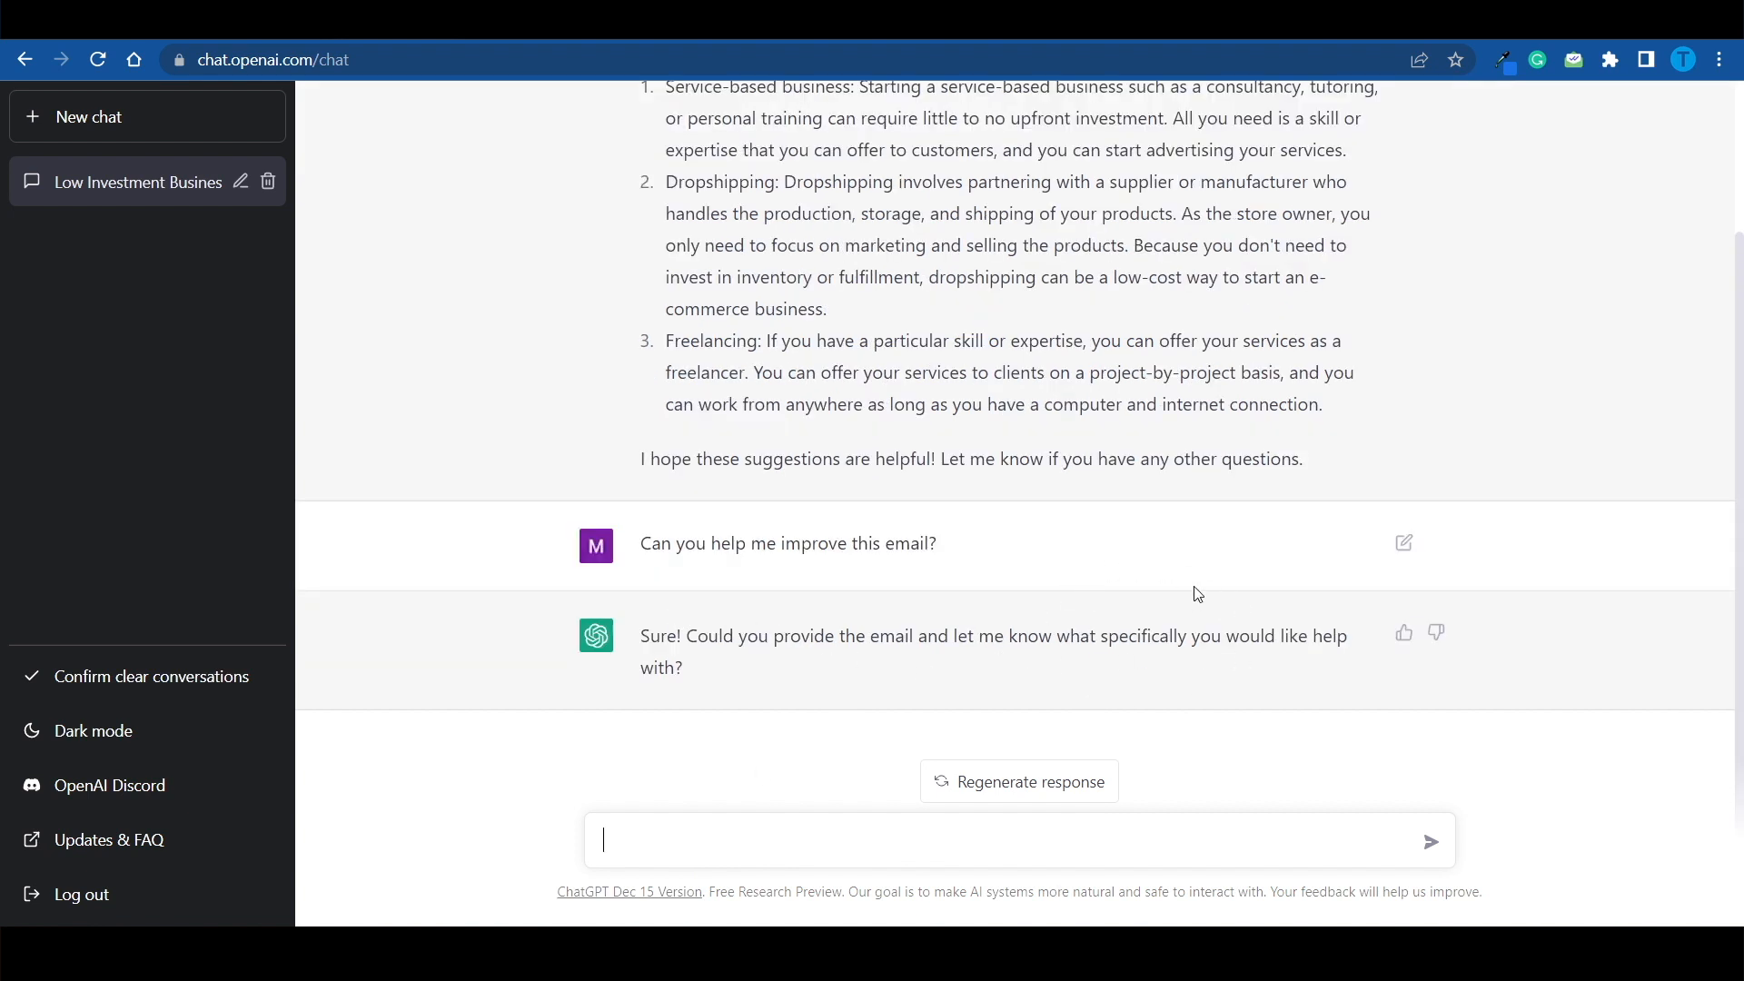
pyautogui.write("Let's try to make it more engaging")
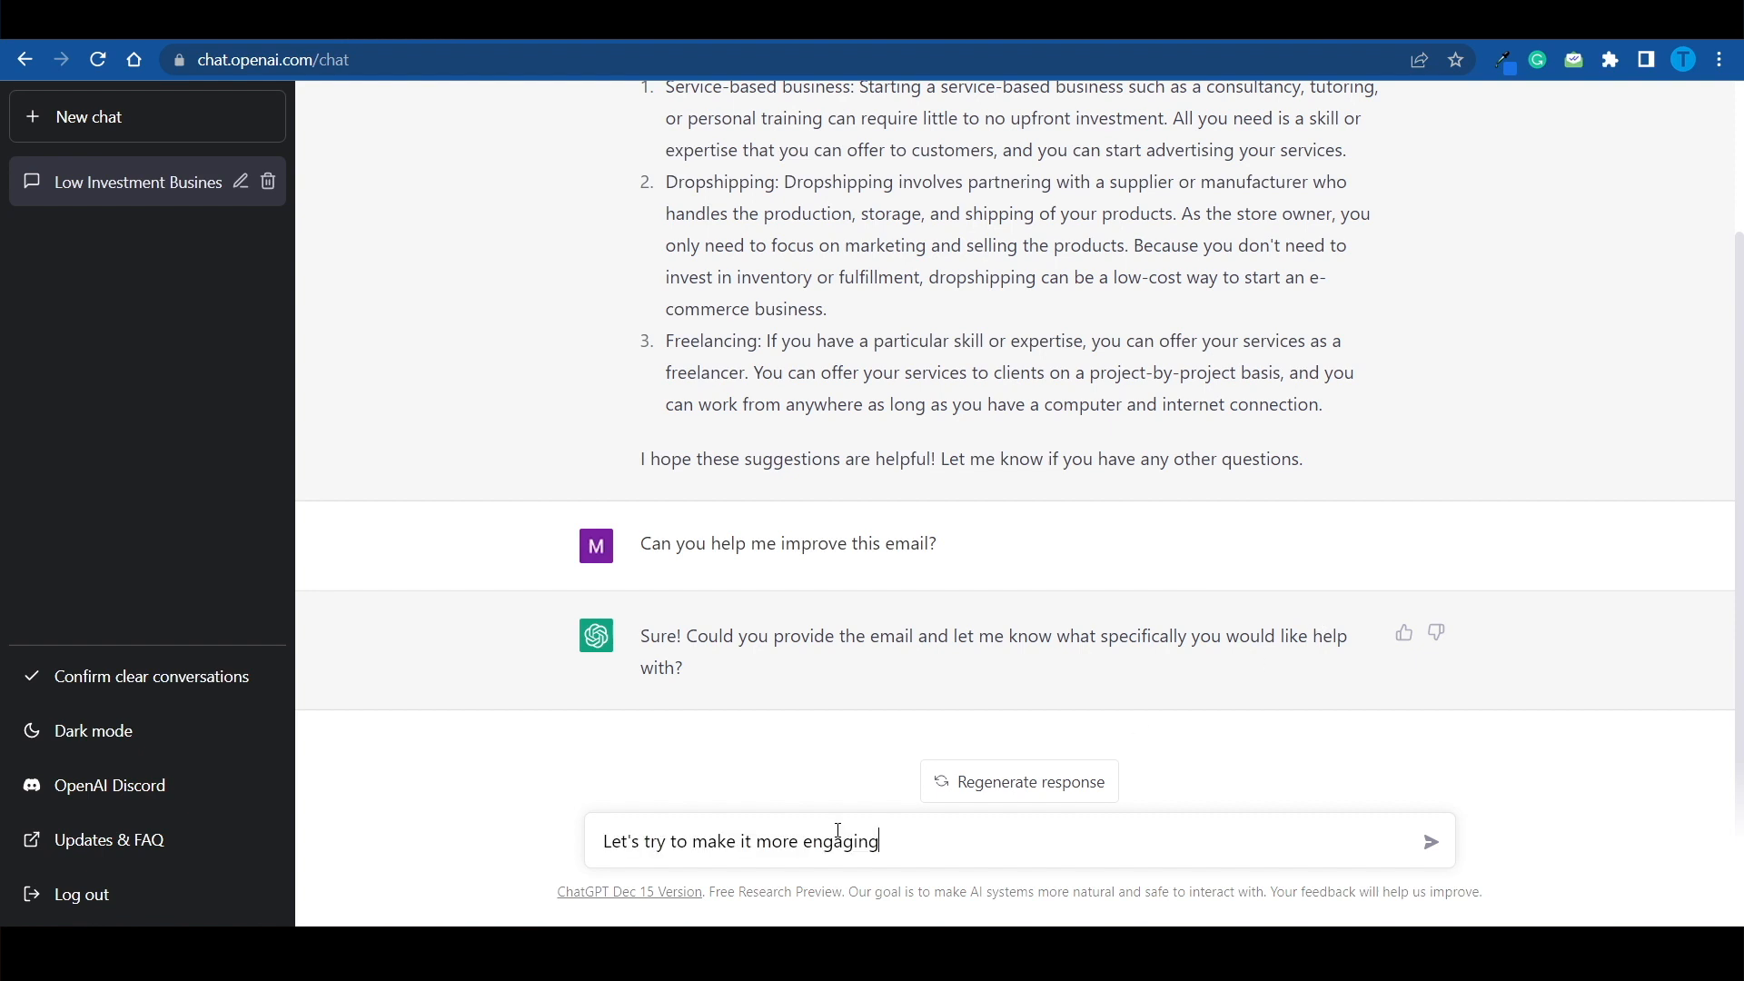
pyautogui.click(1432, 839)
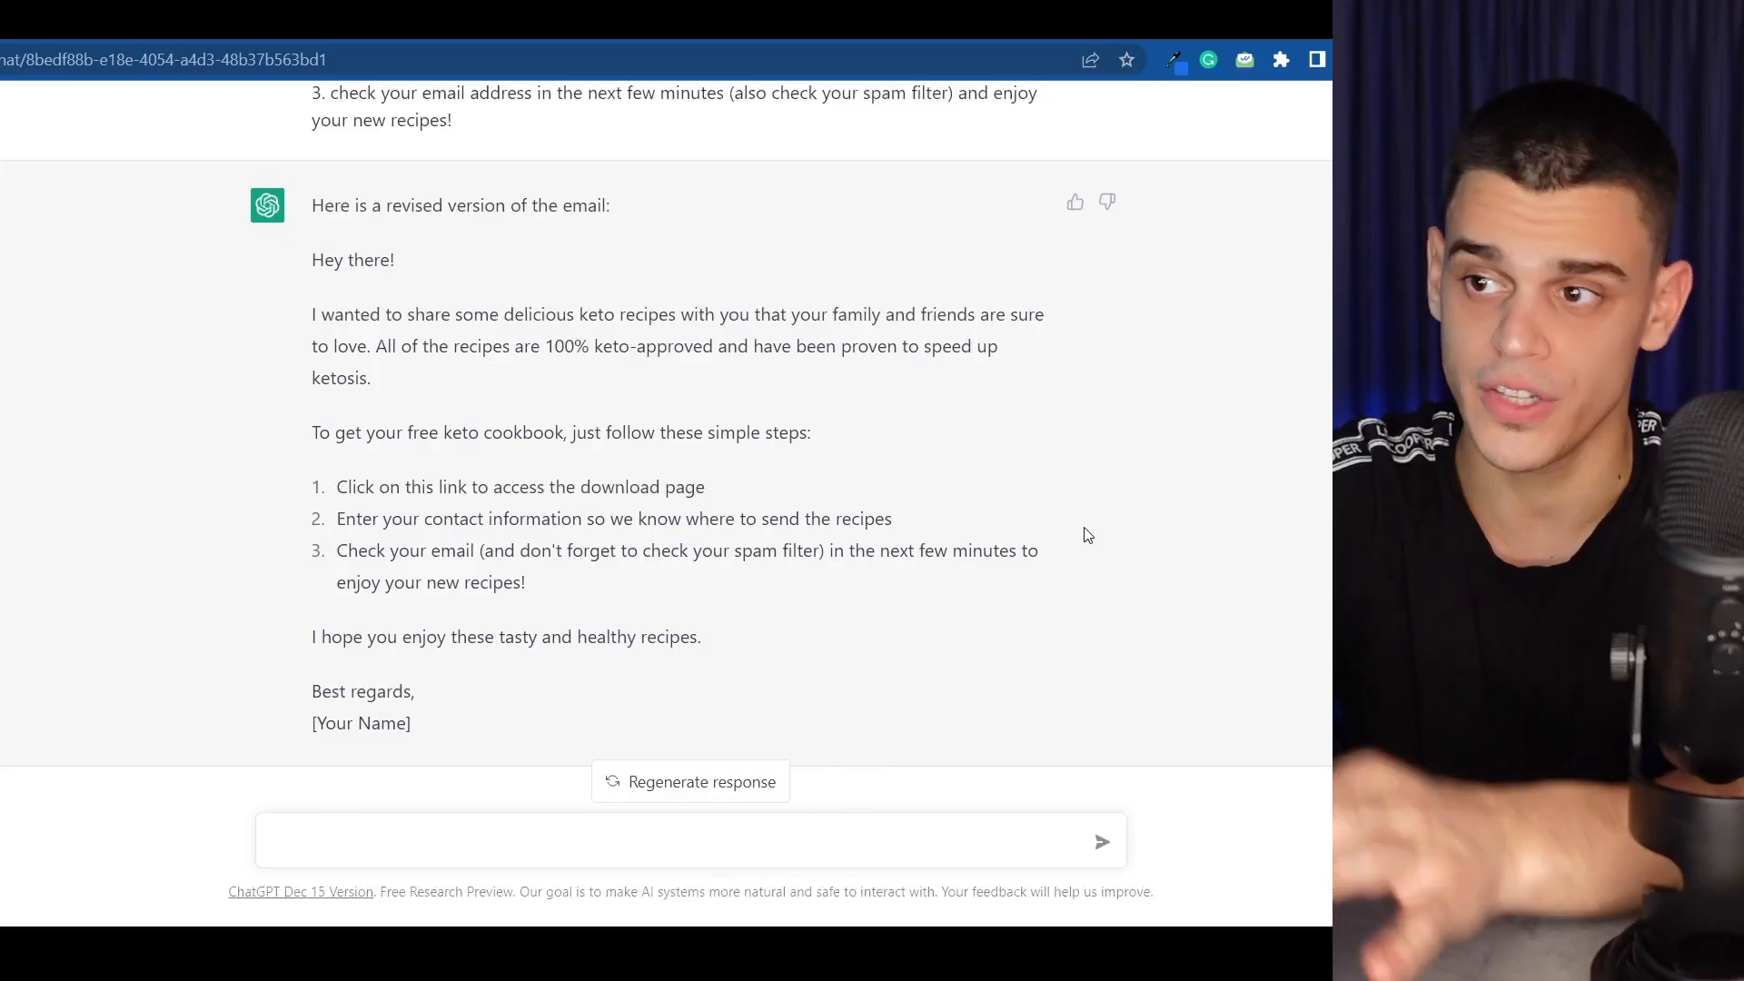
pyautogui.moveTo(650, 620)
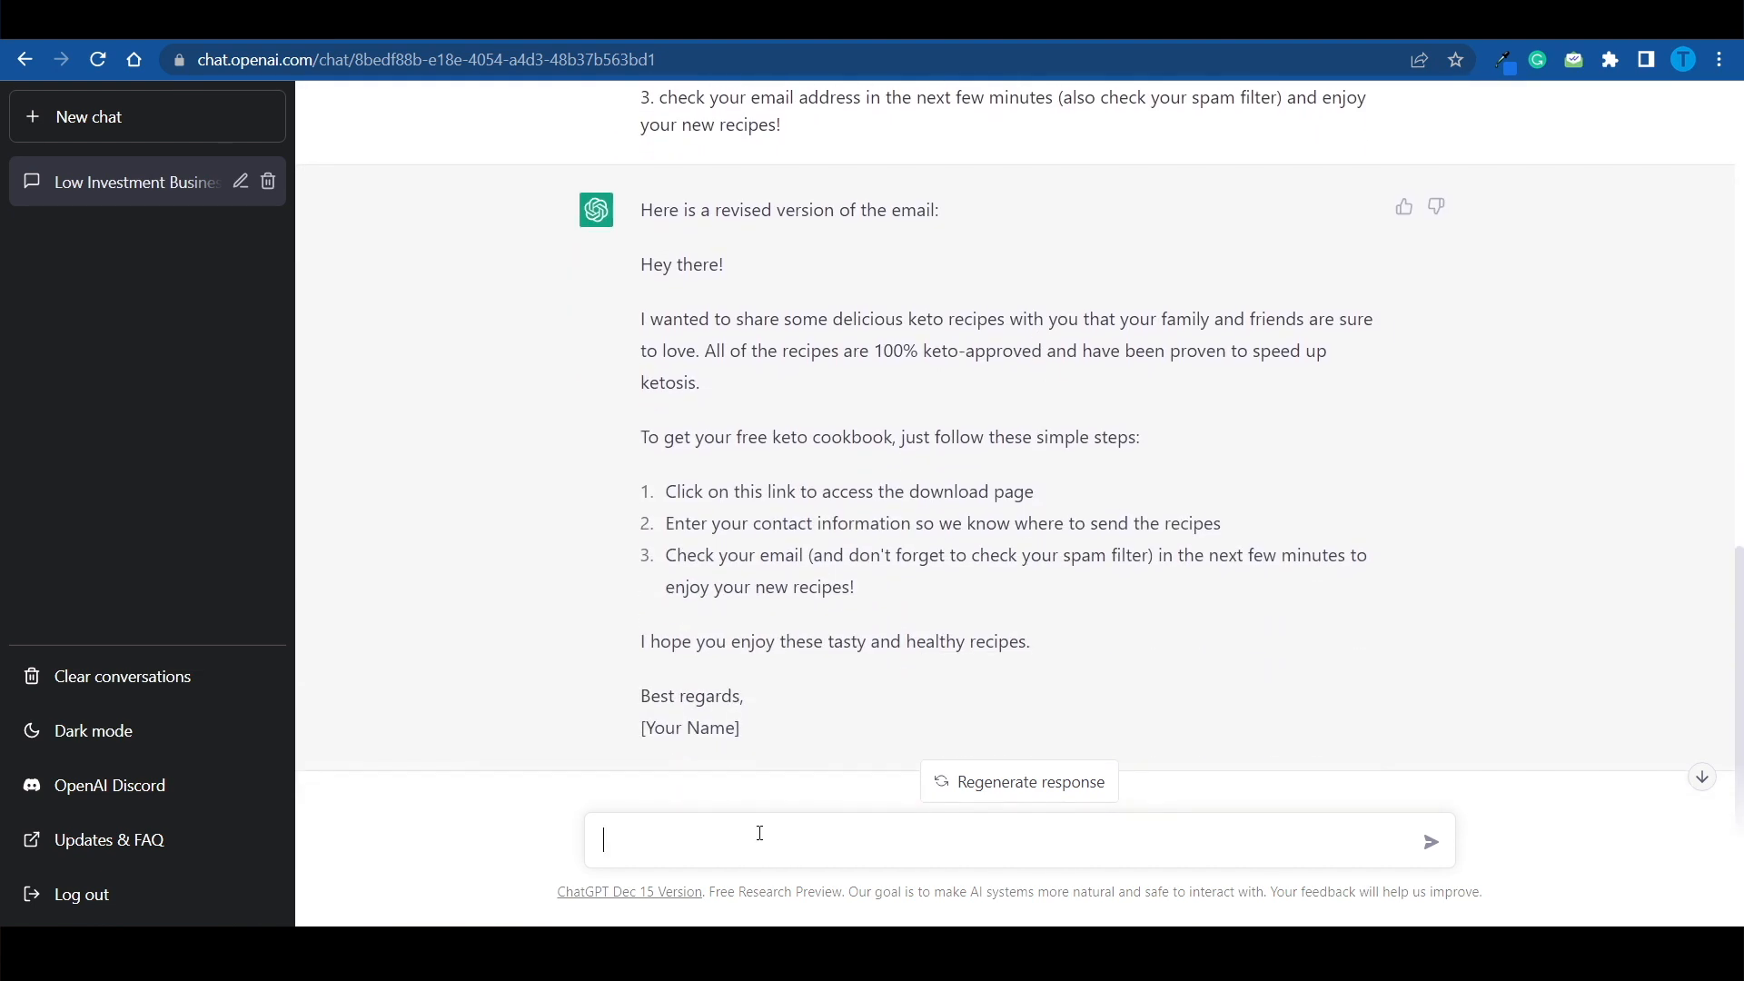
pyautogui.moveTo(823, 786)
pyautogui.write('make it funnier')
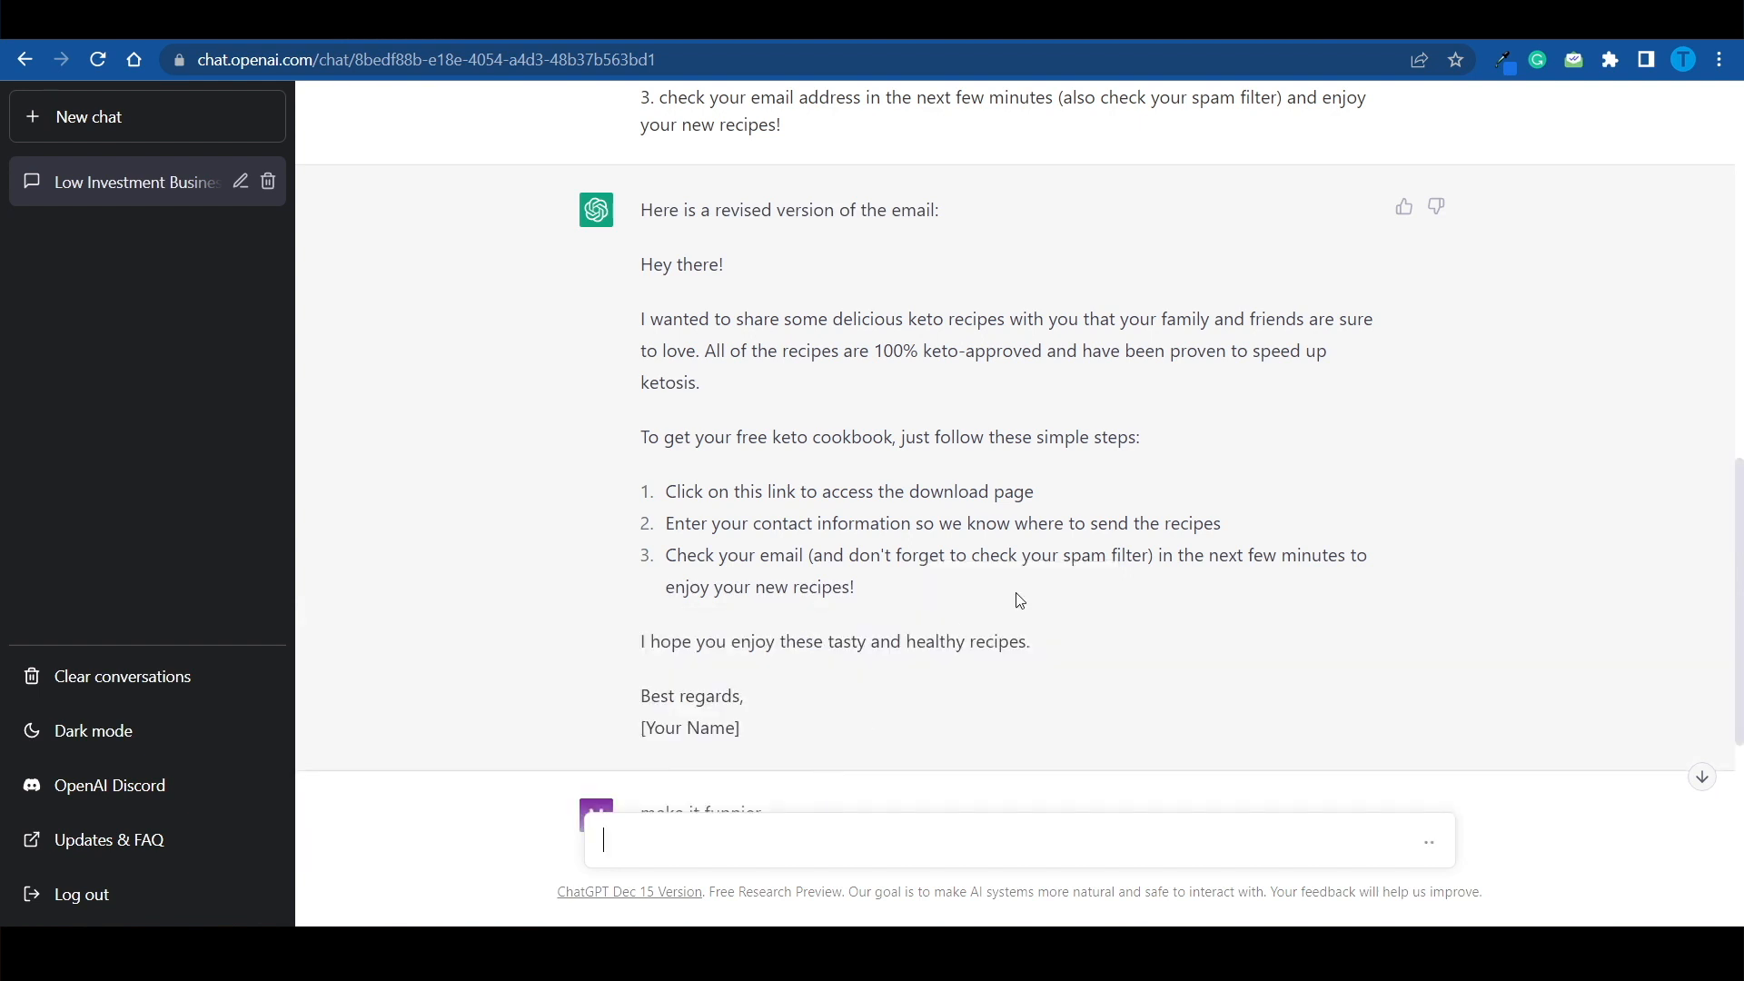
# Step: Follow ChatGPT's humorous keto cookbook email as it generates
pyautogui.scroll(-3)
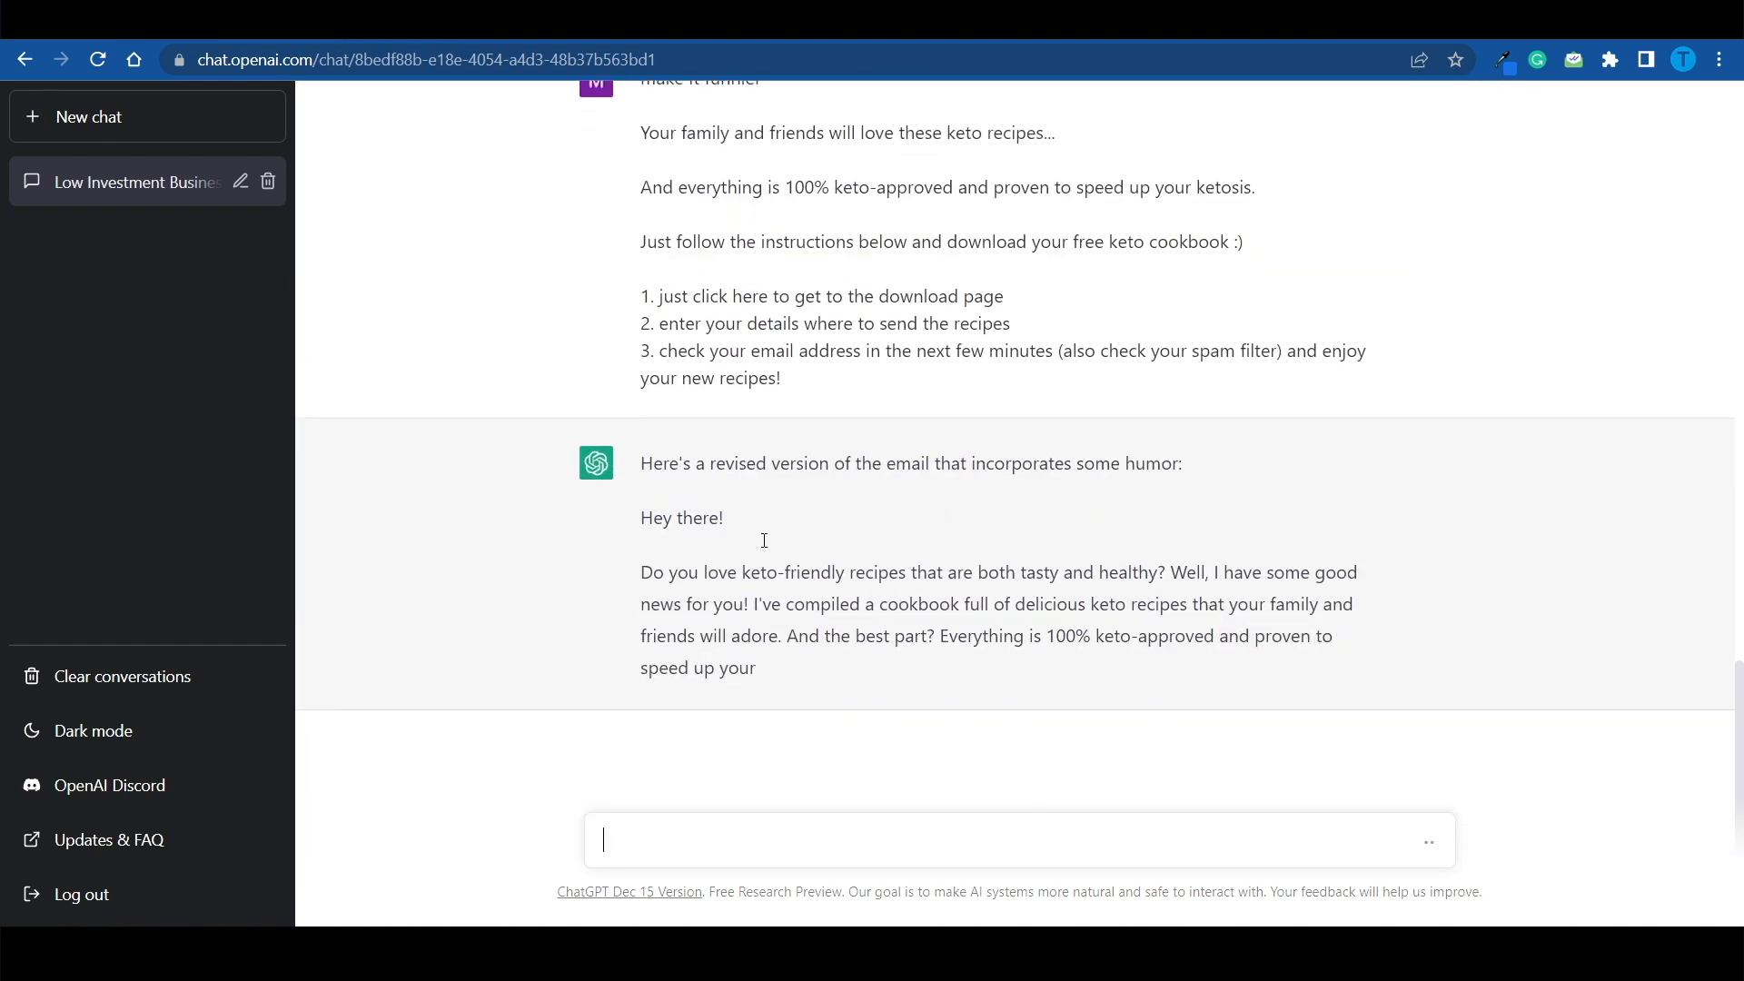
pyautogui.scroll(-3)
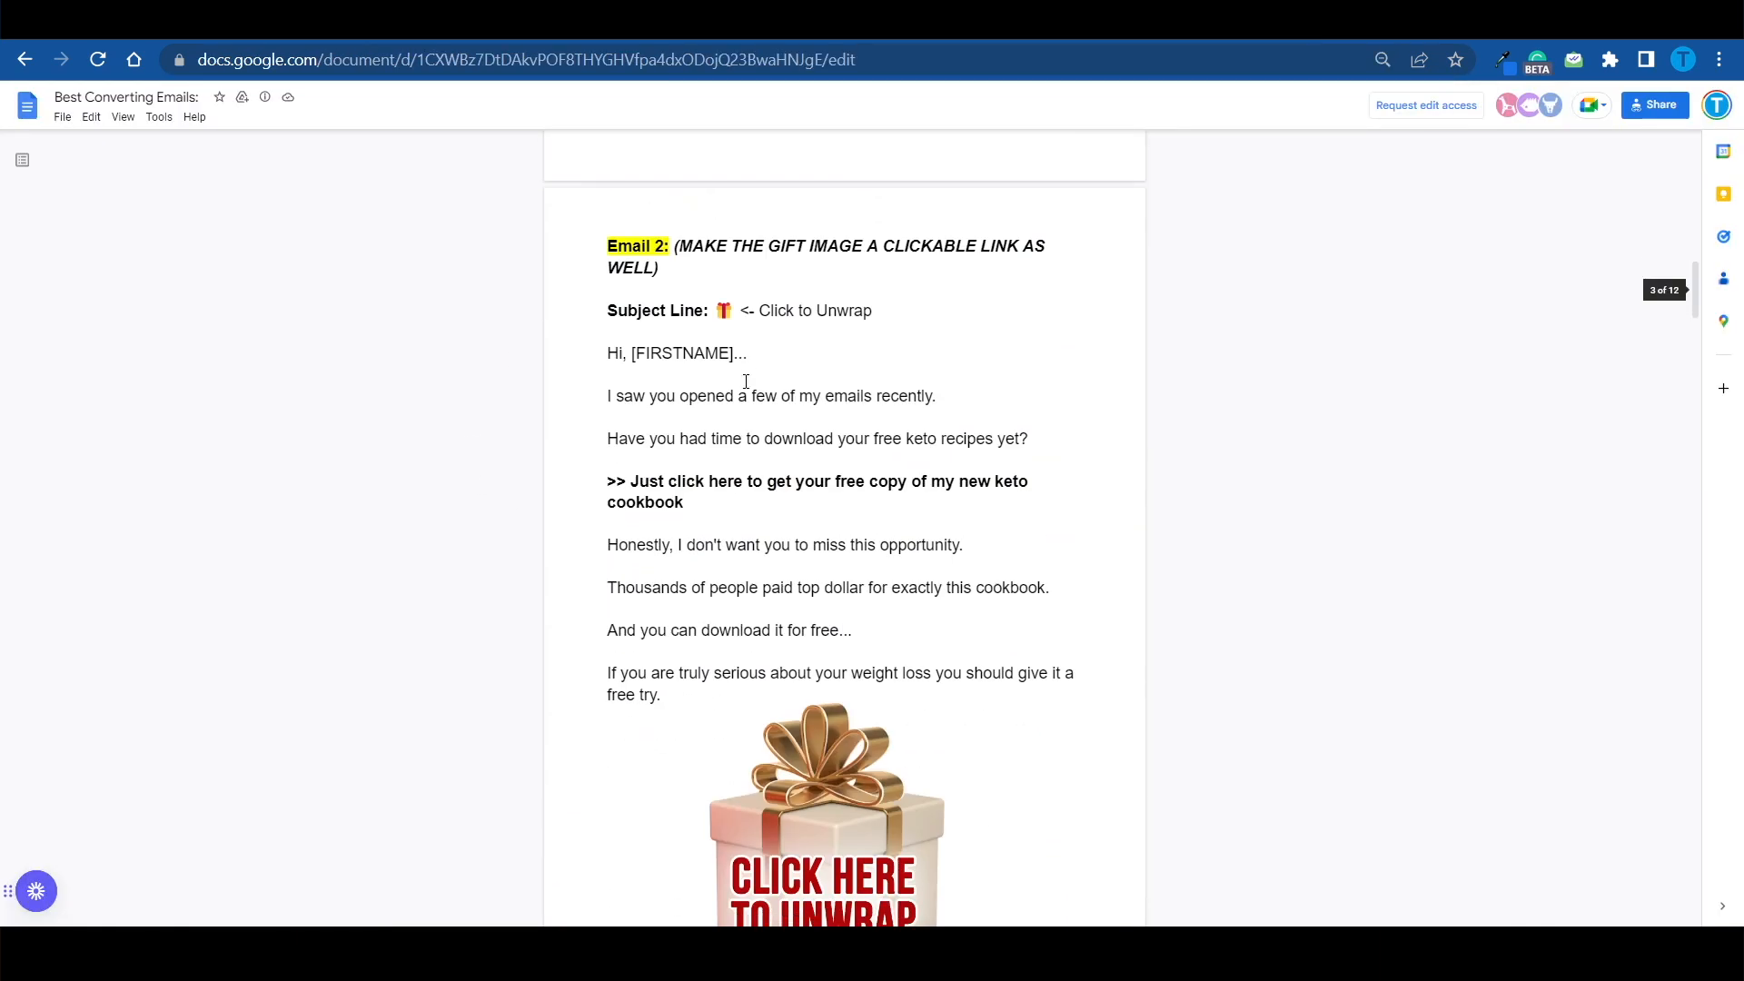
# Step: Scroll the keto email swipes doc down to Email 2 and its gift image
pyautogui.scroll(-3)
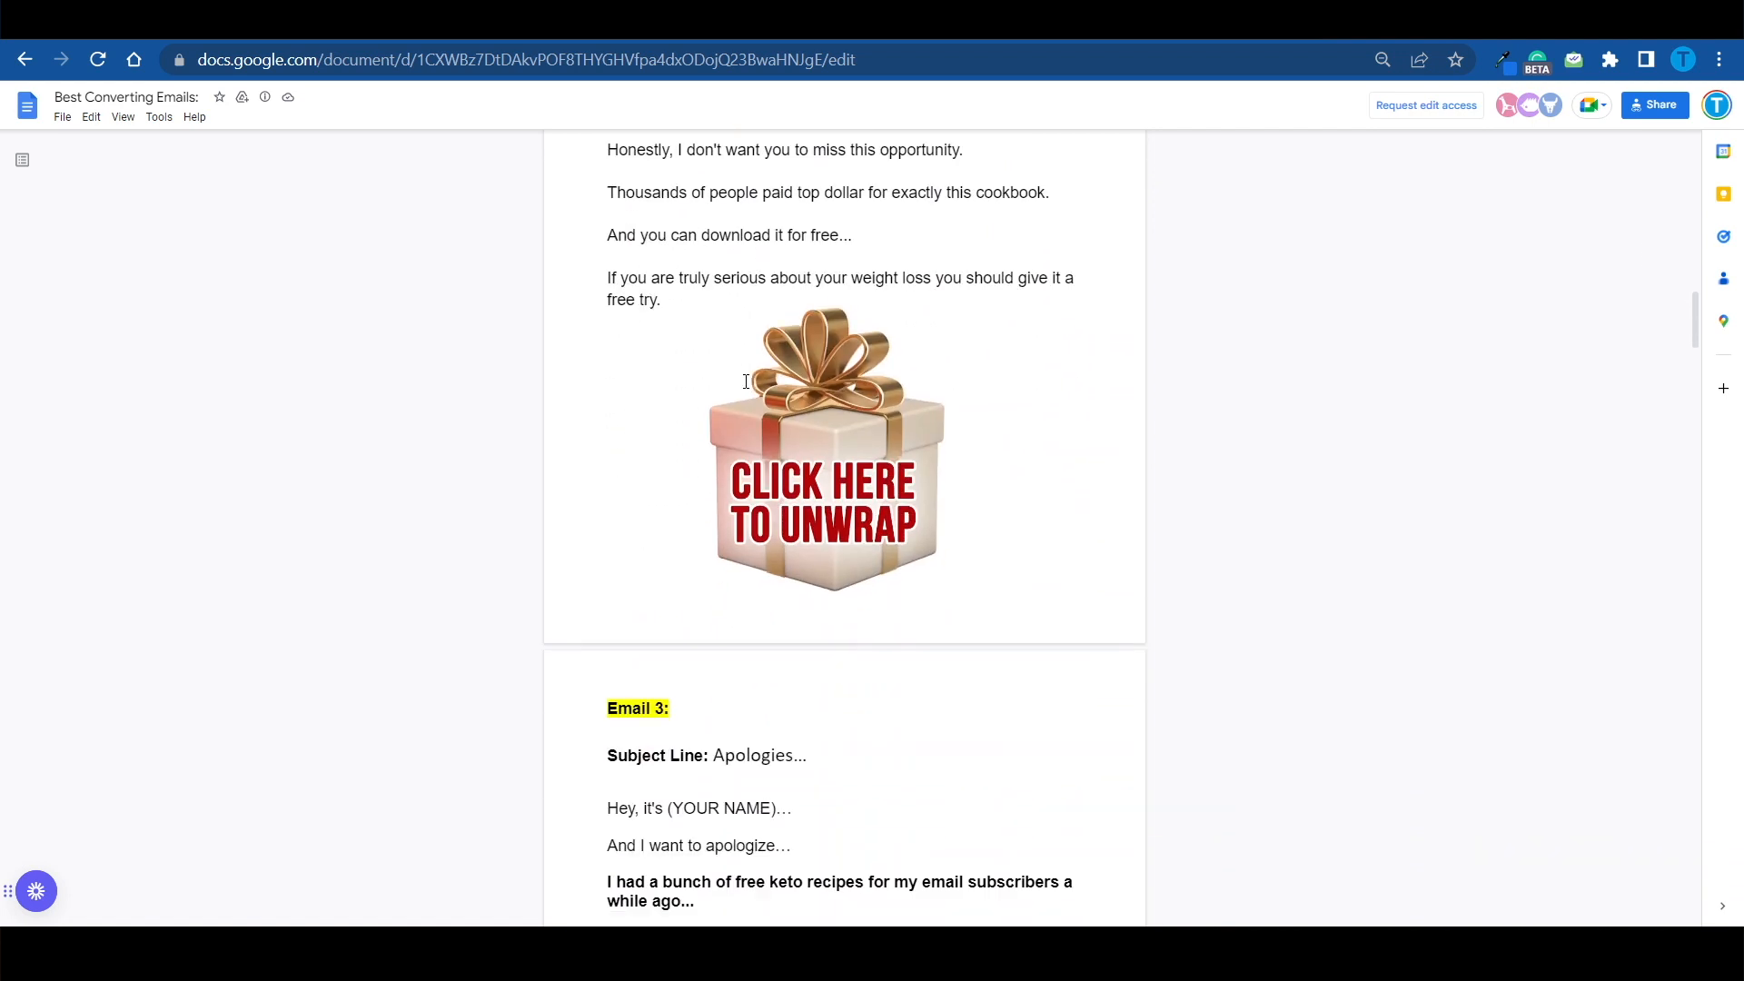
pyautogui.scroll(-3)
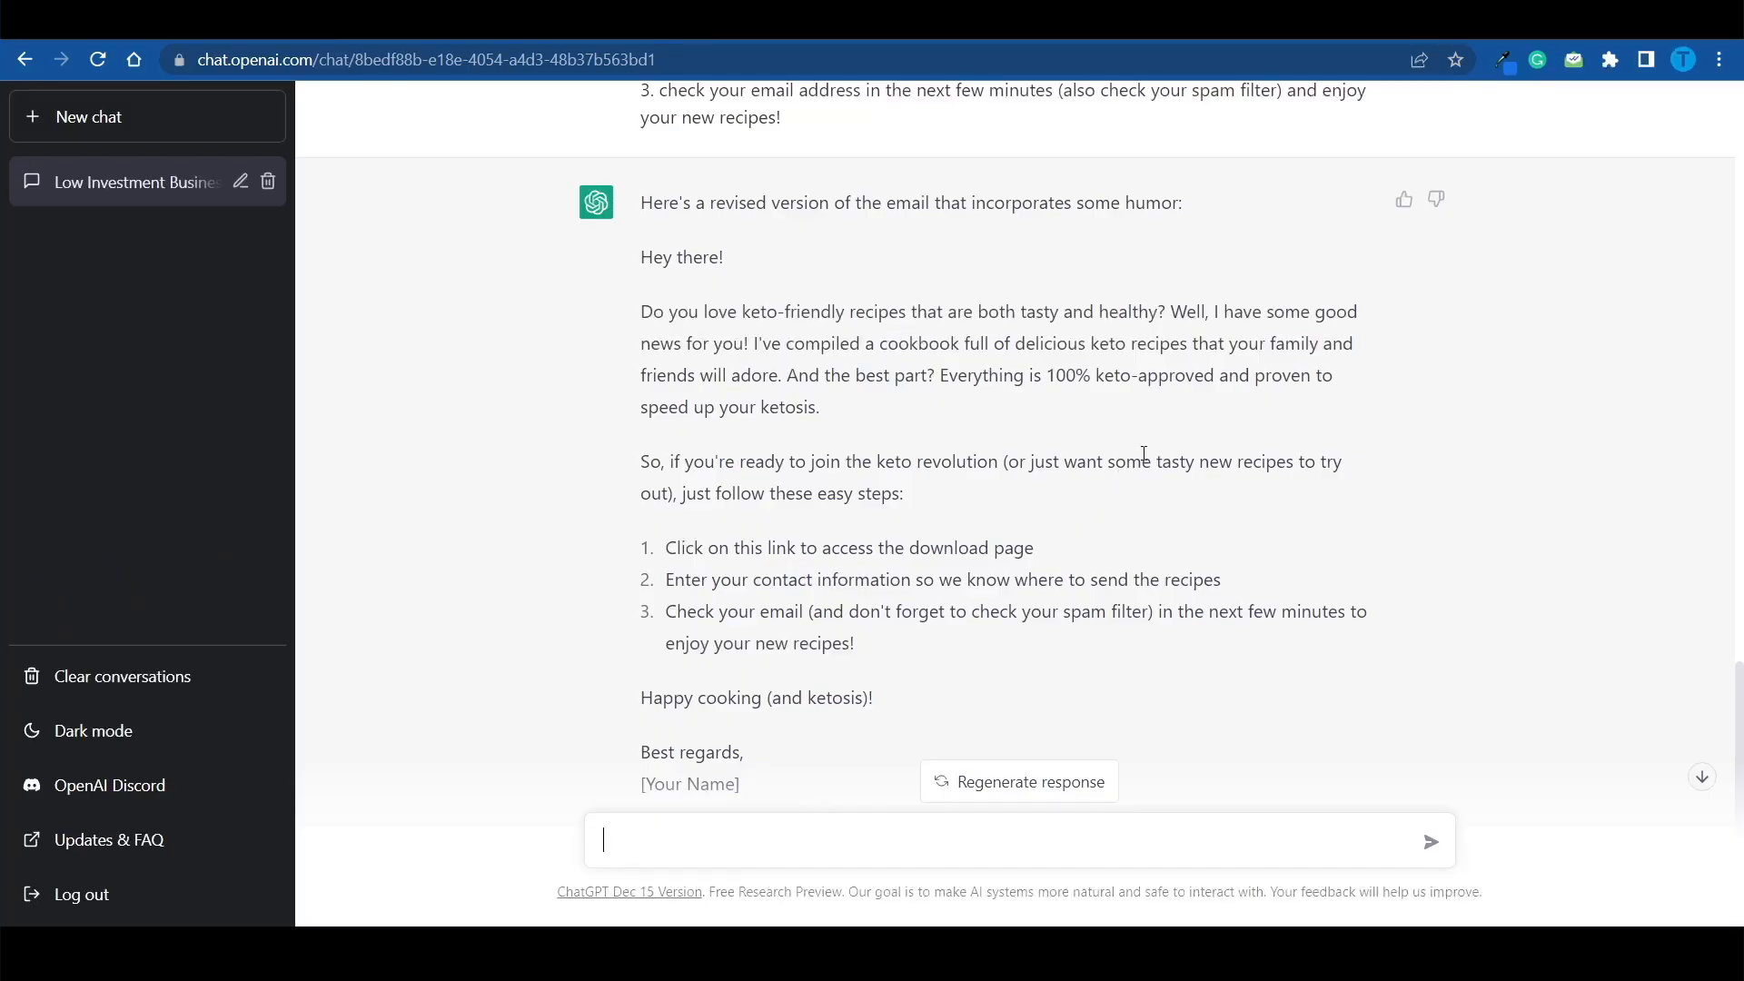
pyautogui.moveTo(1191, 511)
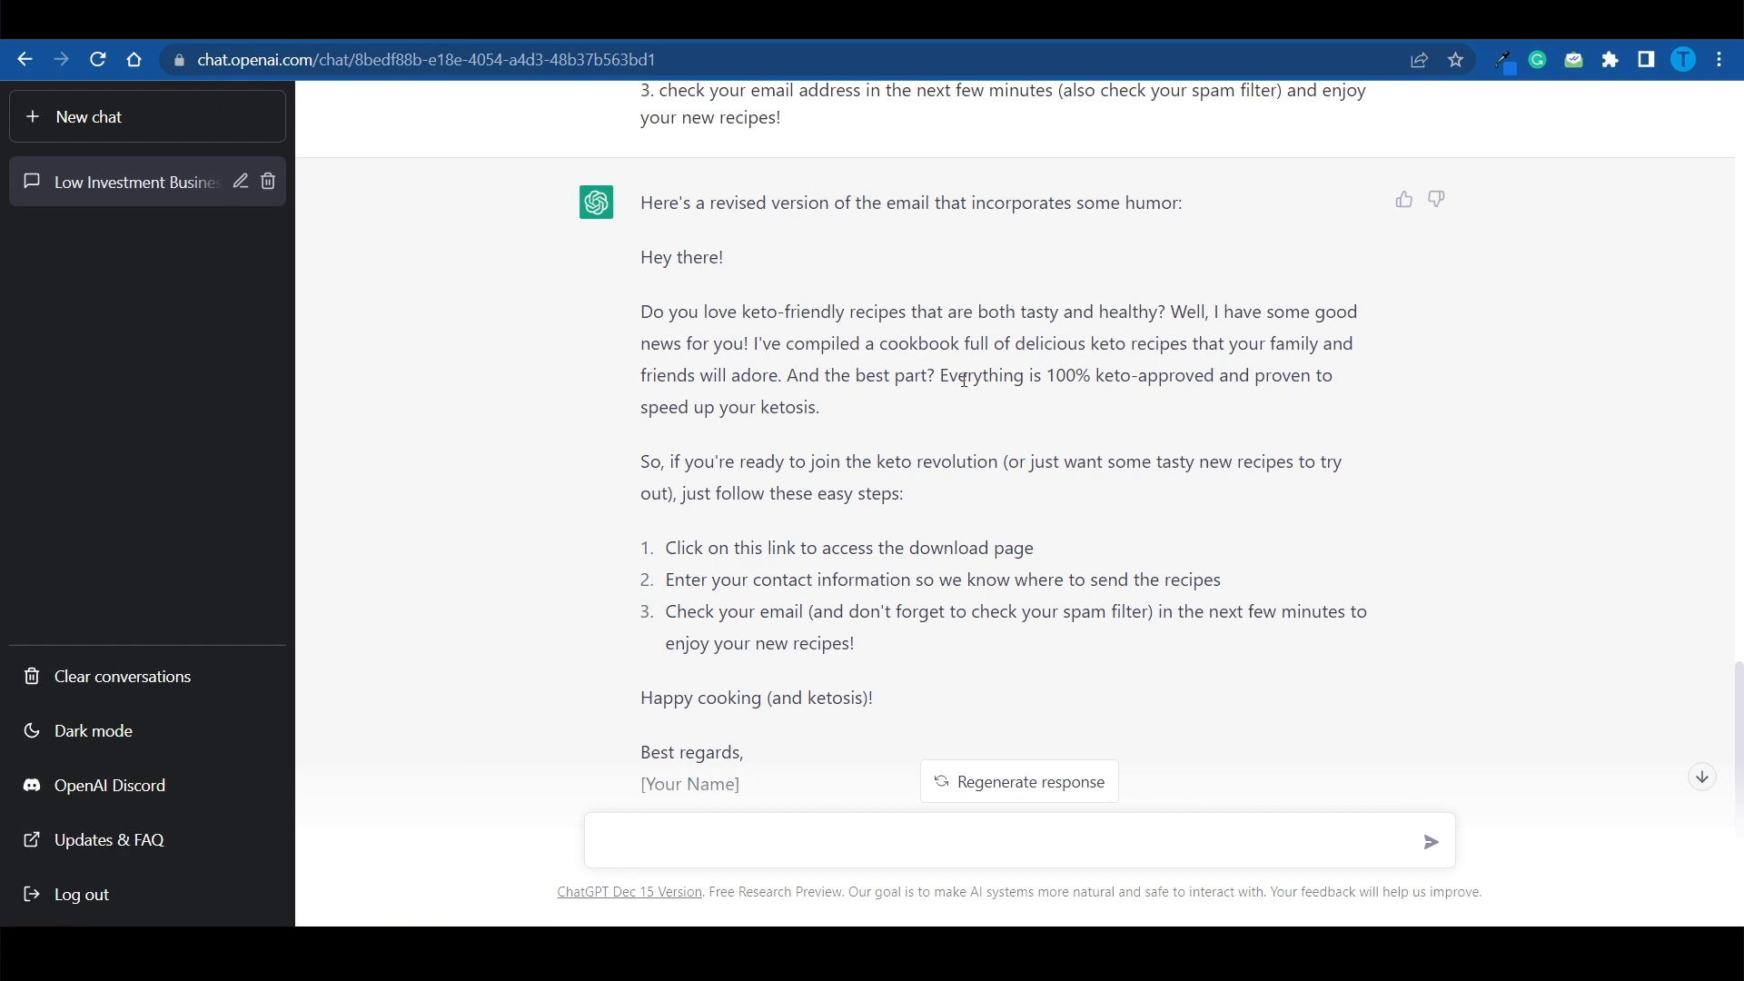
pyautogui.moveTo(1210, 378)
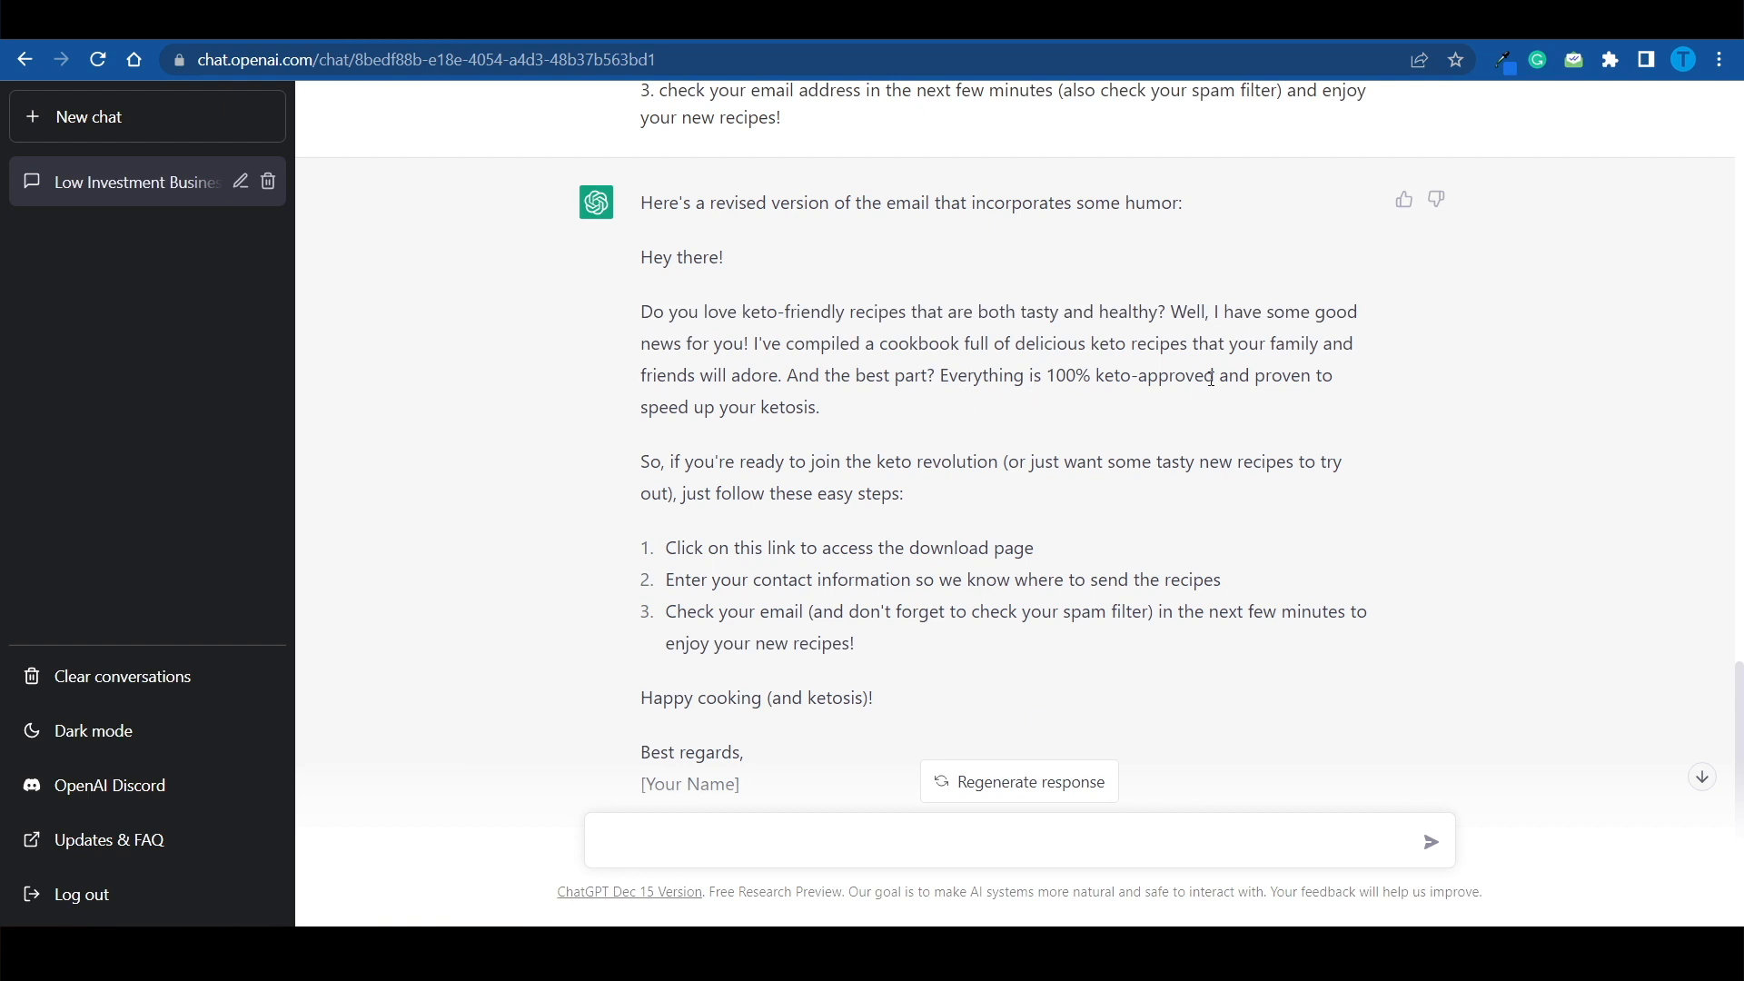